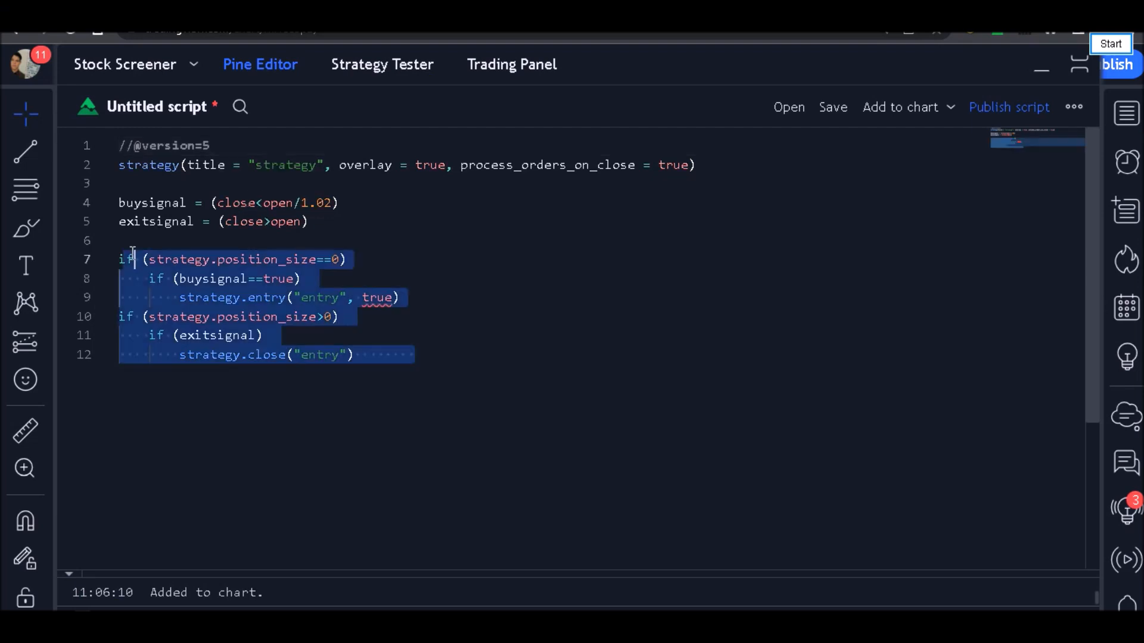
Delete the position-checking if blocks on lines 7–12 and select 1.02 on the buysignal line.
key(Delete)
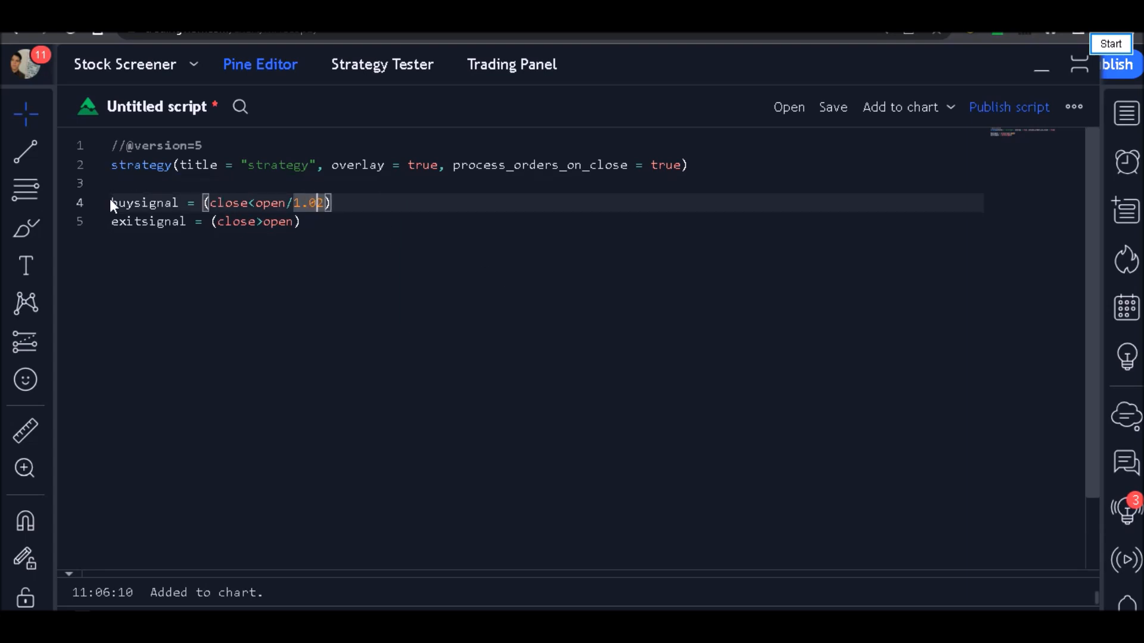
double_click(145, 202)
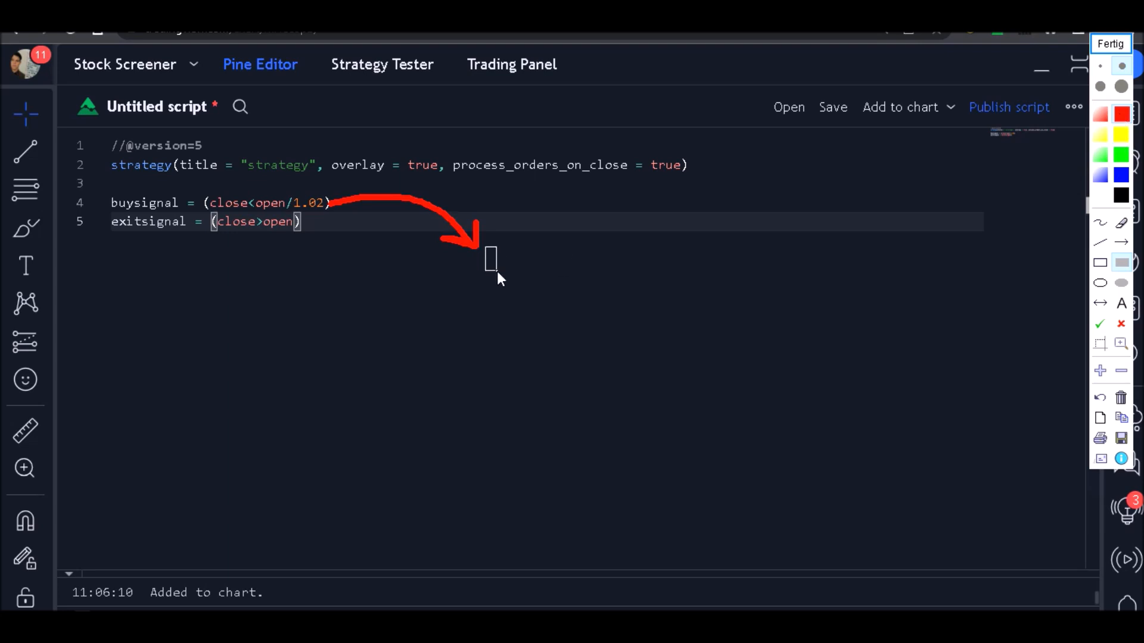
drag(488, 244, 518, 361)
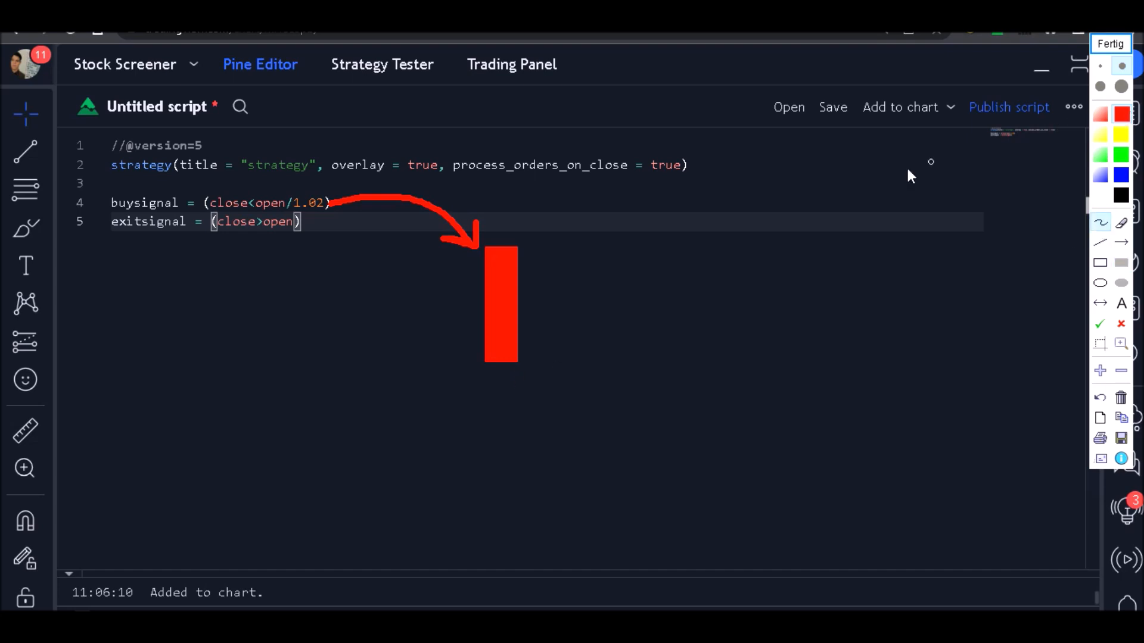
drag(525, 245, 579, 245)
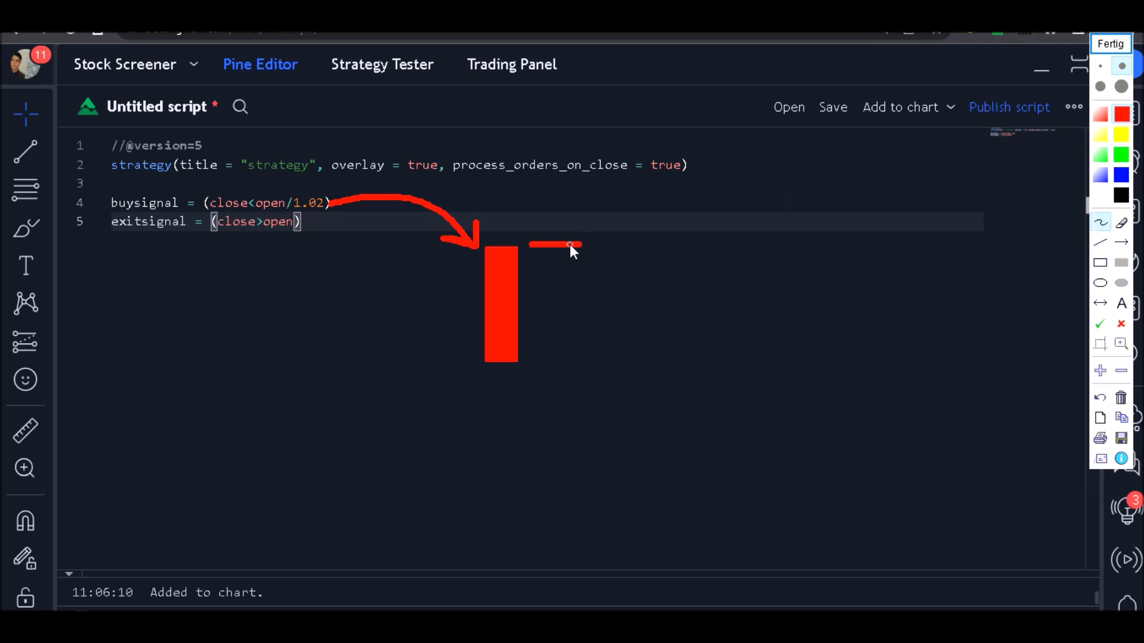
drag(558, 244, 547, 368)
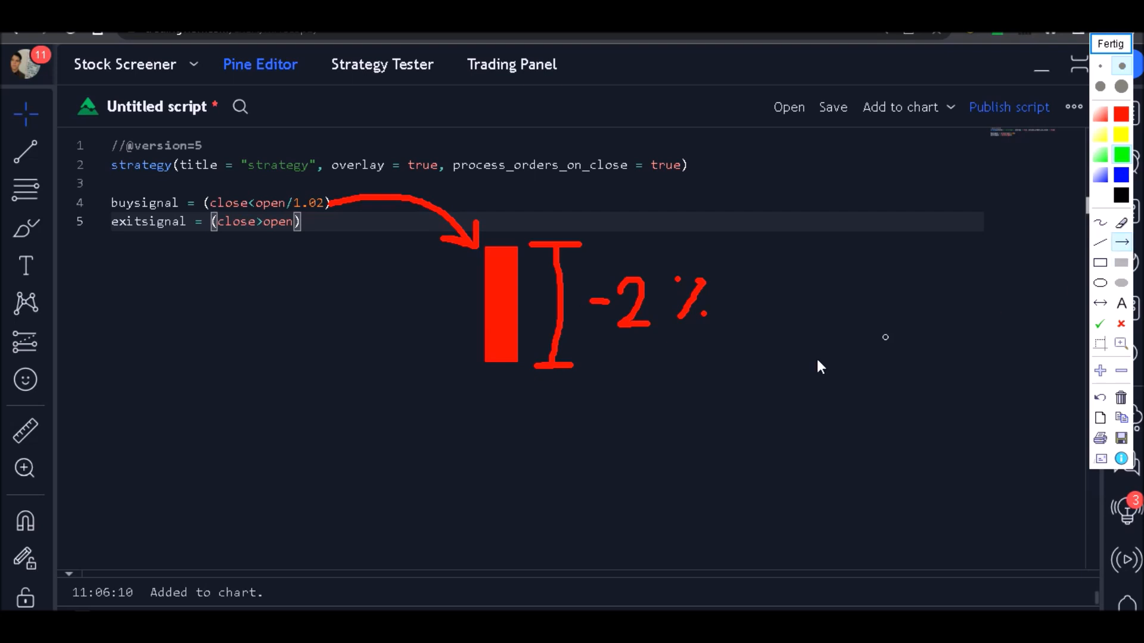
drag(487, 445, 488, 375)
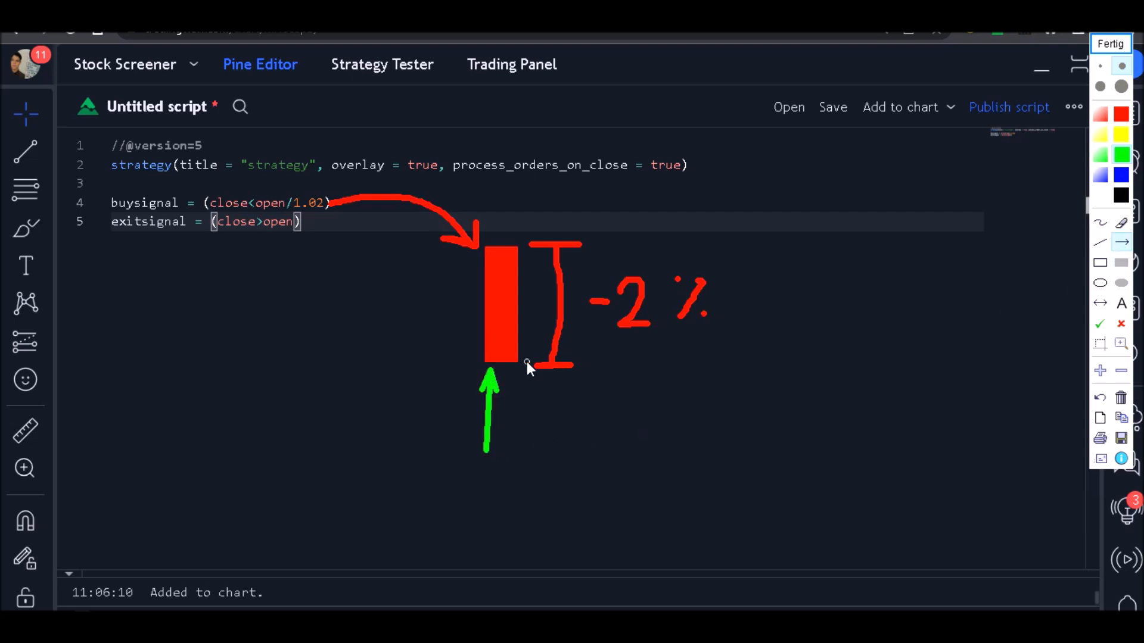
mouse_move(445, 178)
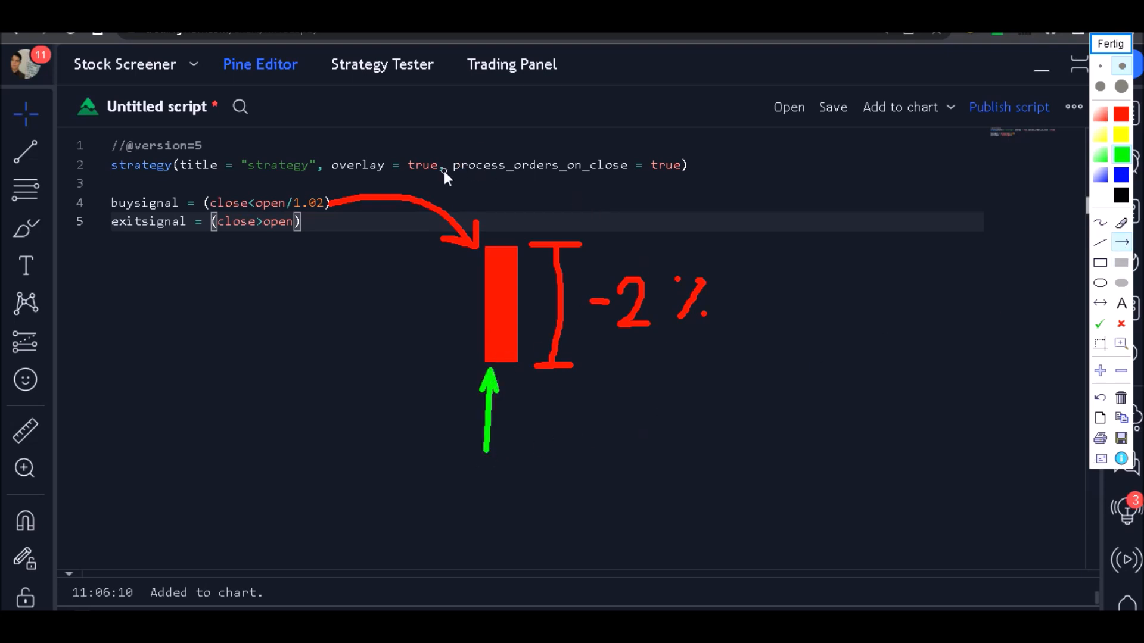
mouse_move(549, 182)
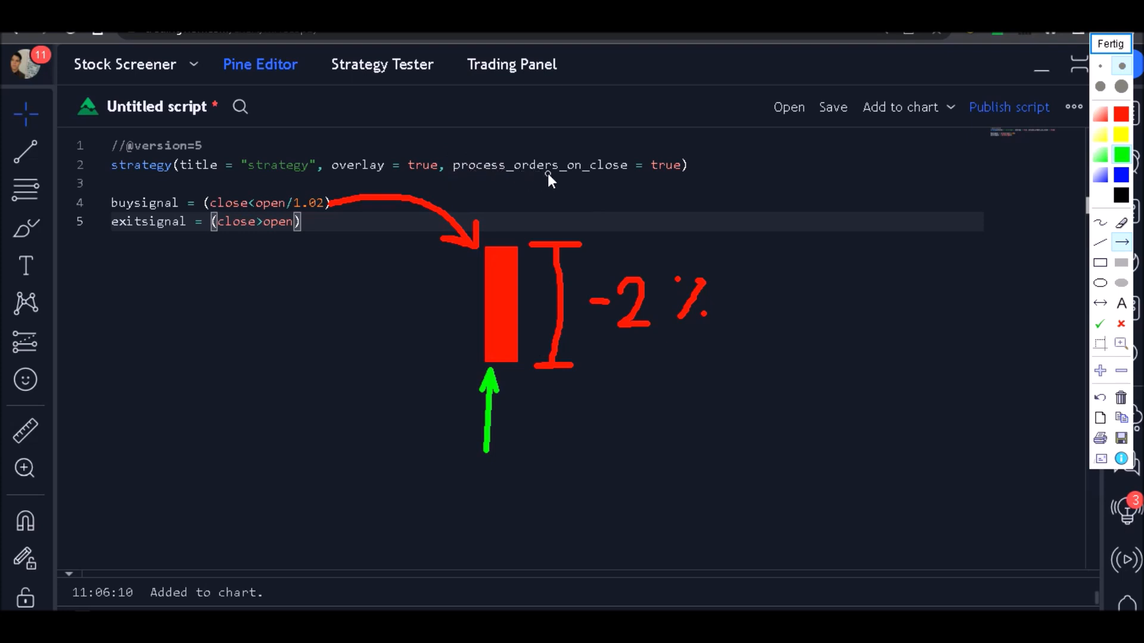
mouse_move(601, 170)
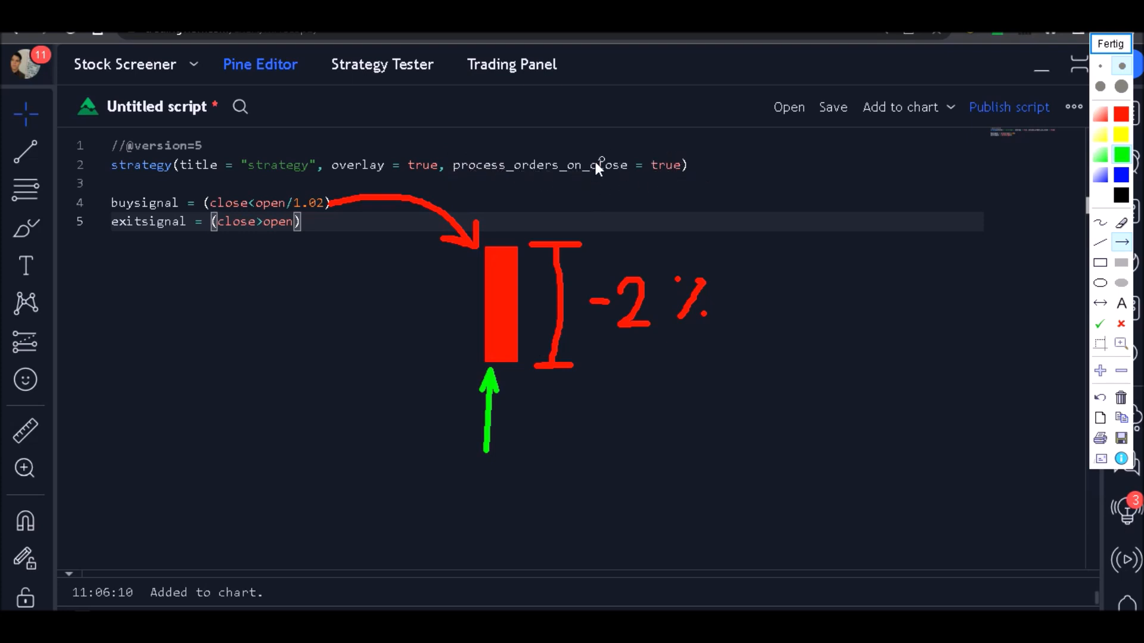
mouse_move(1098, 237)
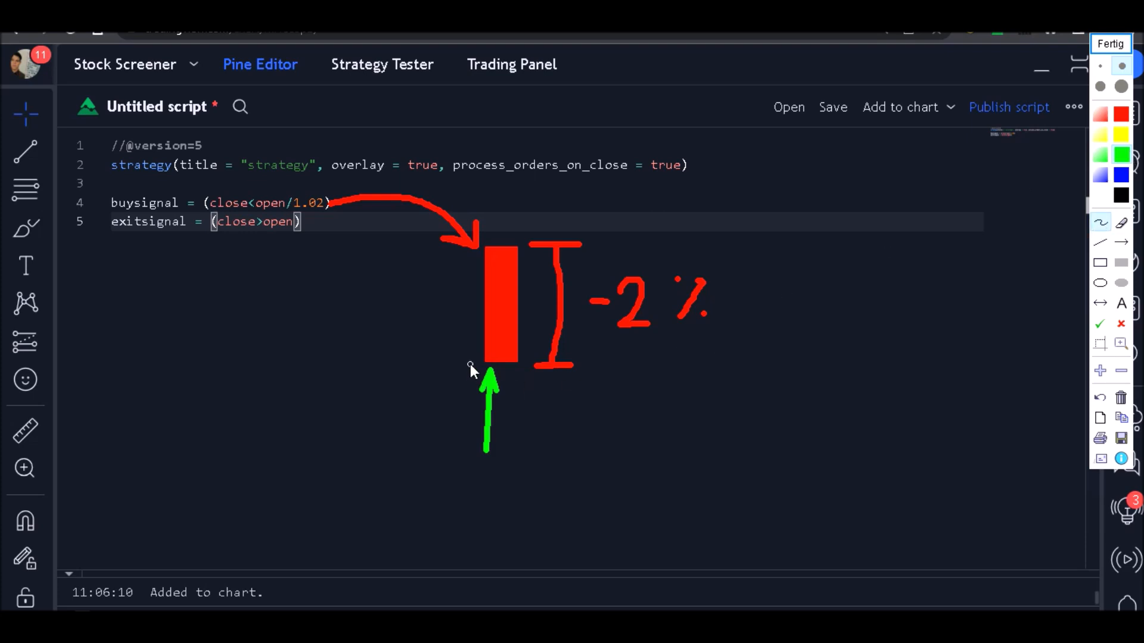
drag(483, 367, 522, 366)
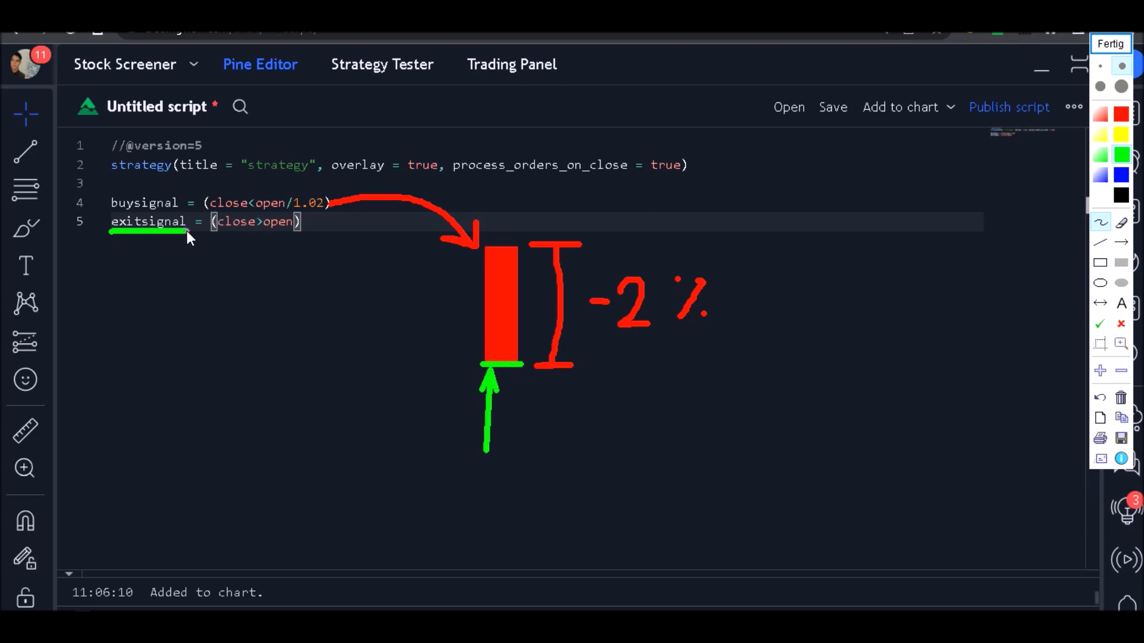
mouse_move(588, 299)
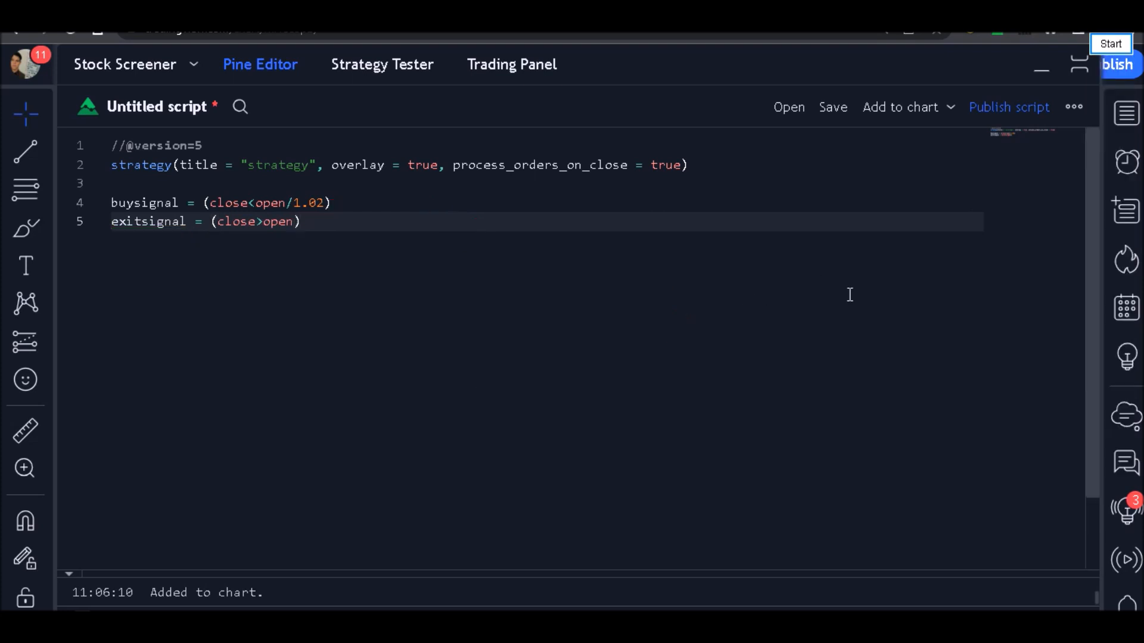
Add the line sellsignal = (close>open*1.02).
text(sell)
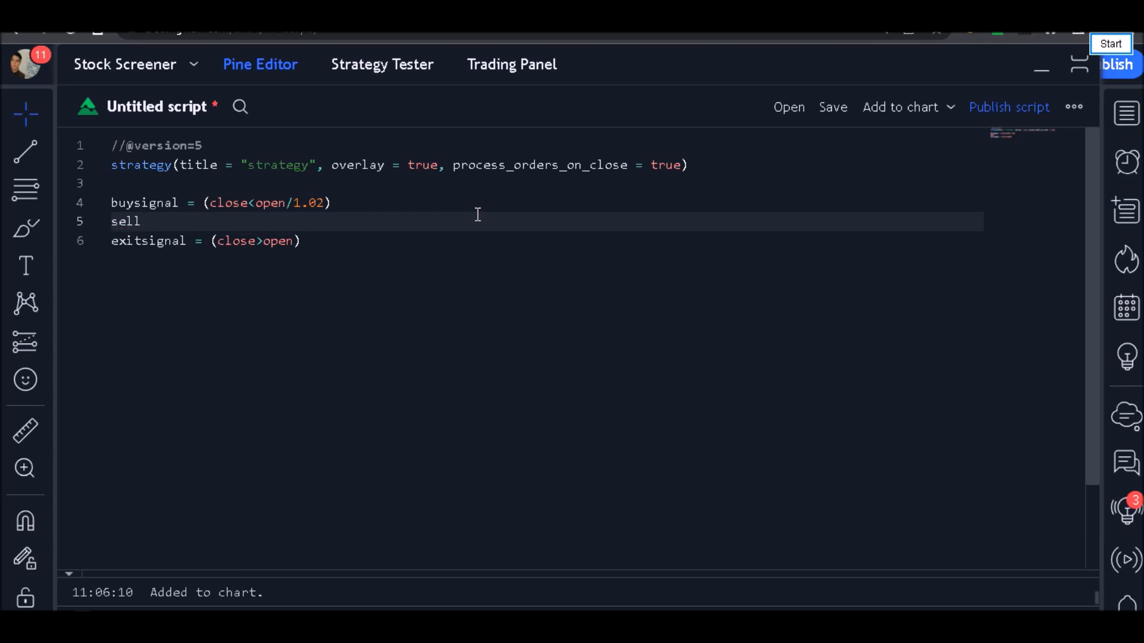
text(signa)
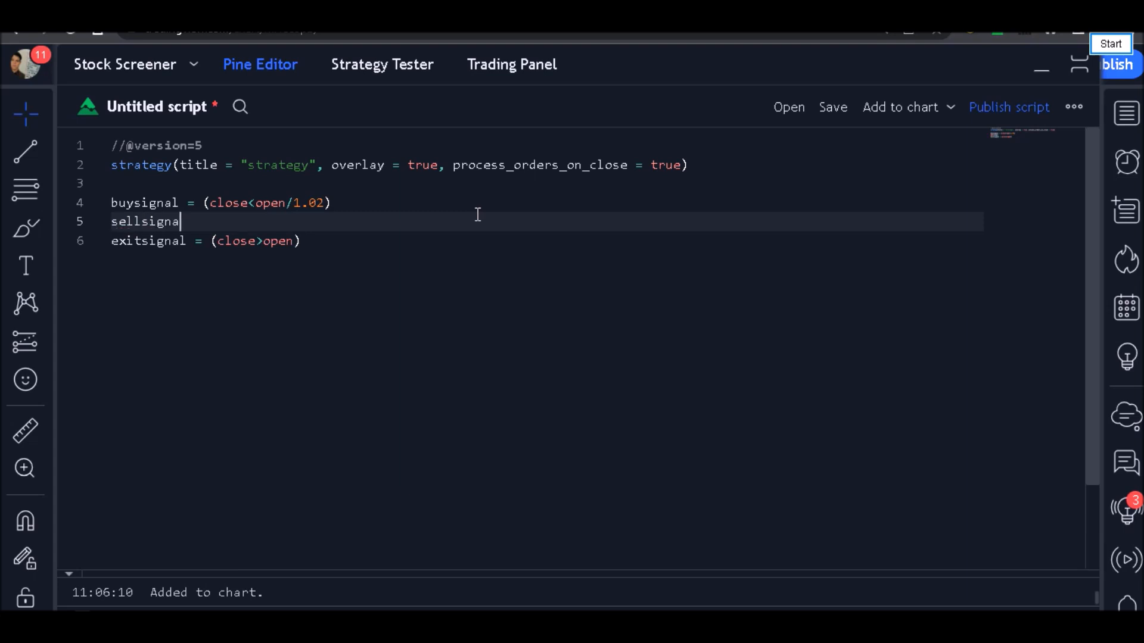
text(l =)
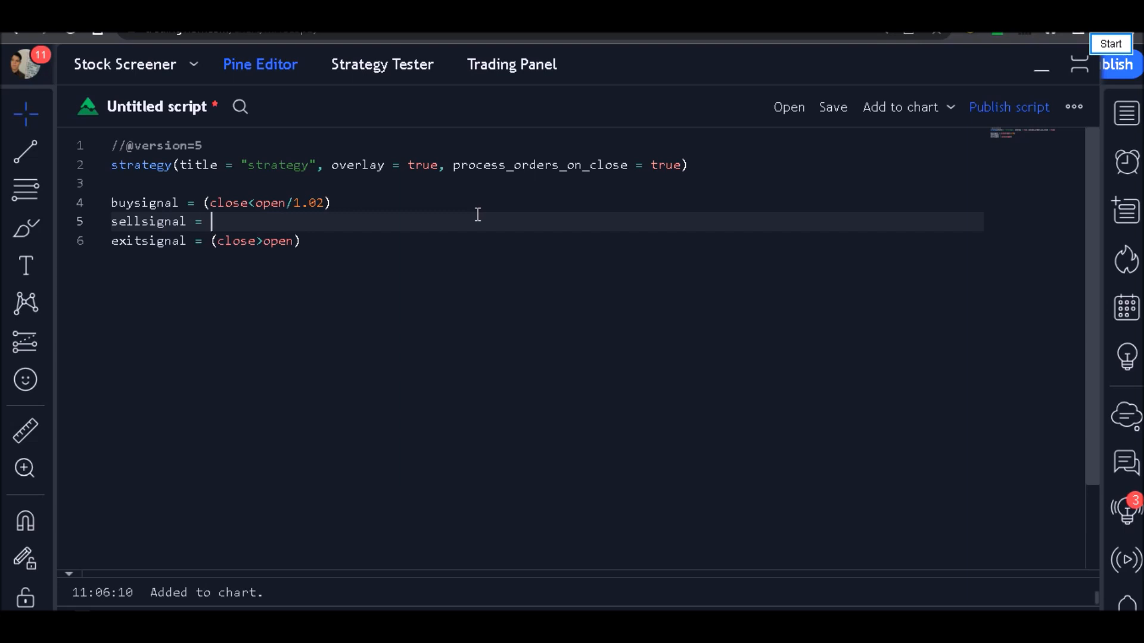
text(())
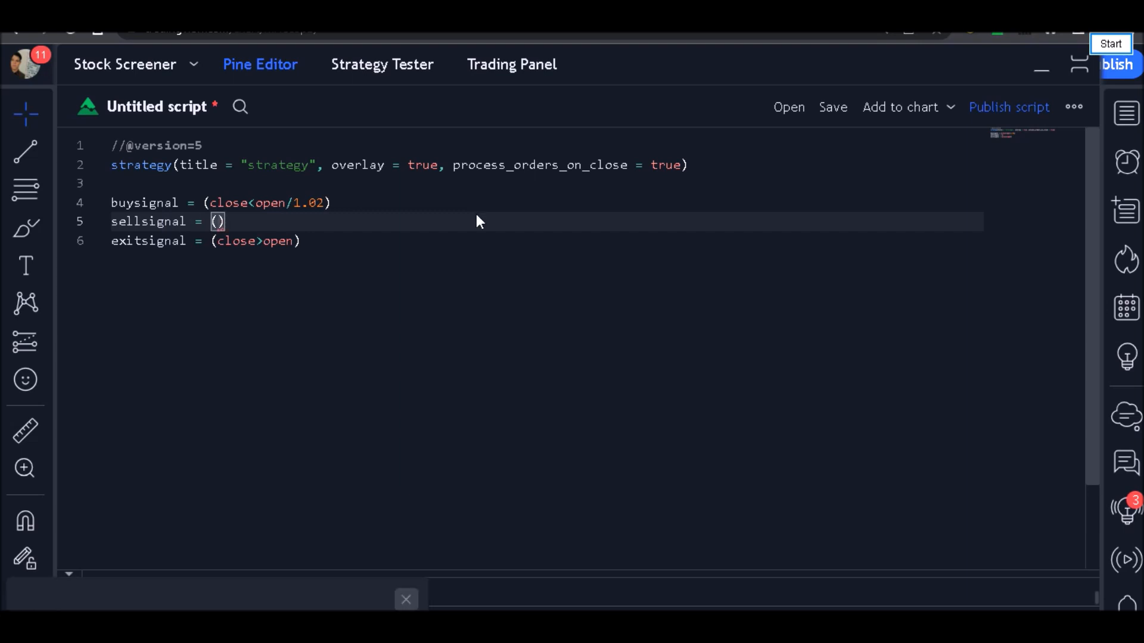
text(close)
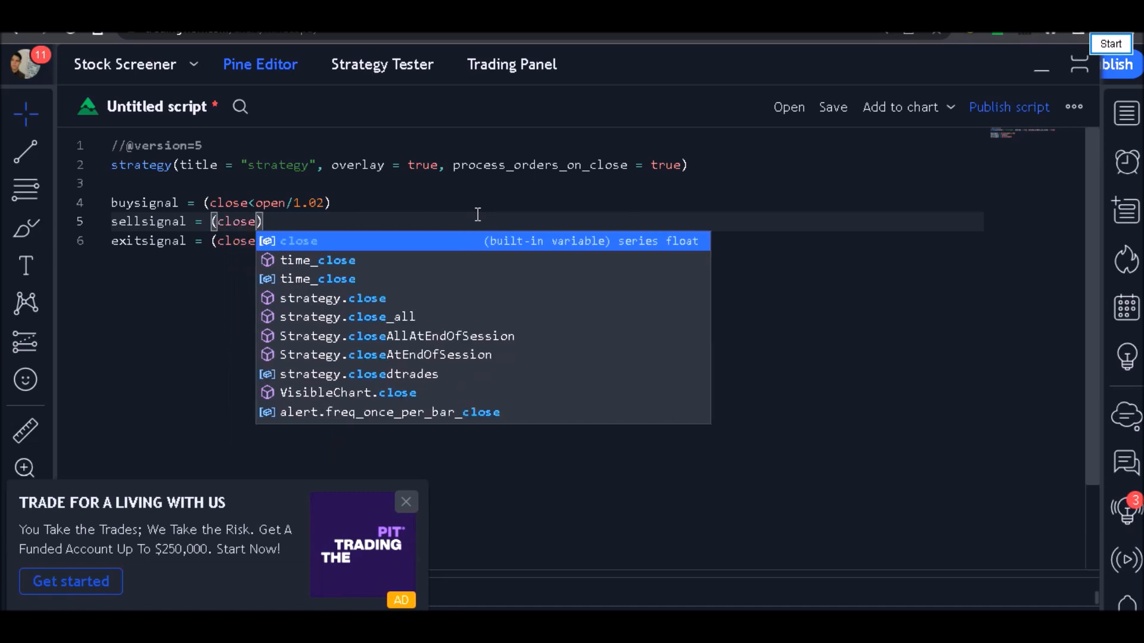
text(>open*)
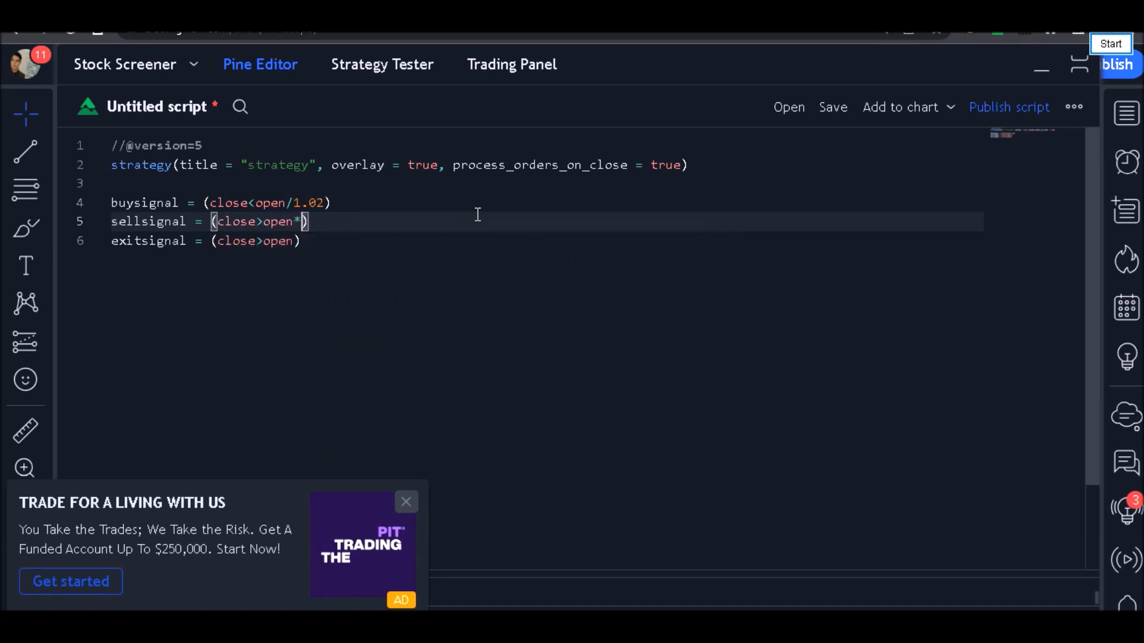
text(1.02)
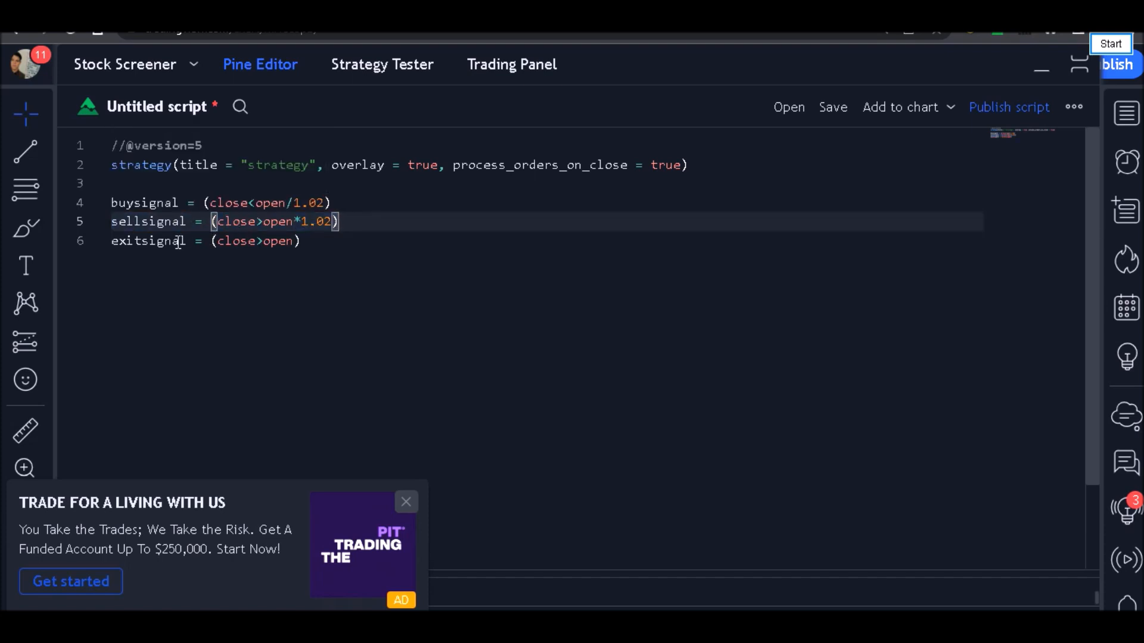
Rename exitsignal to exitbuysignal and start a new line below it.
double_click(148, 241)
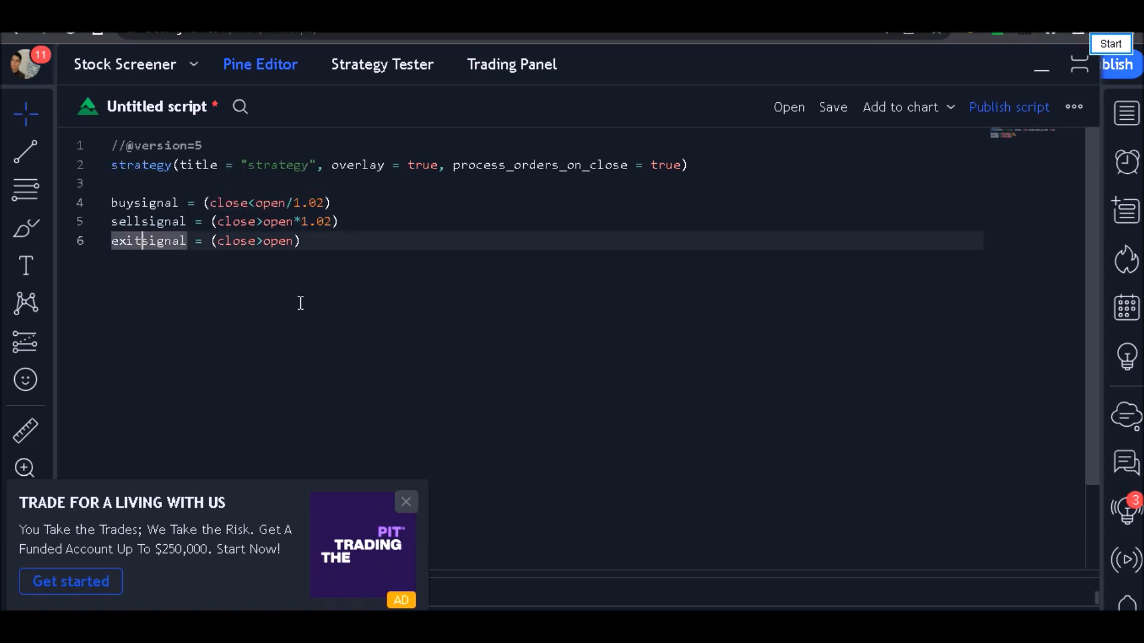
text(buy)
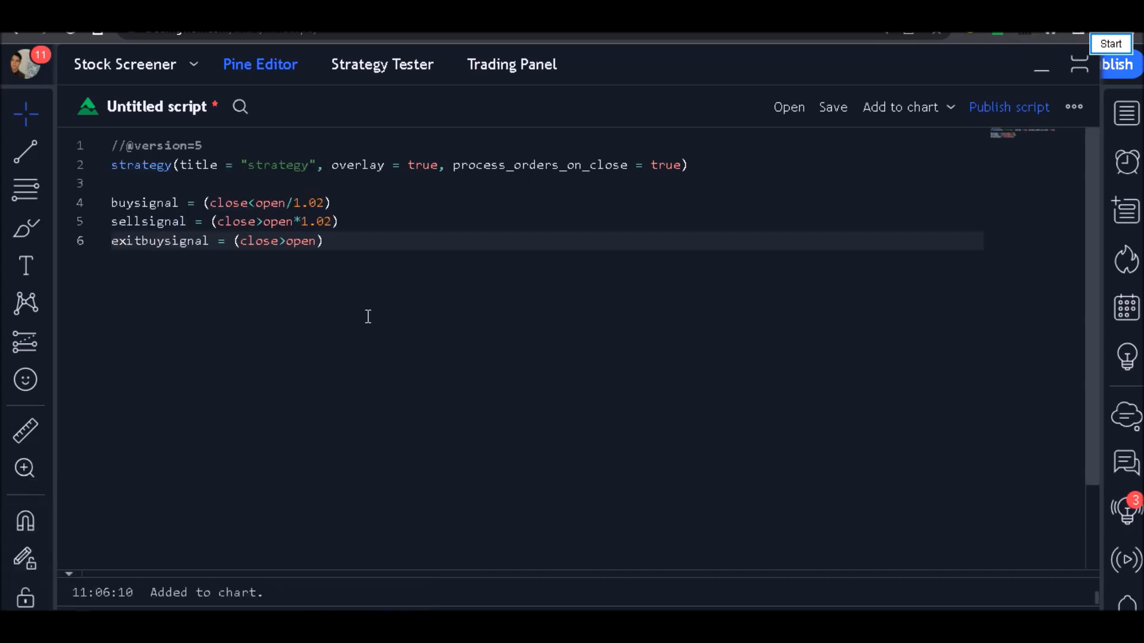
key(Enter)
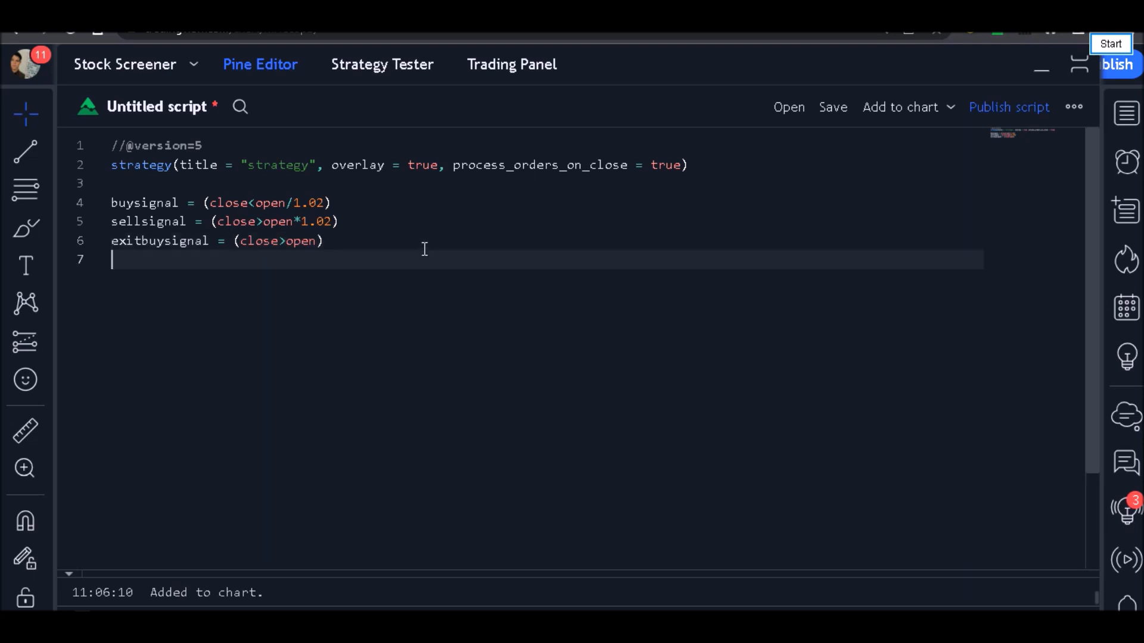
Type exitsellsignal = (close<open) on the new line.
text(exit)
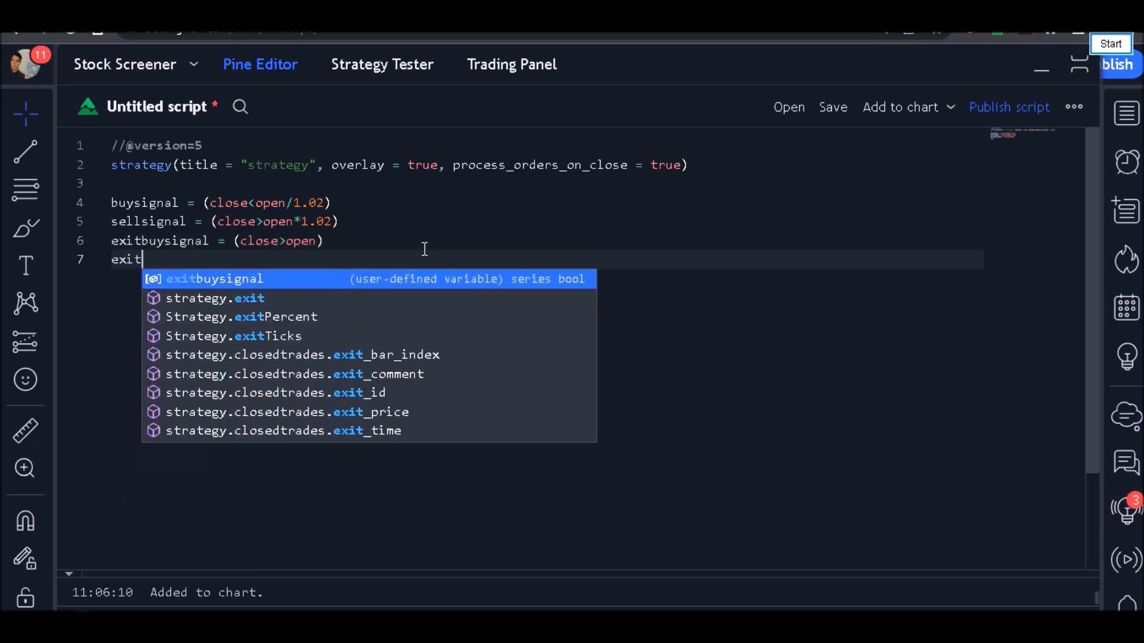
text(sells)
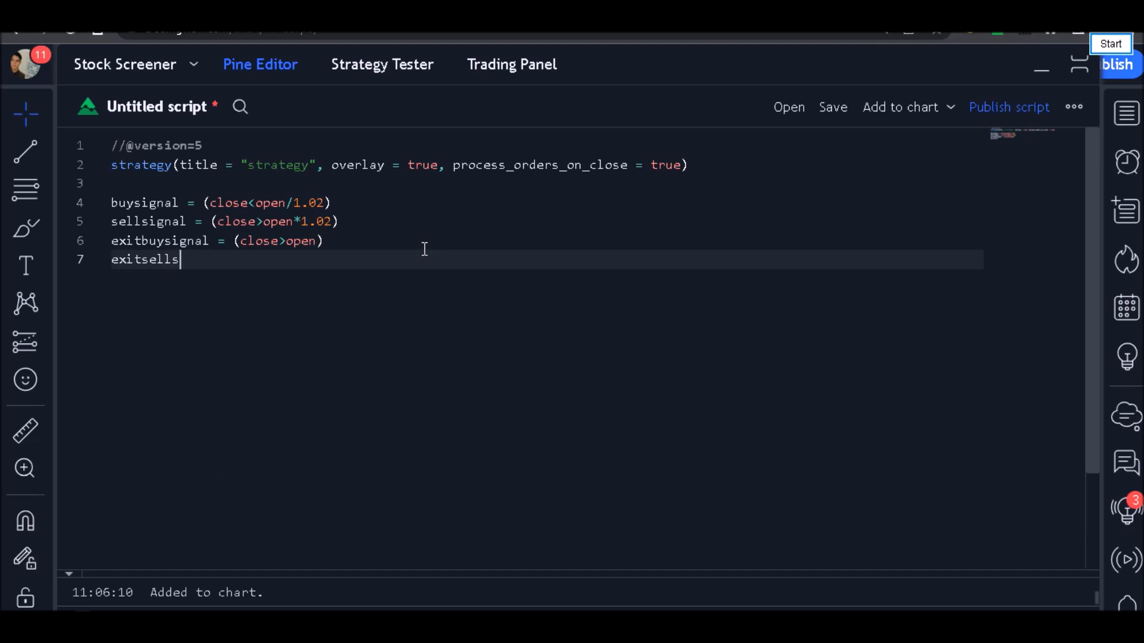
text(ignal = ()
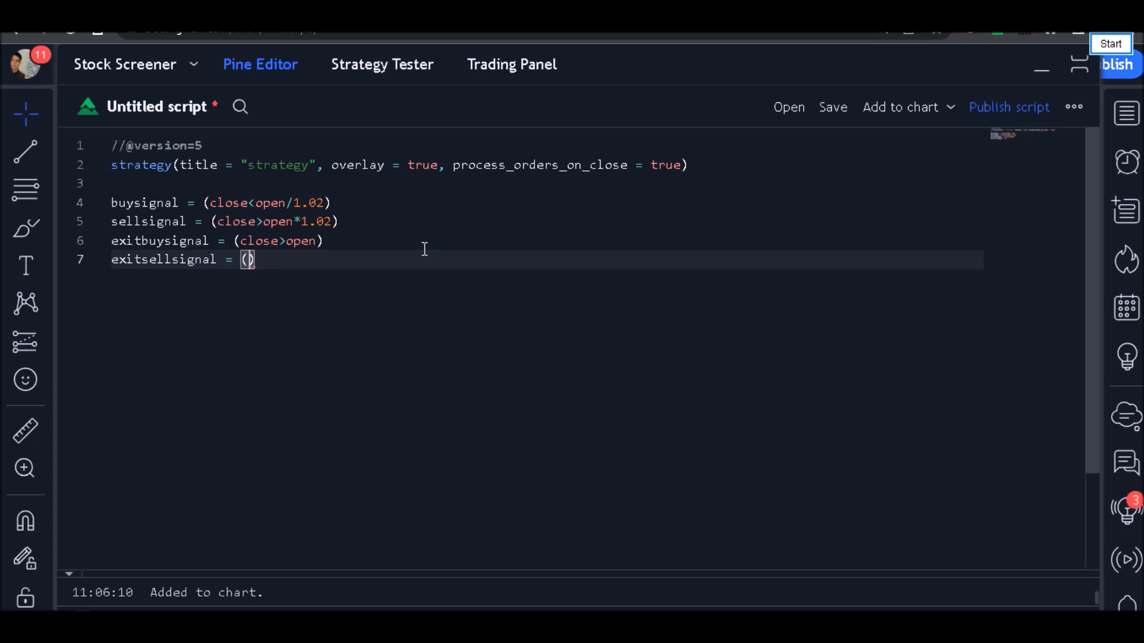
text(close)
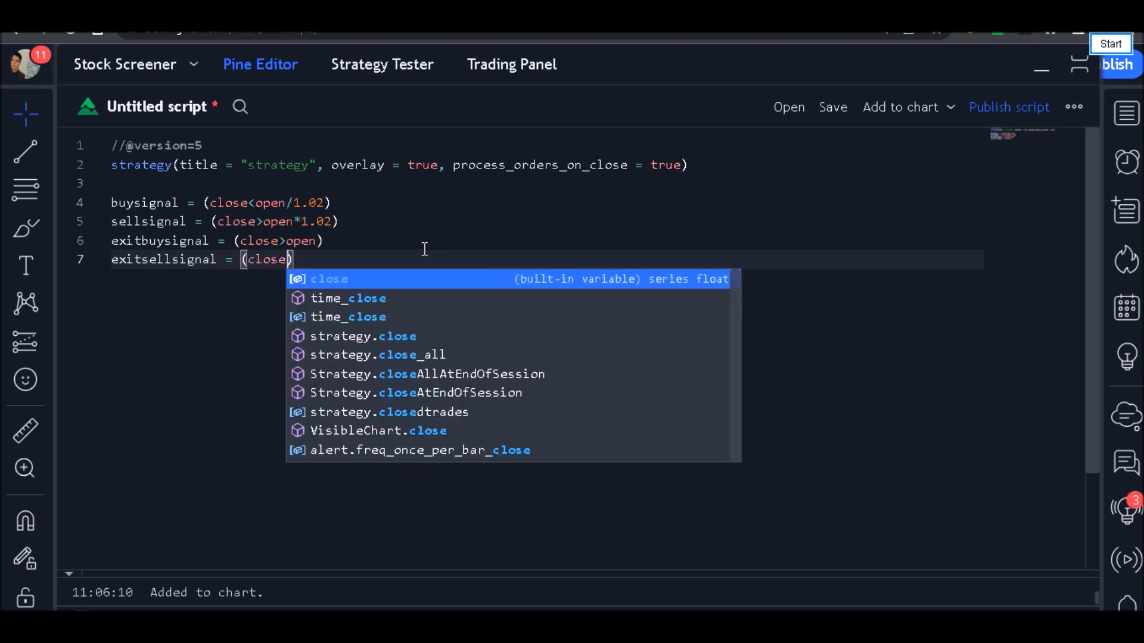
text(<o)
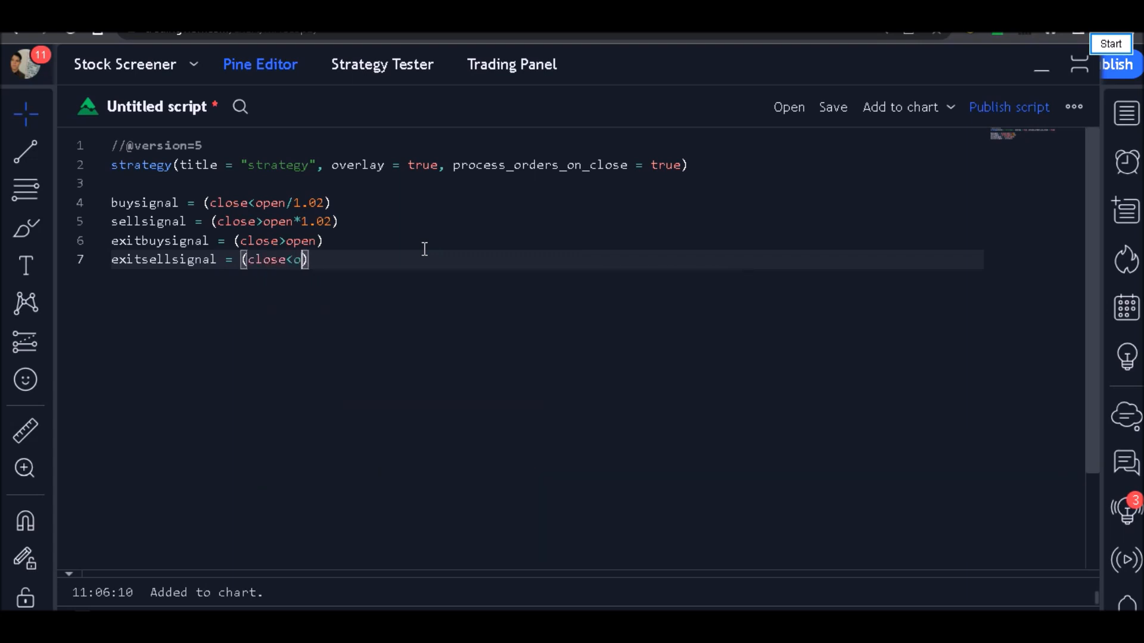
text(pen)
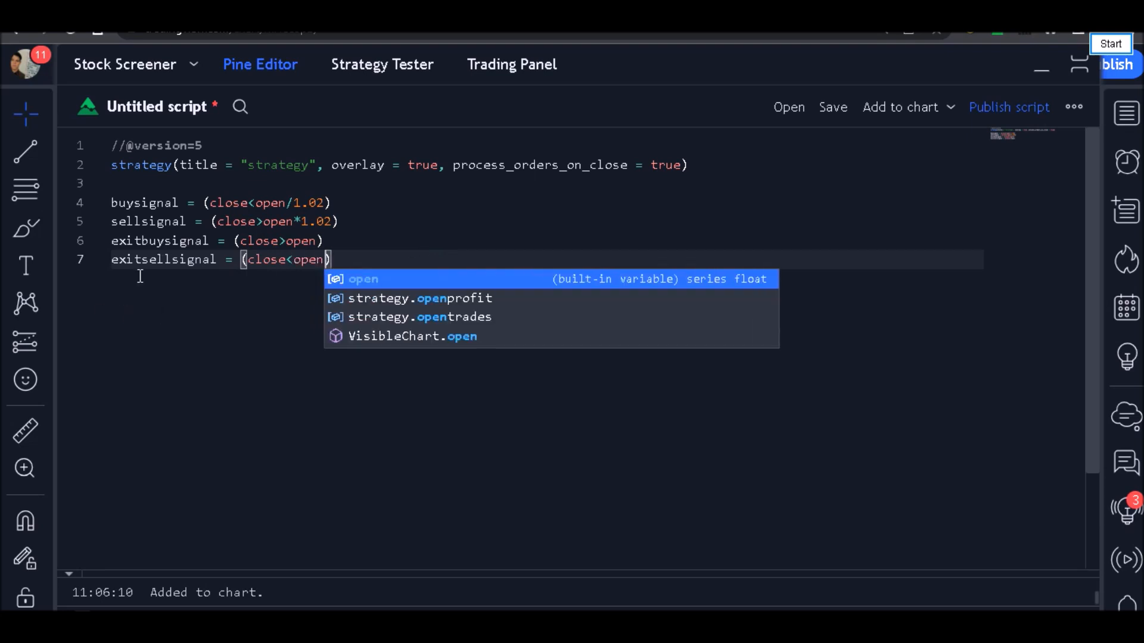
mouse_move(143, 202)
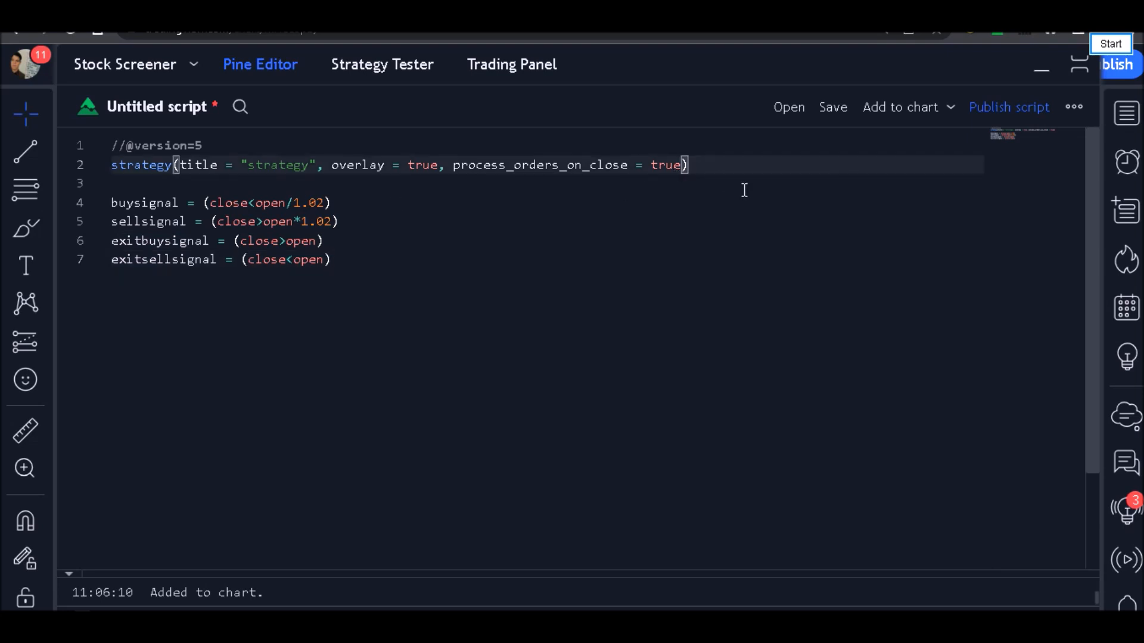
Insert m = ta.sma(close,20) on a new line after the strategy() declaration.
key(Enter)
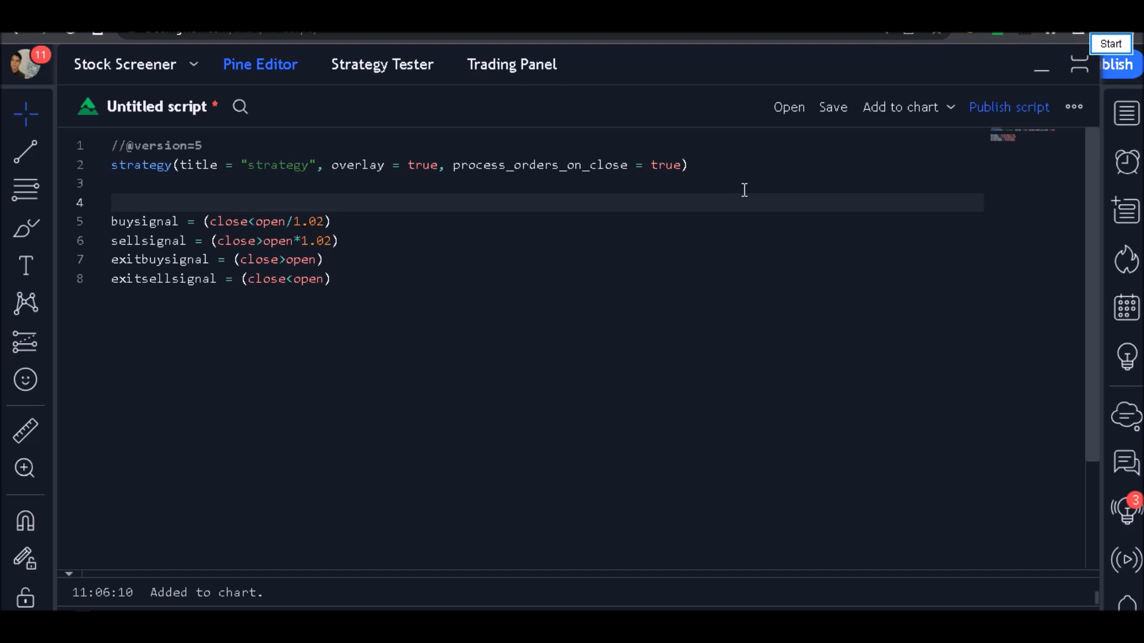
text(m =)
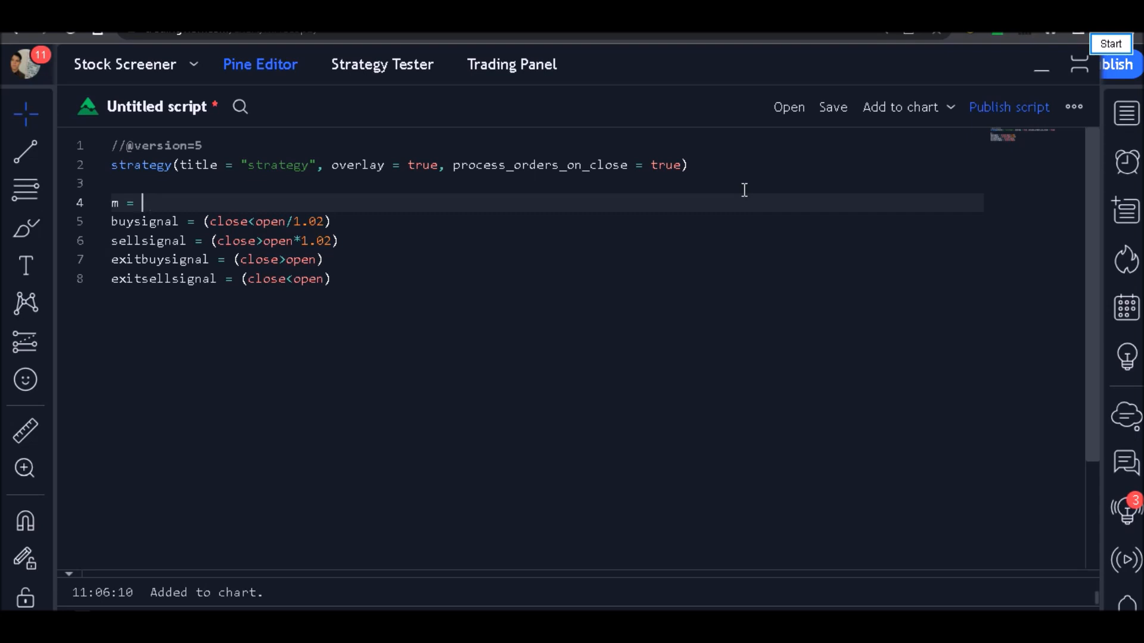
text(ta)
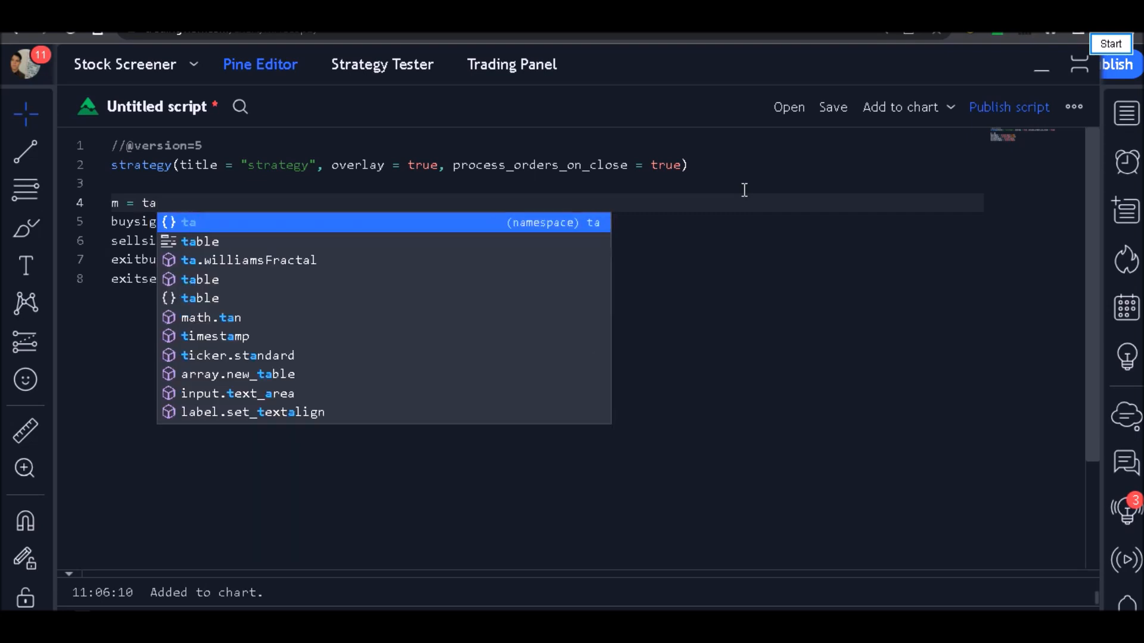
text(.)
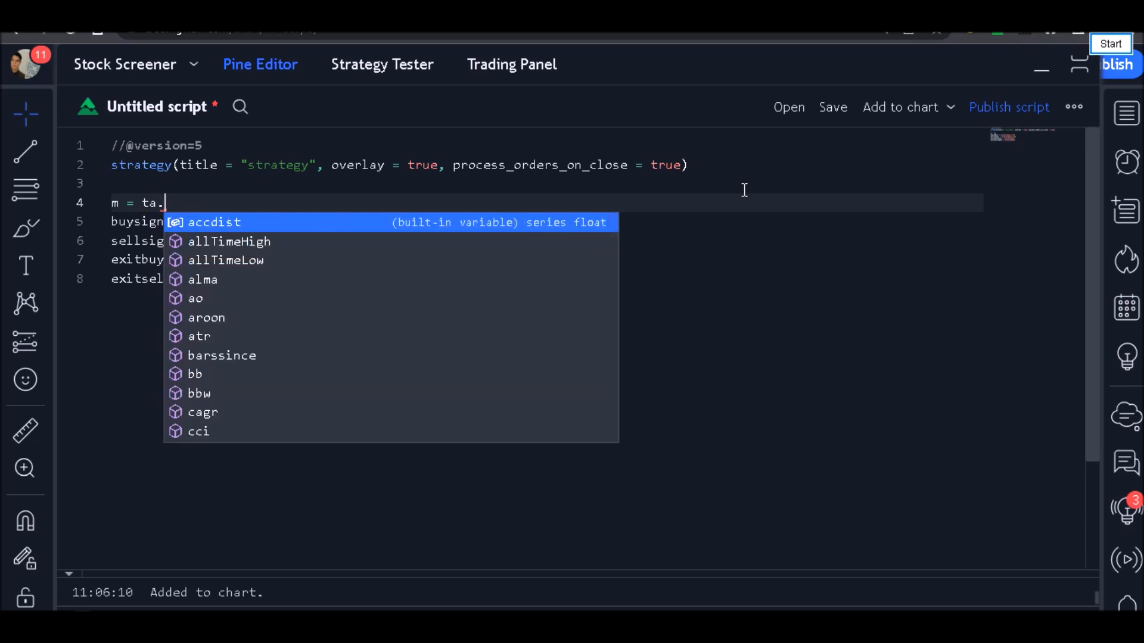
text(sma)
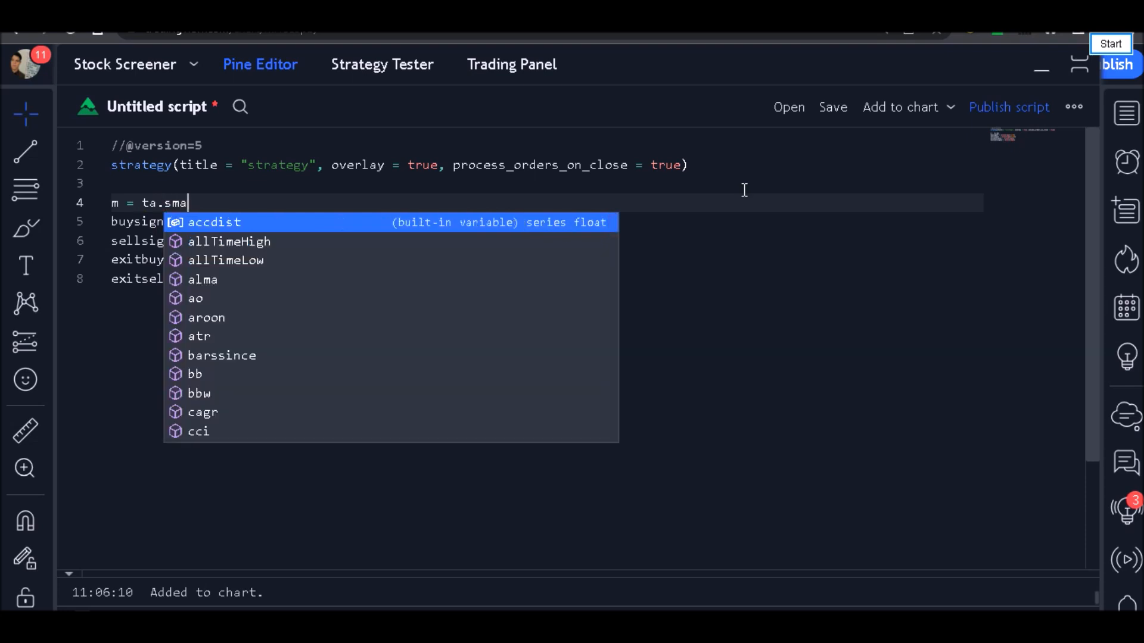
text(sma)
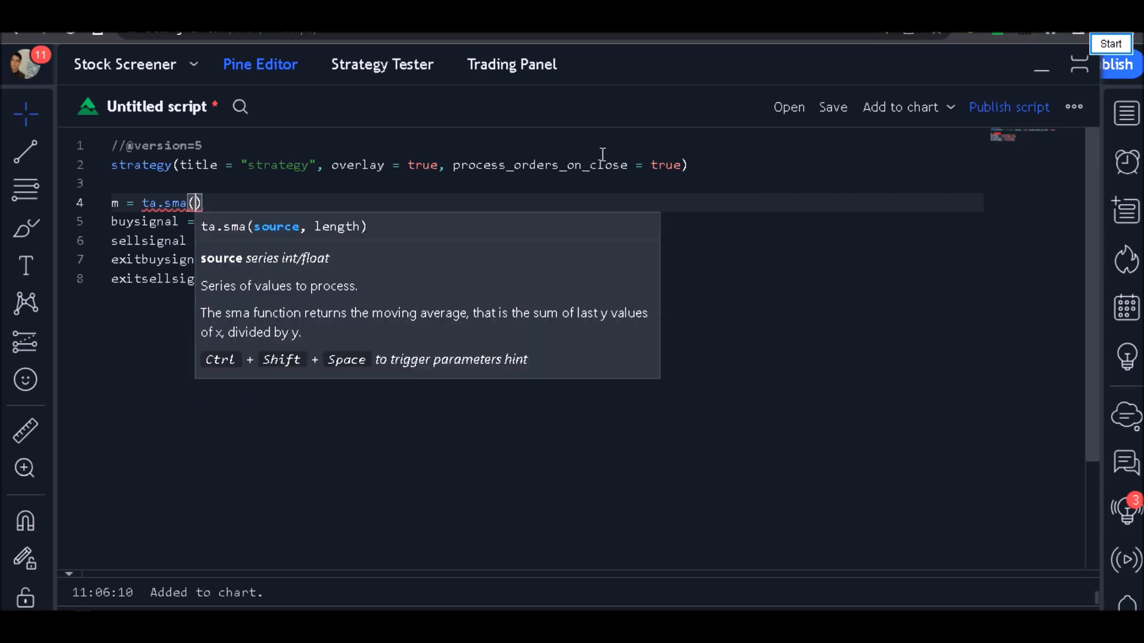
mouse_move(255, 238)
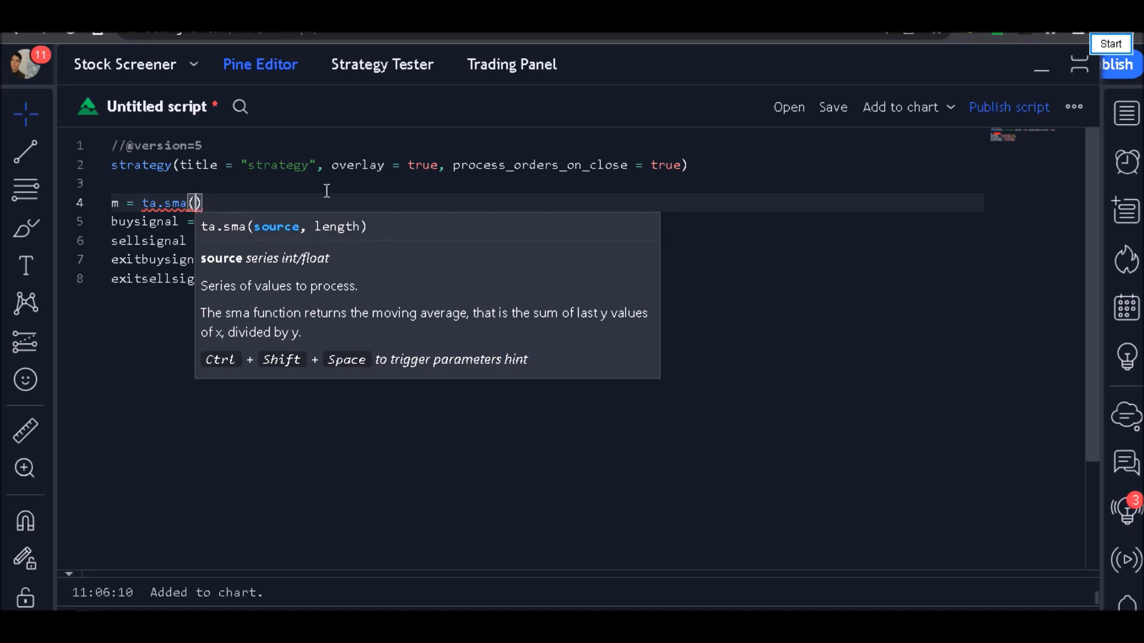
text(close)
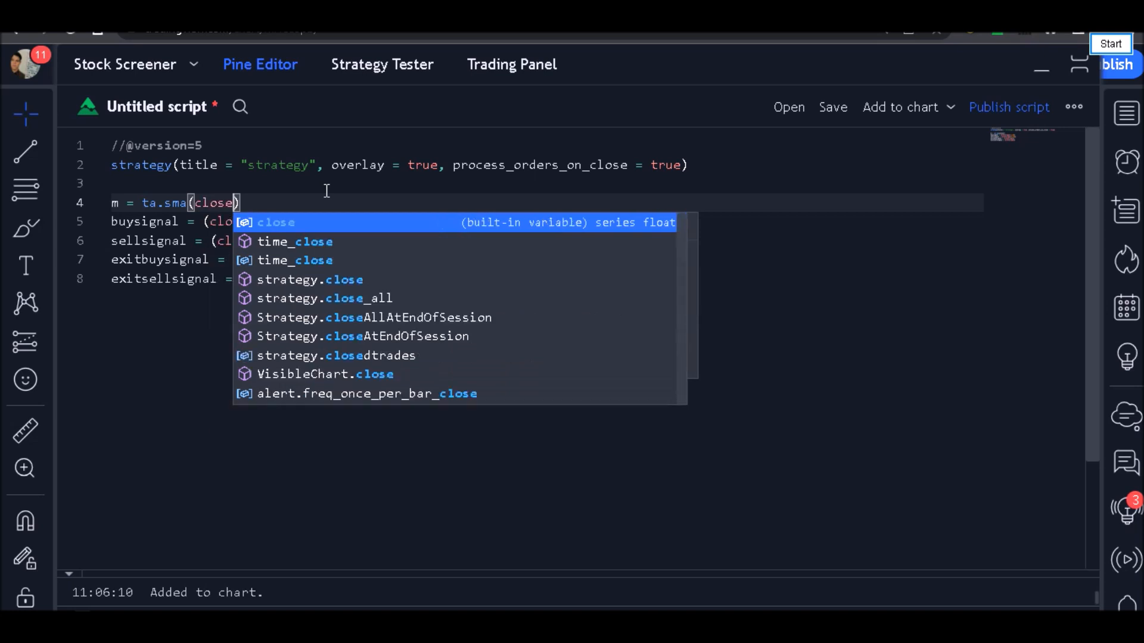
text(,)
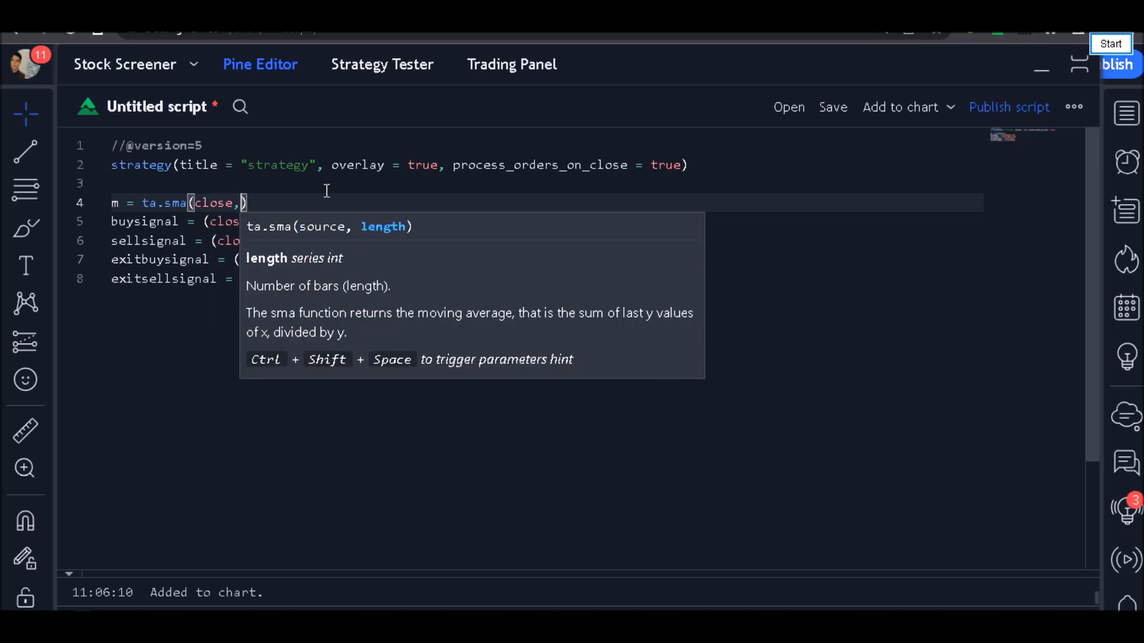
text(20)
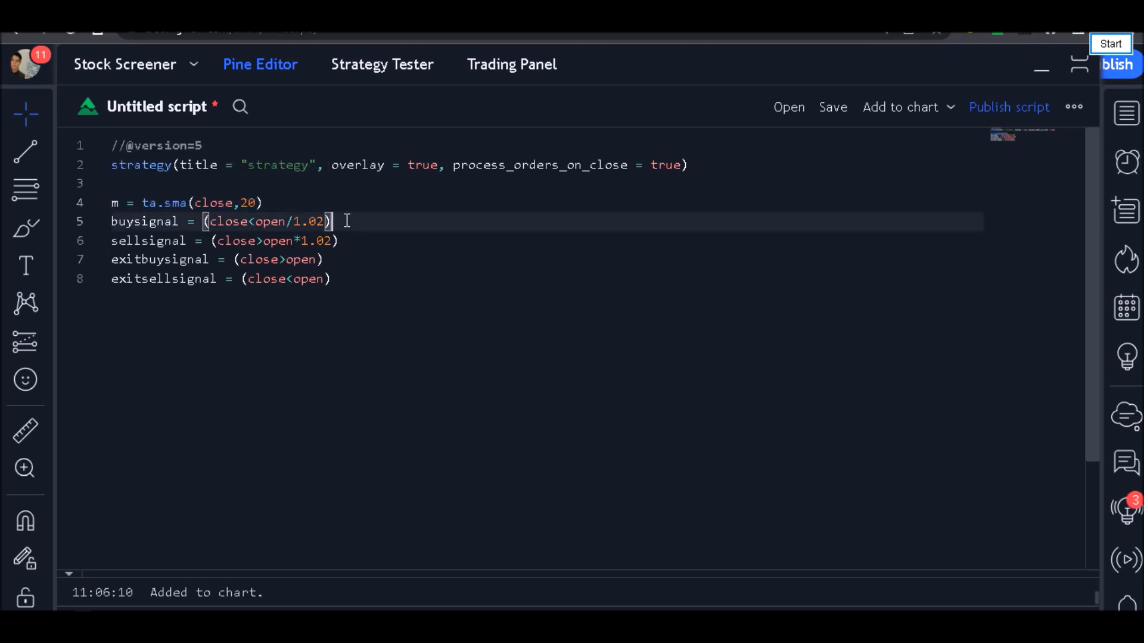
Append and (close>m) to buysignal and and (close<m) to sellsignal.
text(and ()
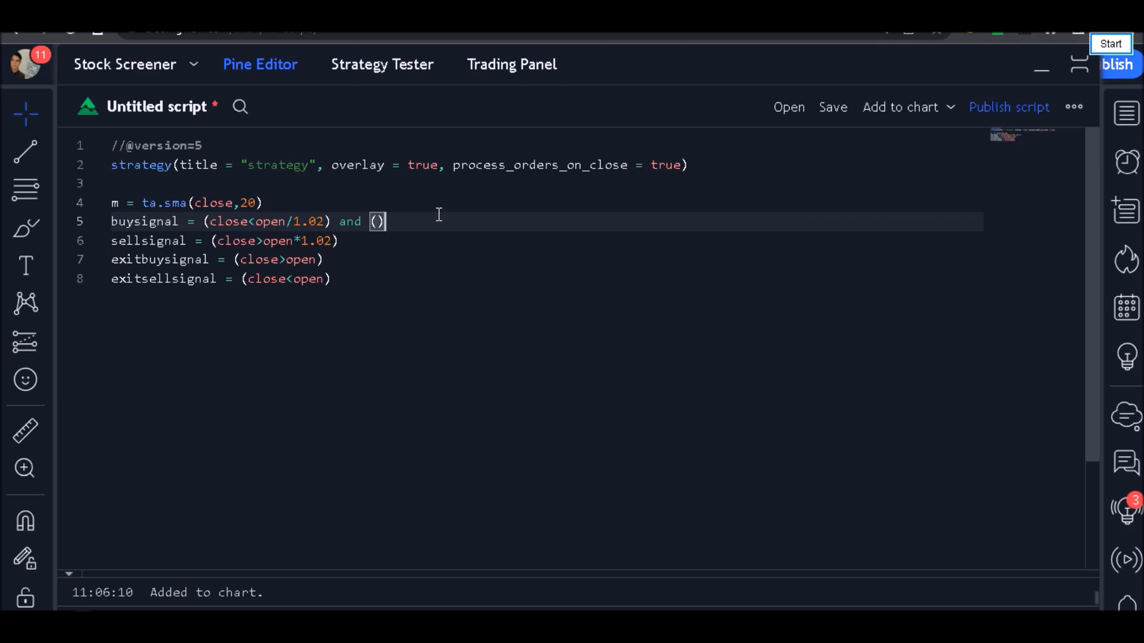
mouse_move(349, 222)
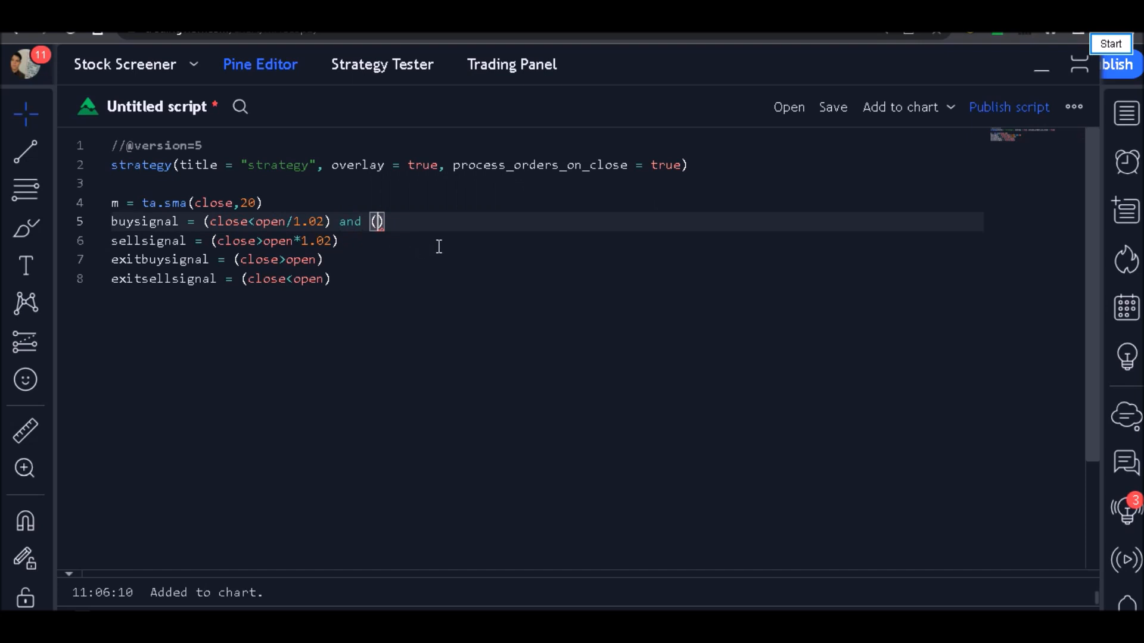
text(c)
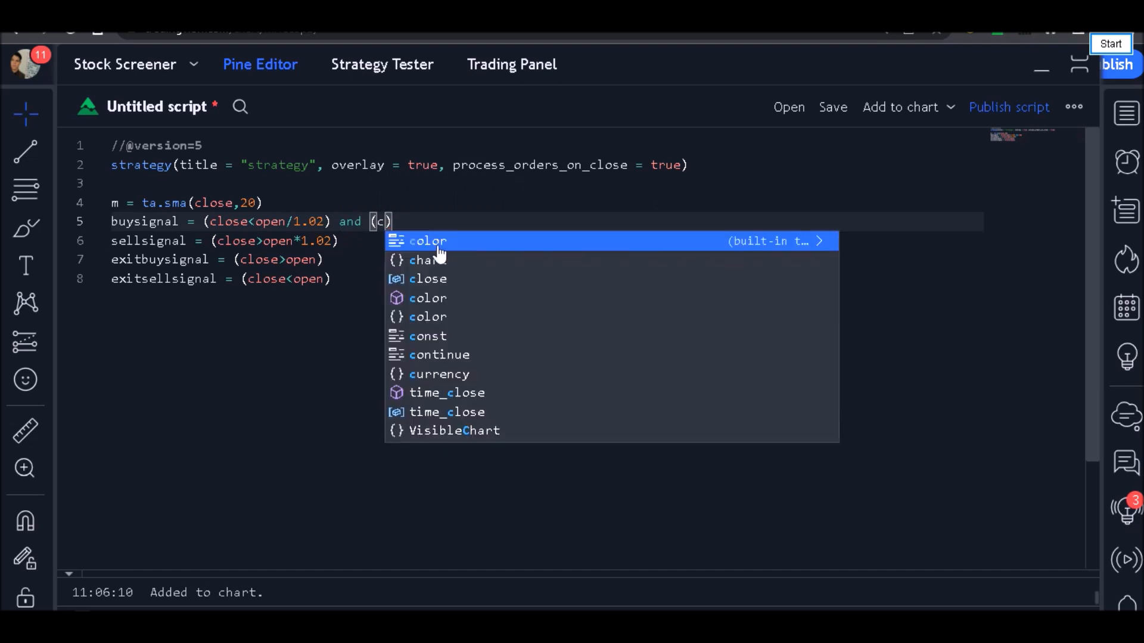
text(lose)
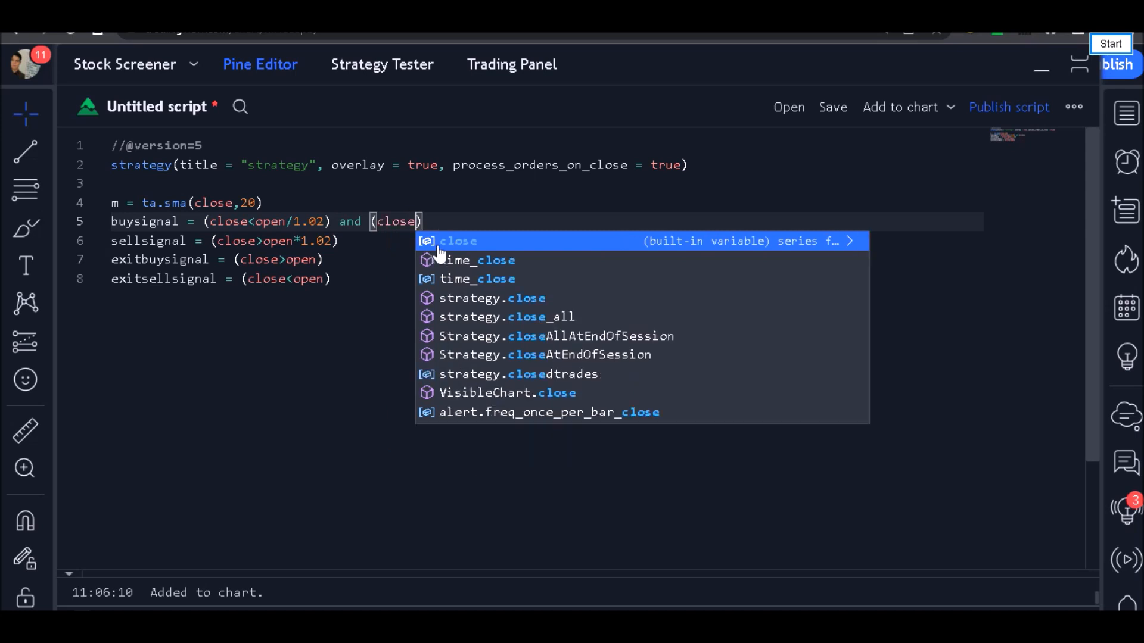
text(>m)
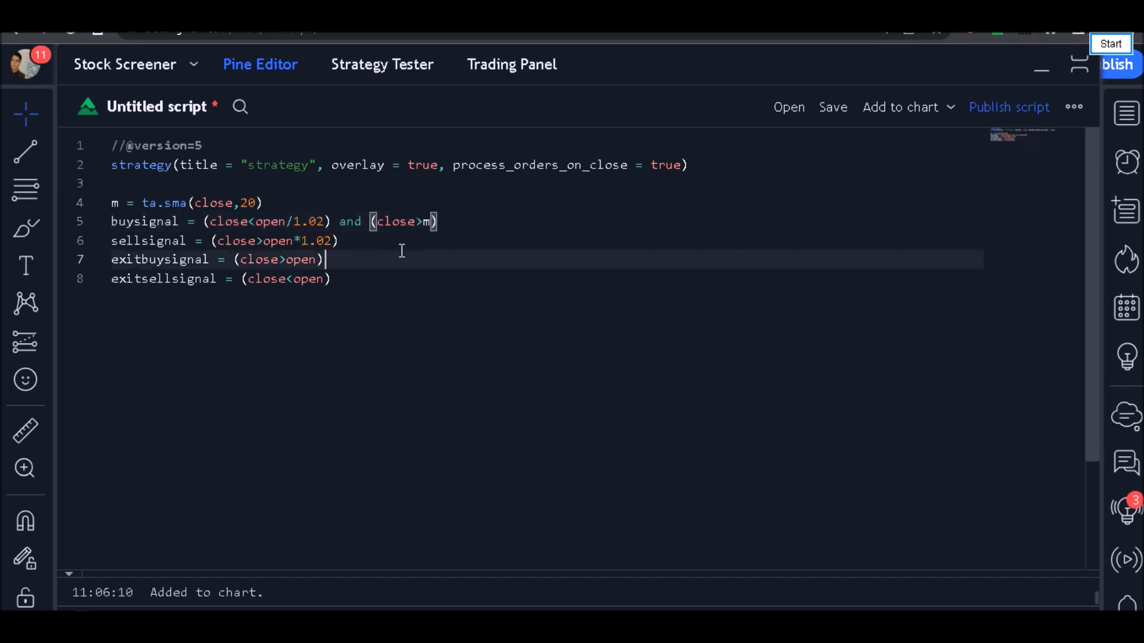
text(and (close<m))
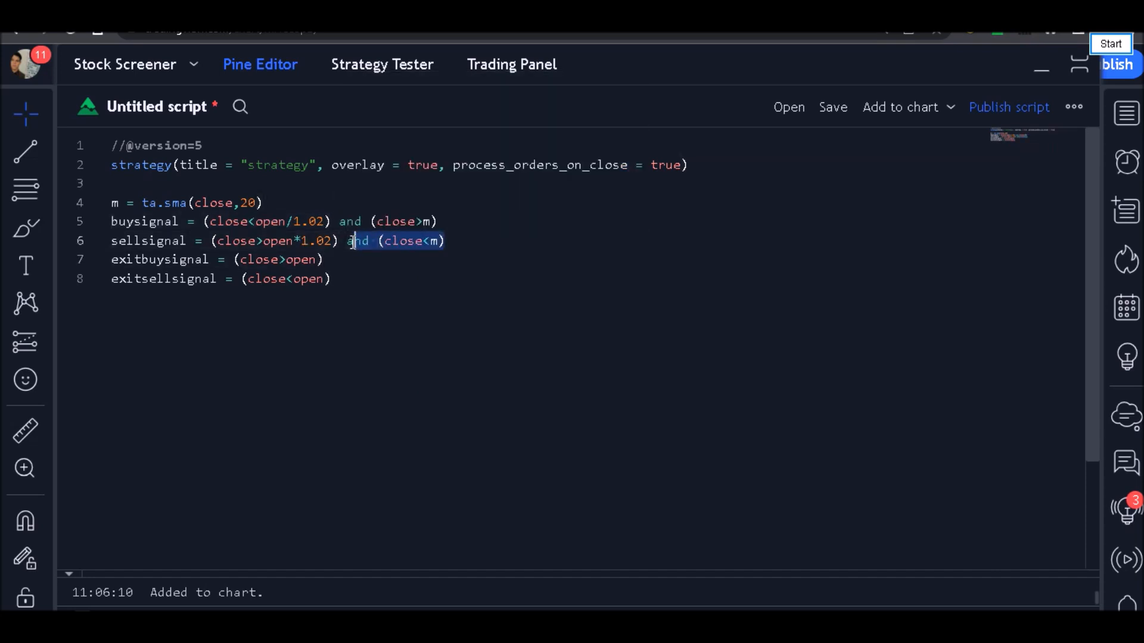
Write if (strategy.position_size==0) with a nested if (buysignal) and an indented line.
text(if)
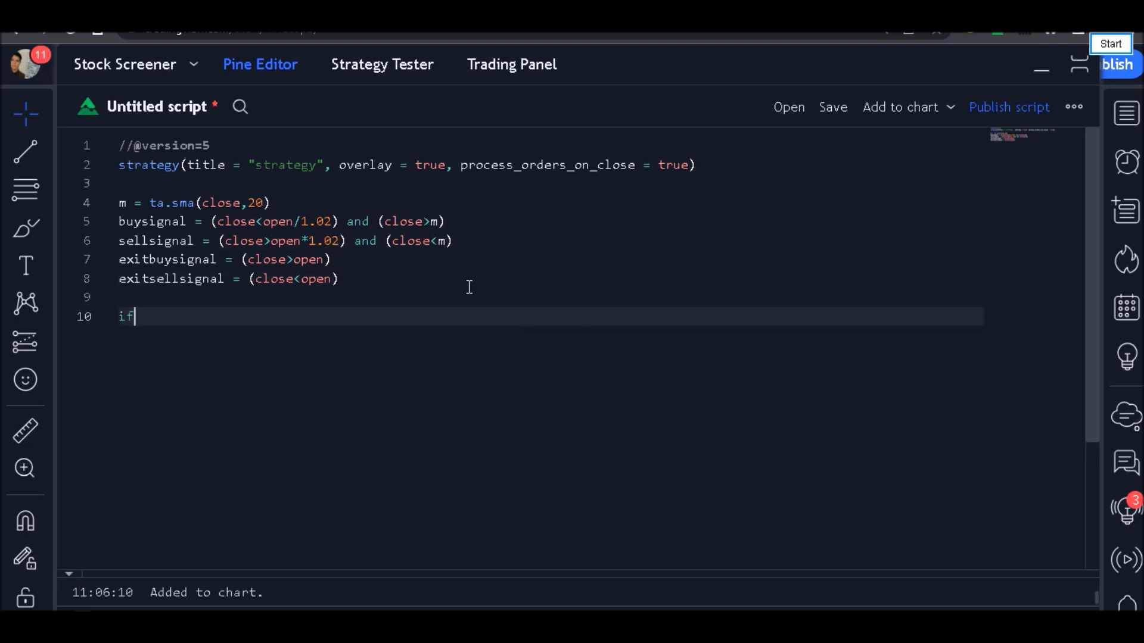
text((strategy)
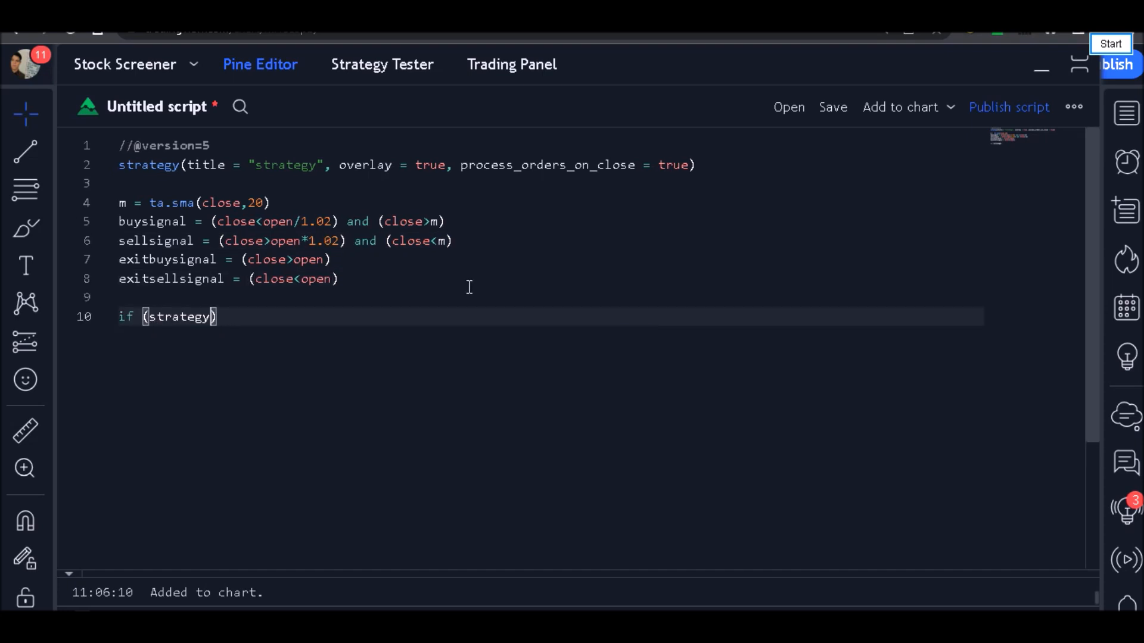
text(.pos)
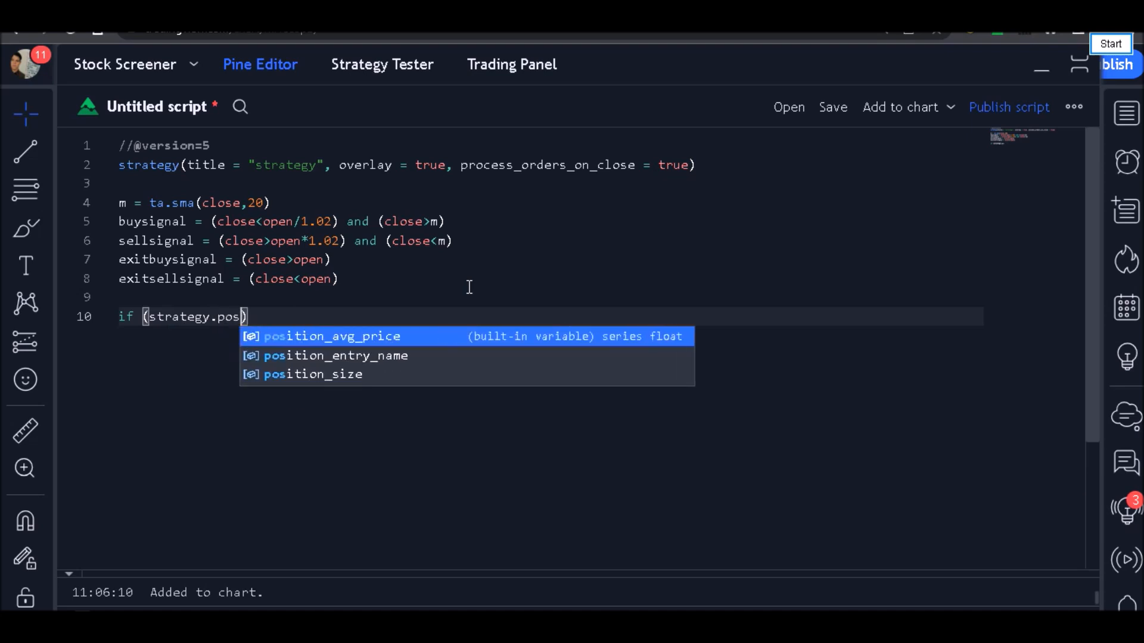
click(312, 374)
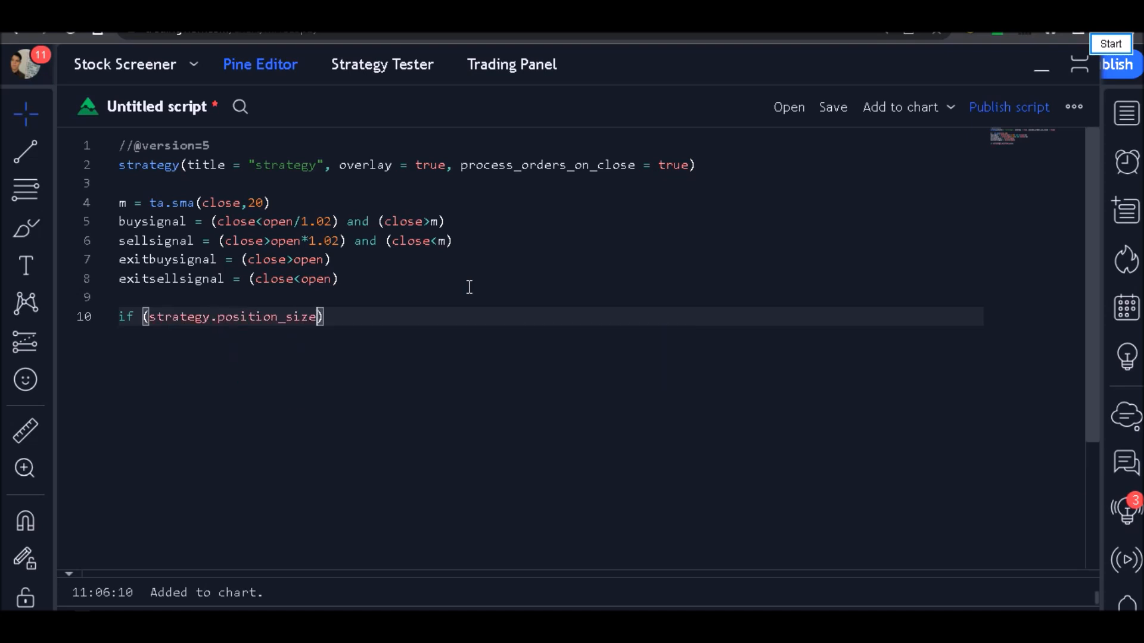
text(==0)
text(if)
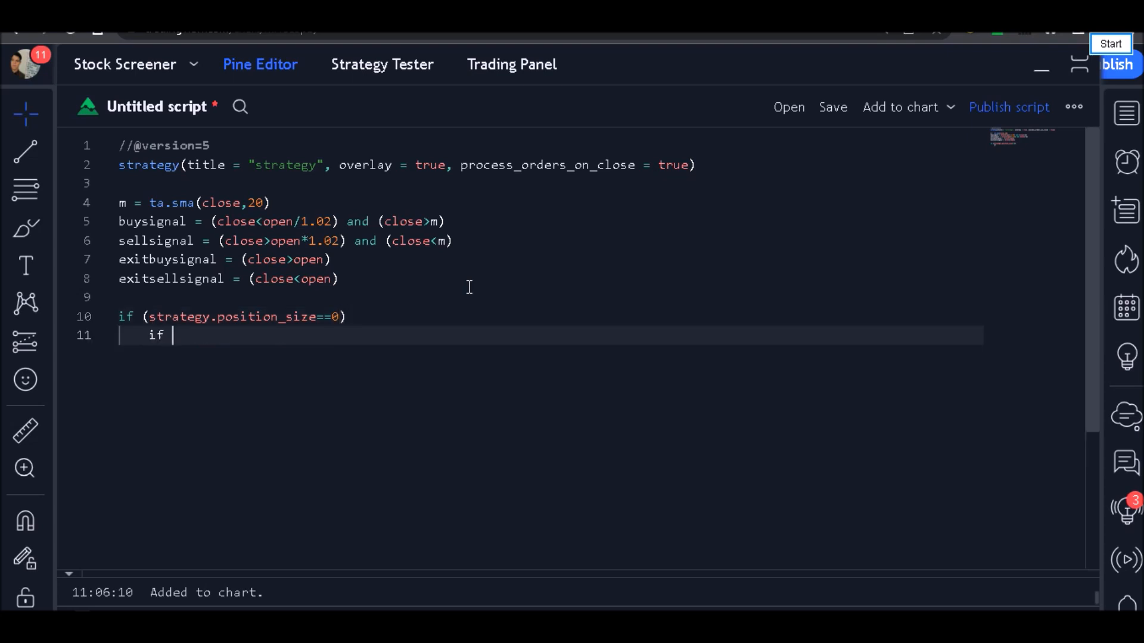
text(()
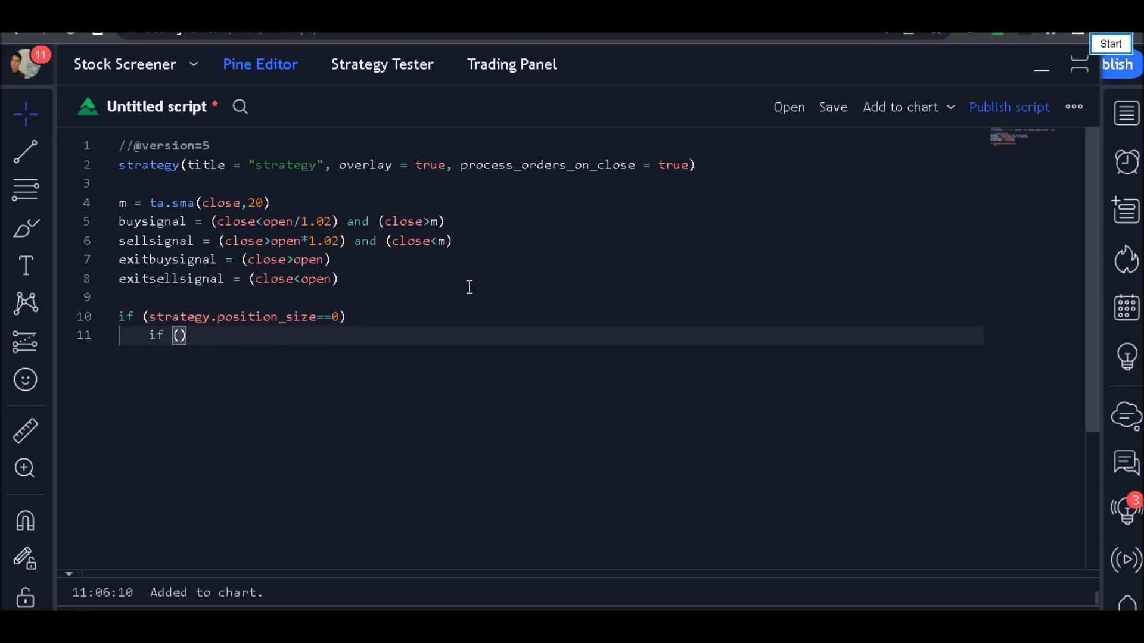
text(buysignal)
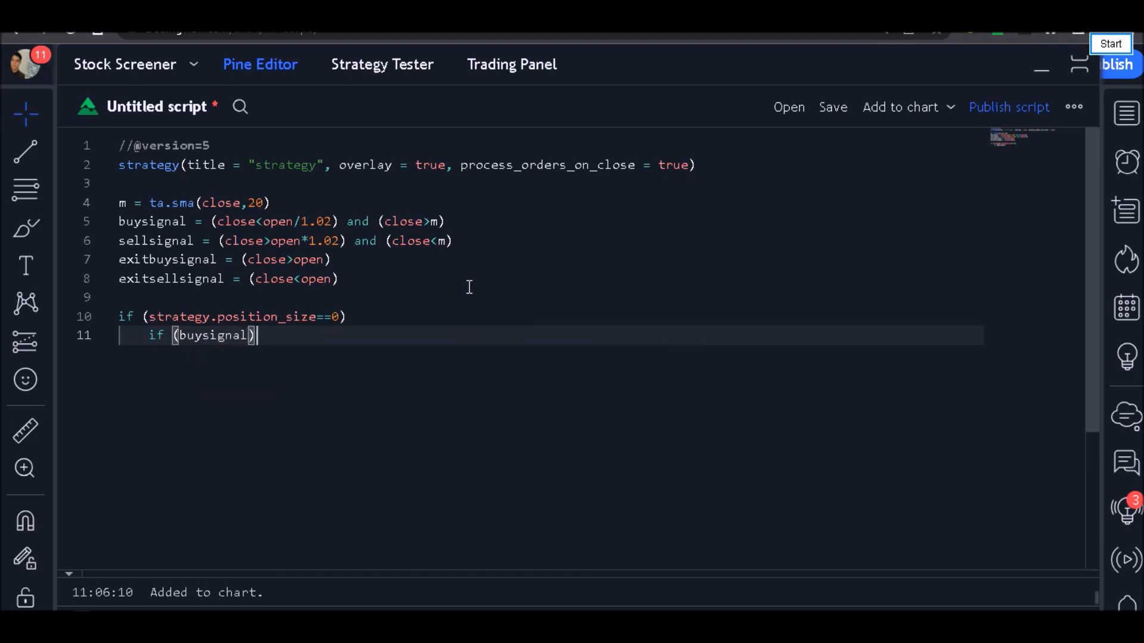
key(Enter)
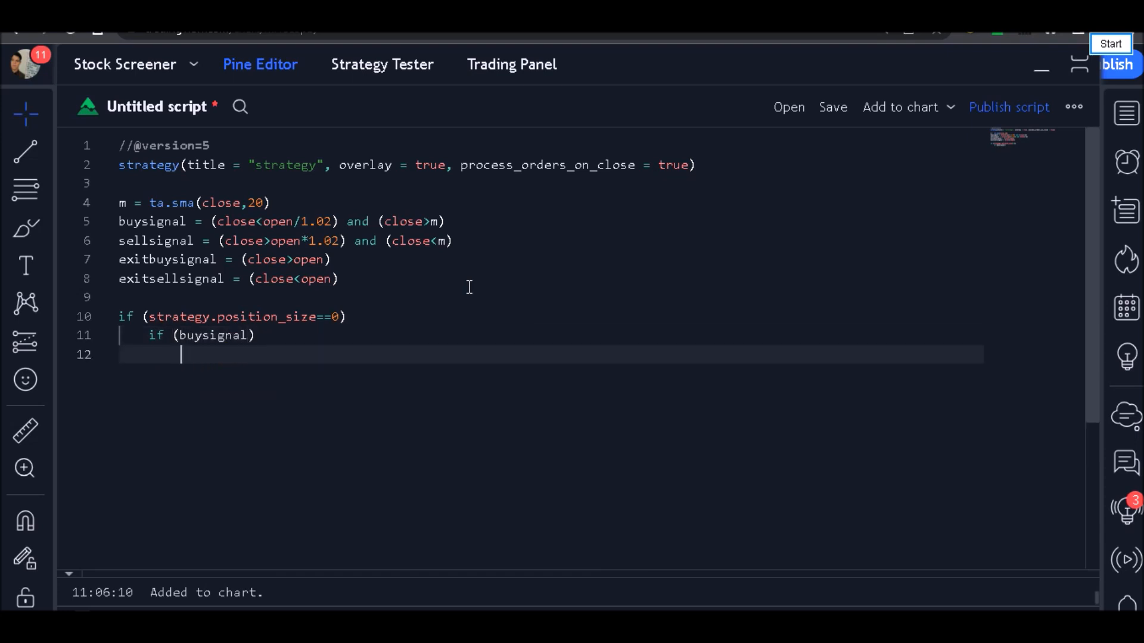
Type strategy.entry("buyentry", strategy.lon… inside the buysignal branch.
text(str)
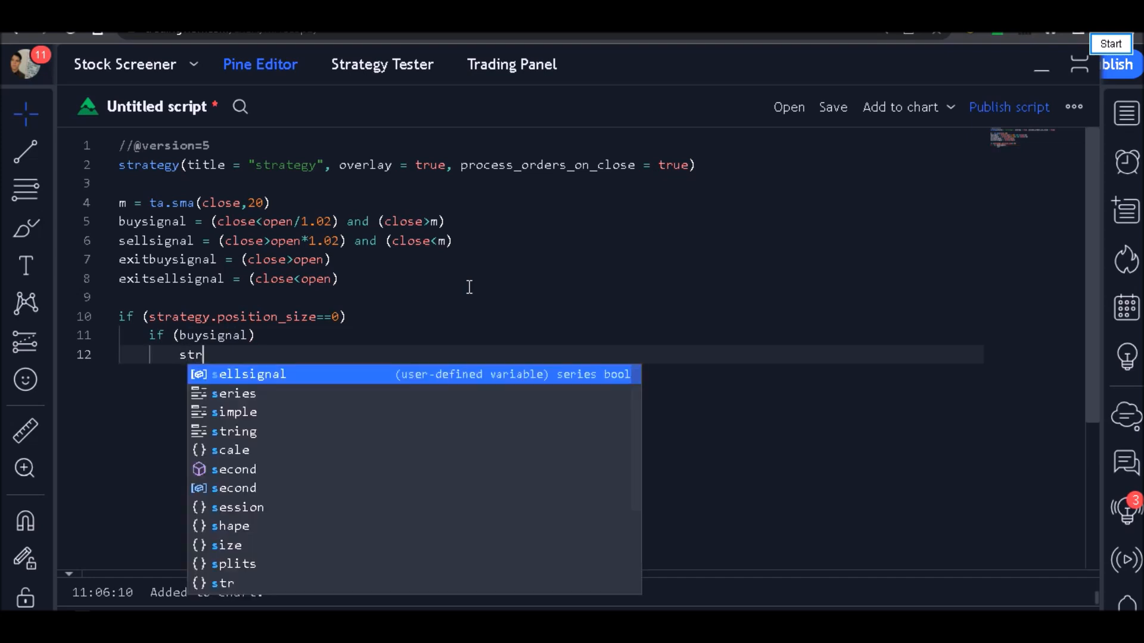
text(ategy.)
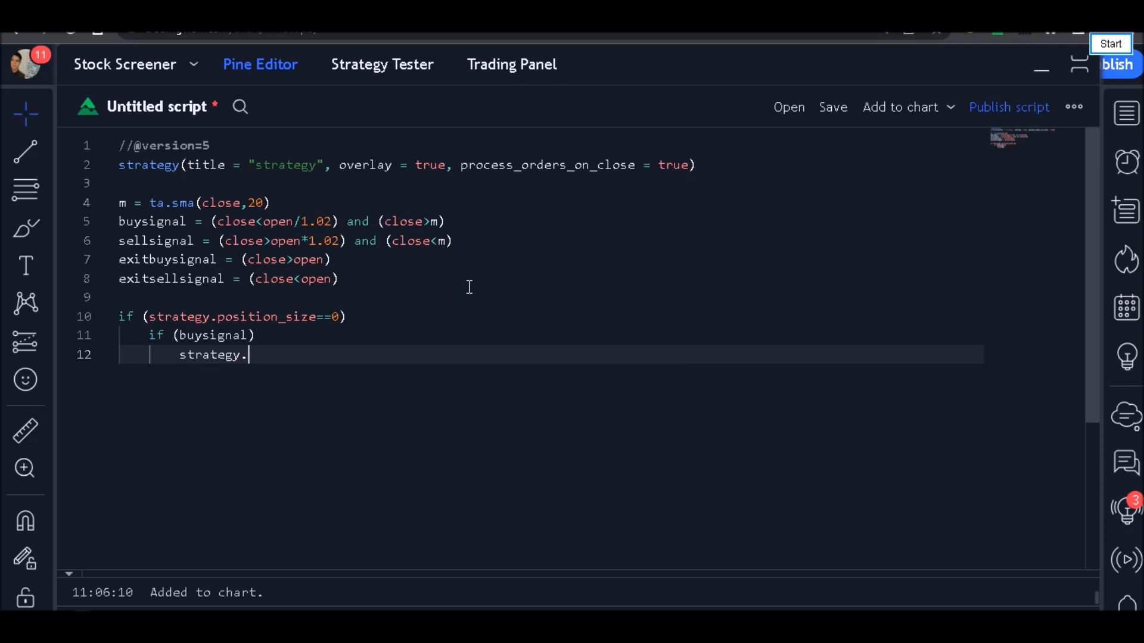
text(entry()
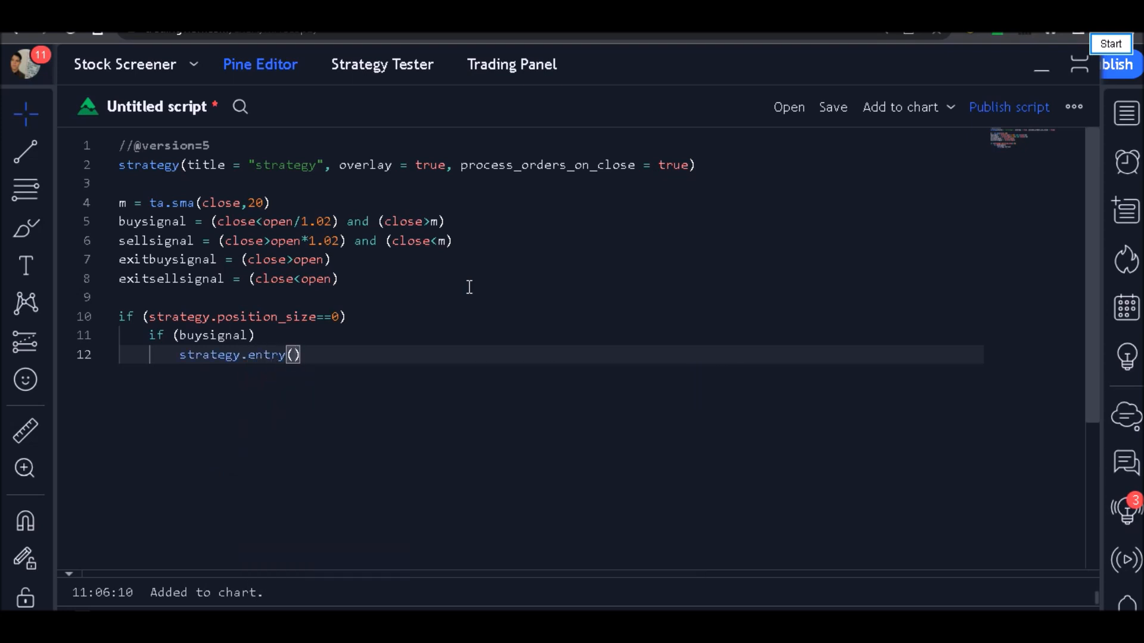
mouse_move(242, 355)
text(")
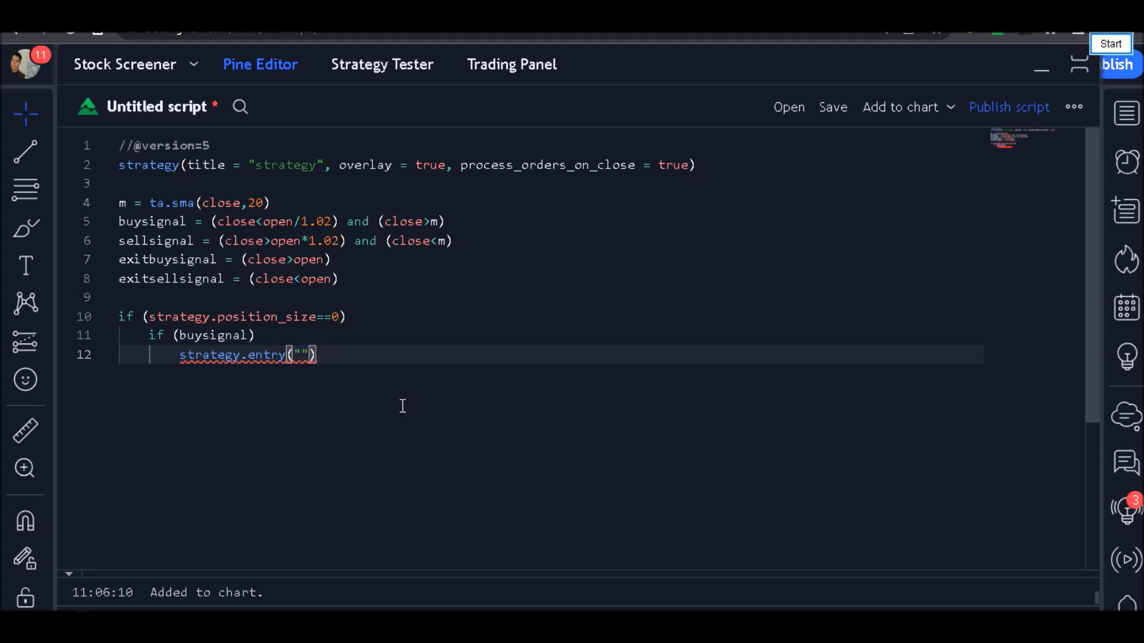
text(buy)
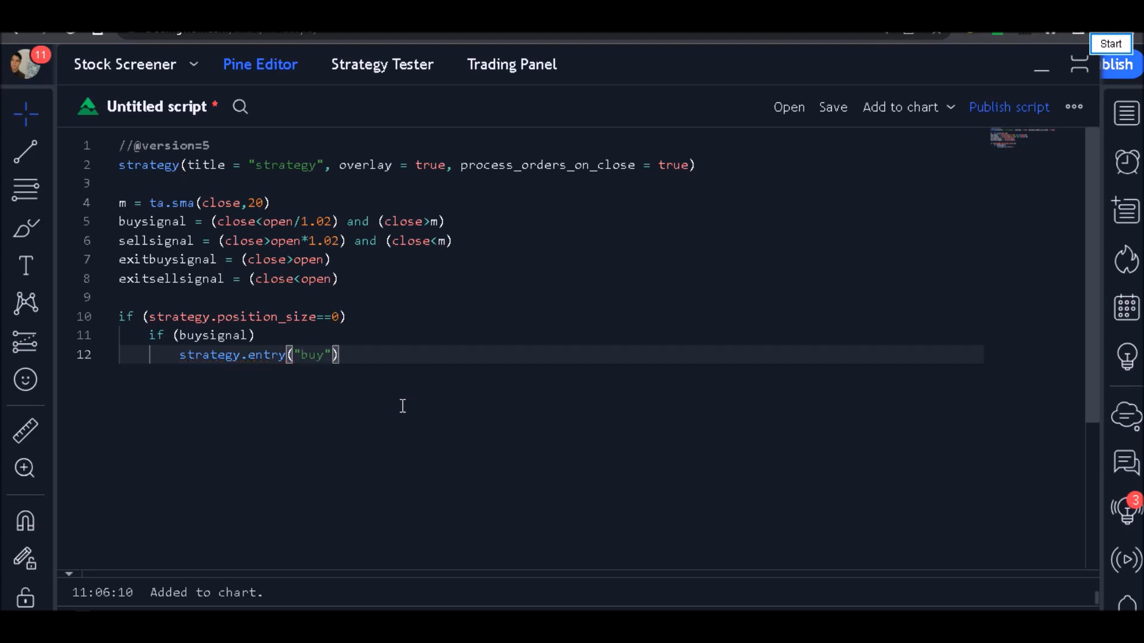
text(entry)
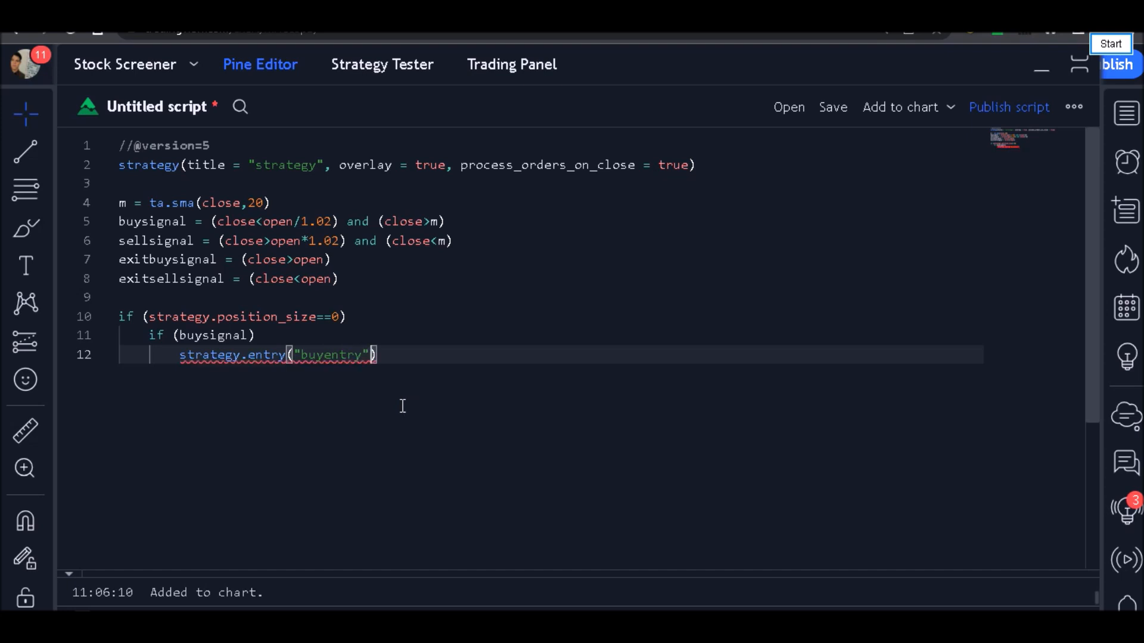
text(,s)
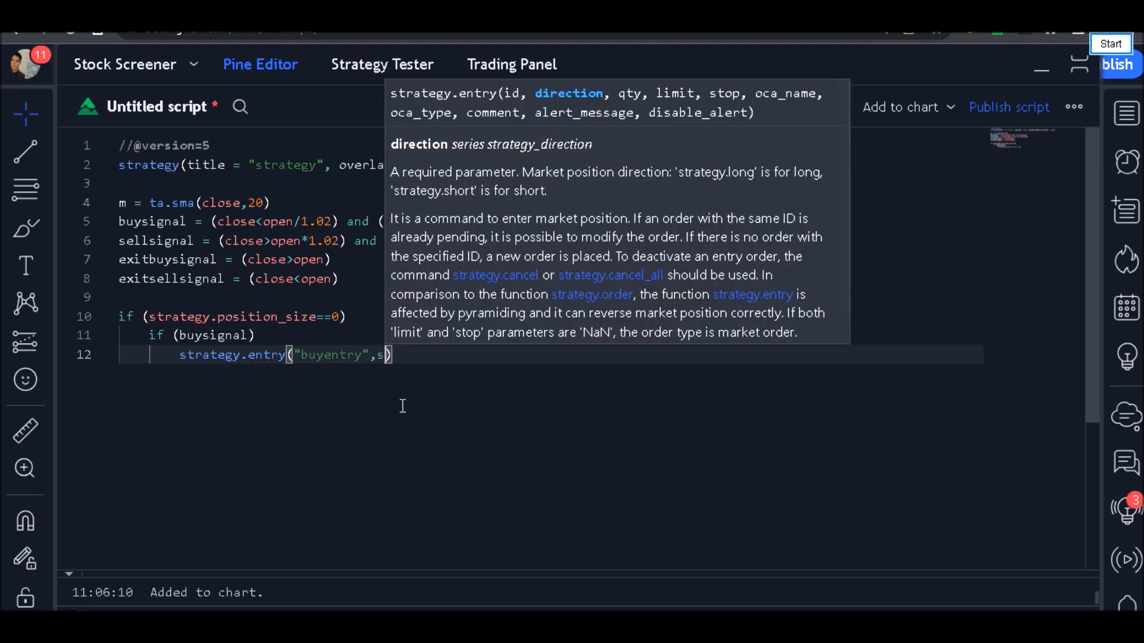
text(trategy)
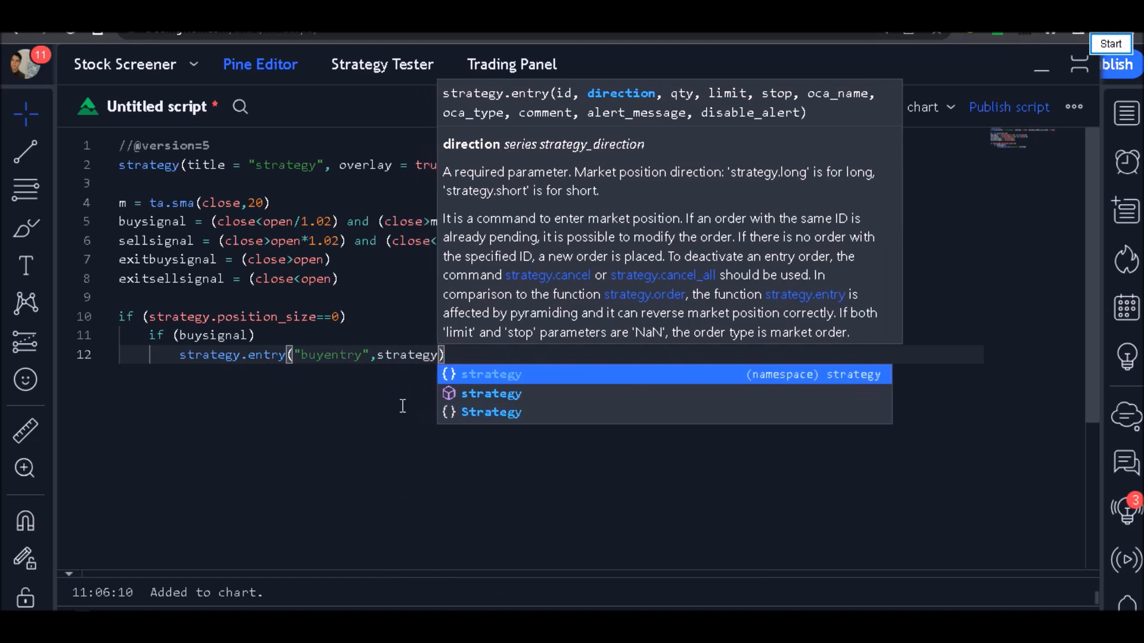
text(.)
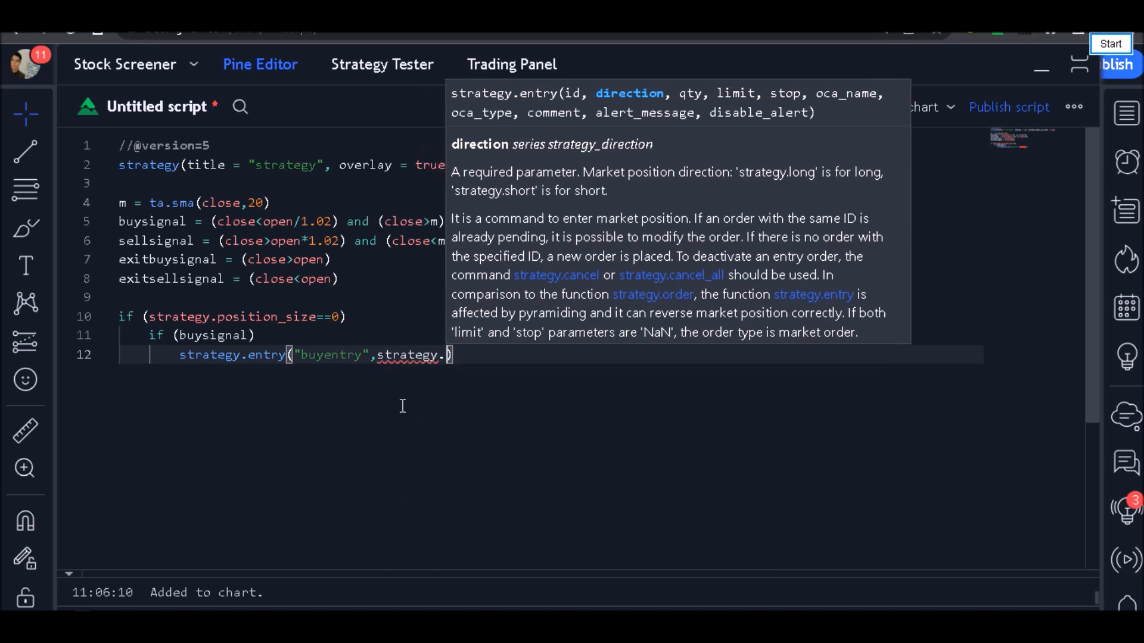
text(lon)
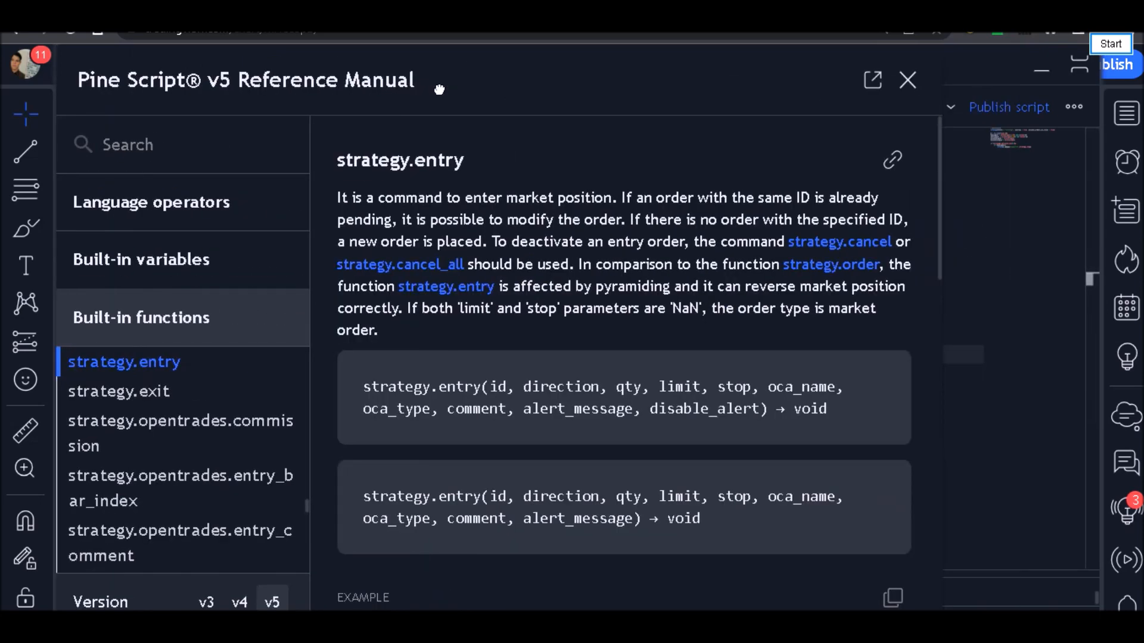
mouse_move(223, 90)
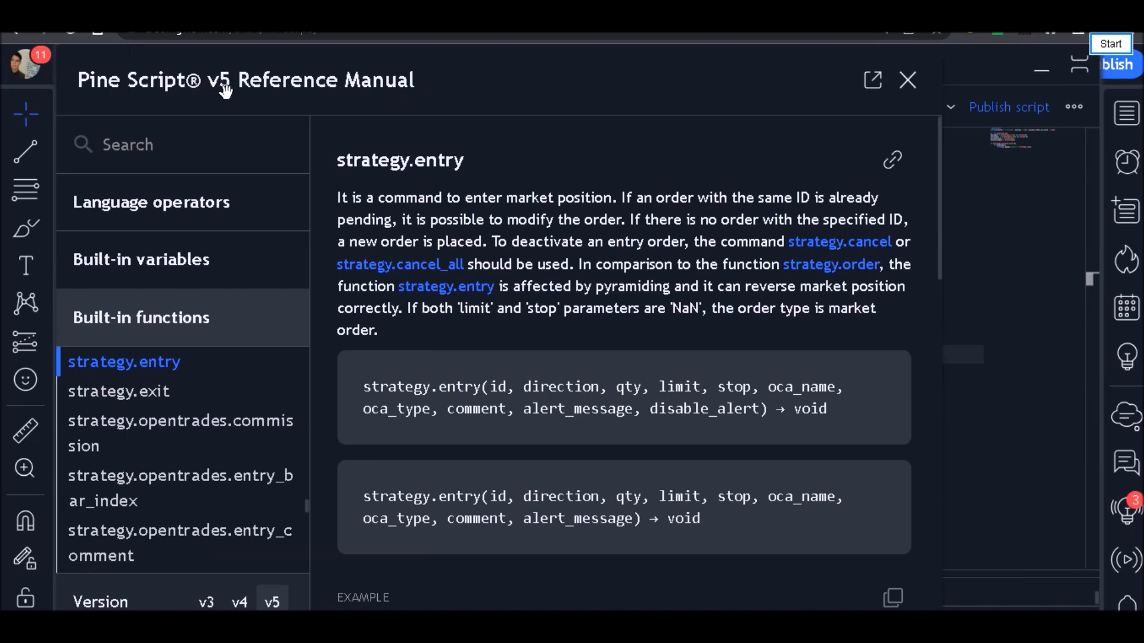
scroll(down, 3)
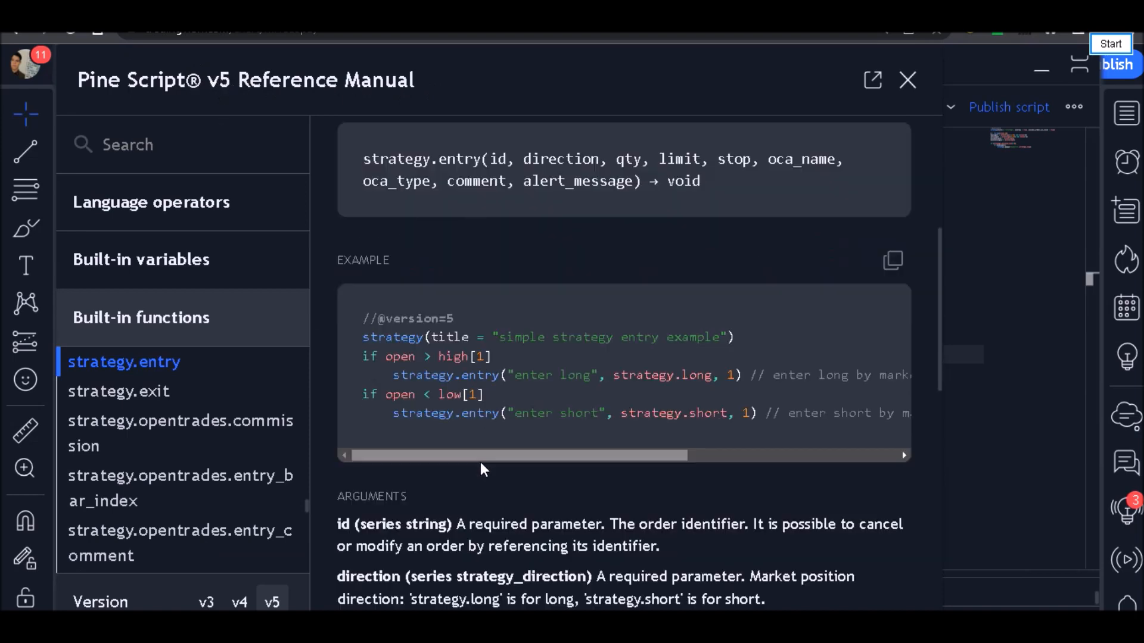
scroll(down, 3)
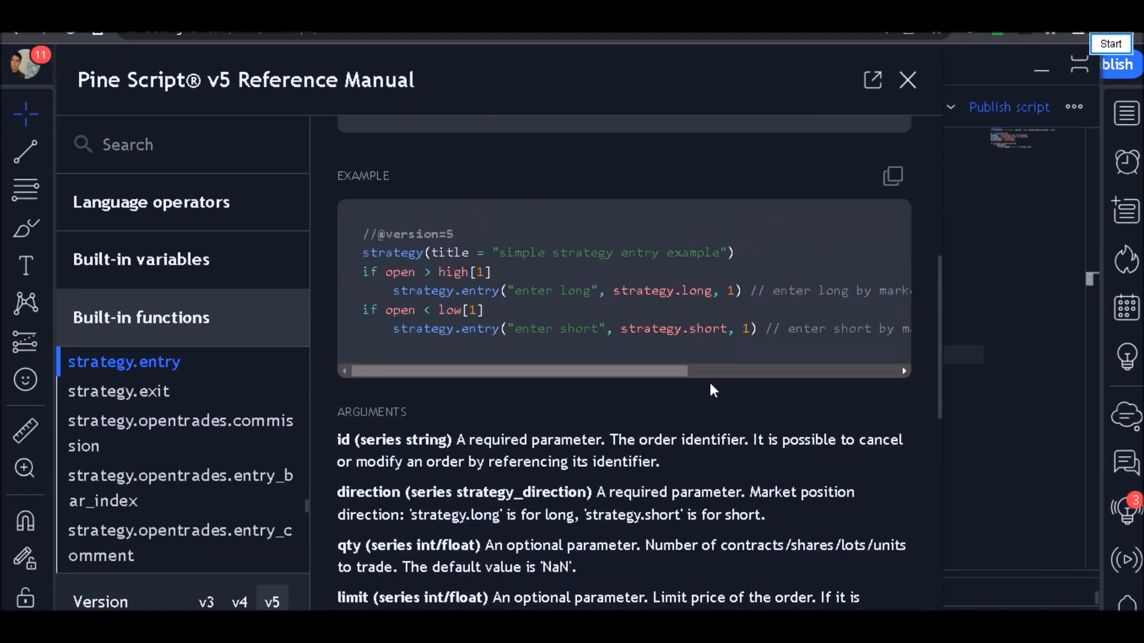
mouse_move(604, 310)
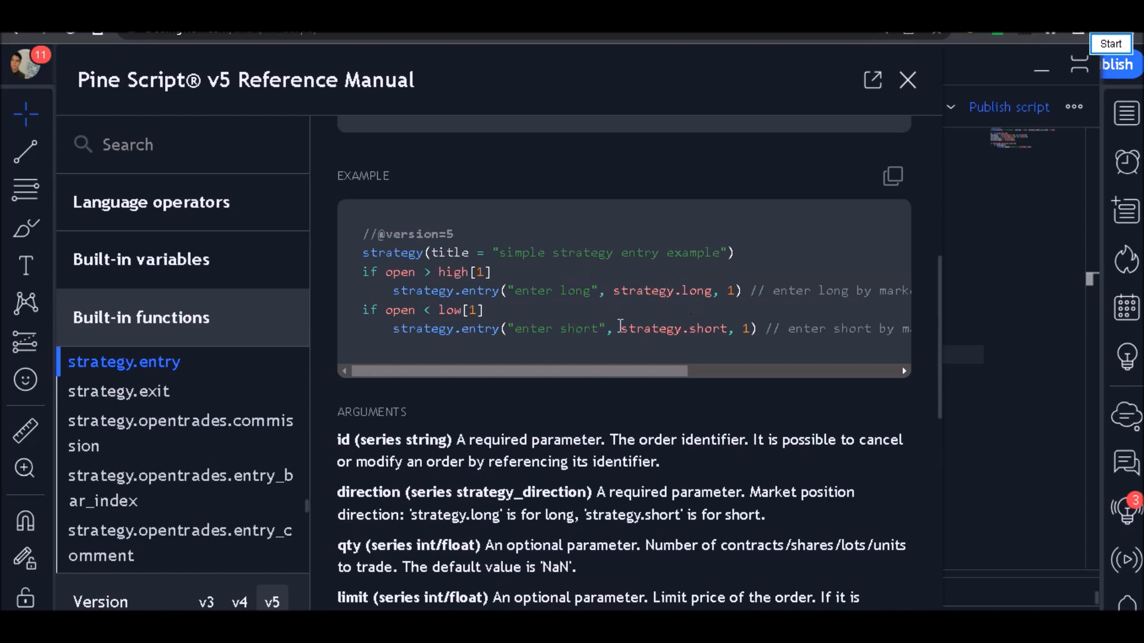
click(907, 80)
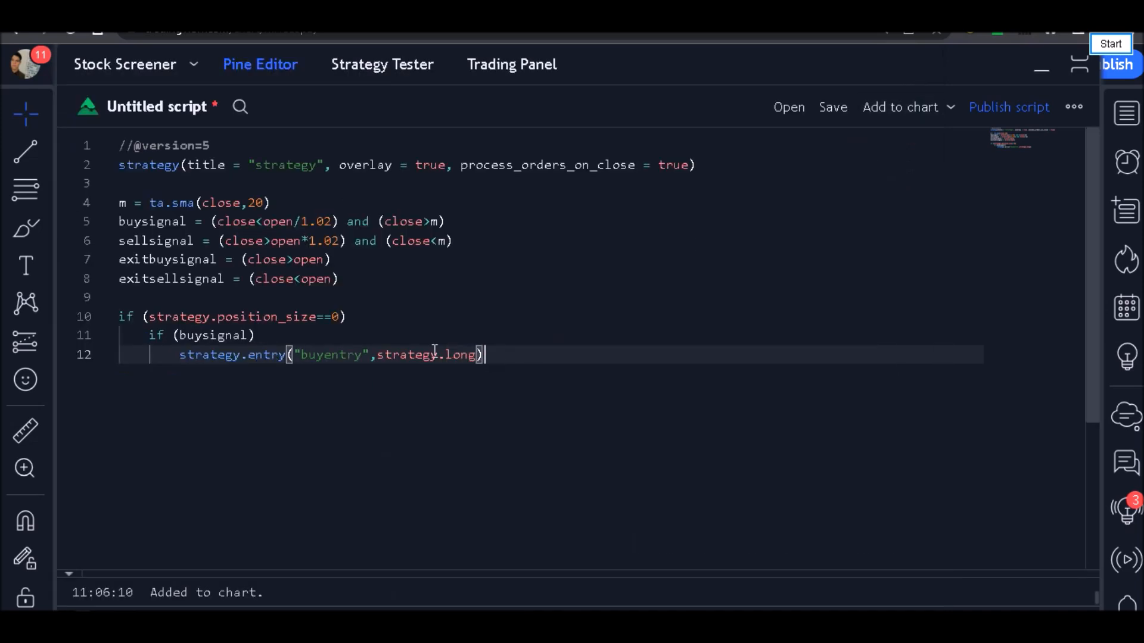
Add an if (sellsignal) branch calling strategy.entry("sellentry",strategy.short).
double_click(464, 355)
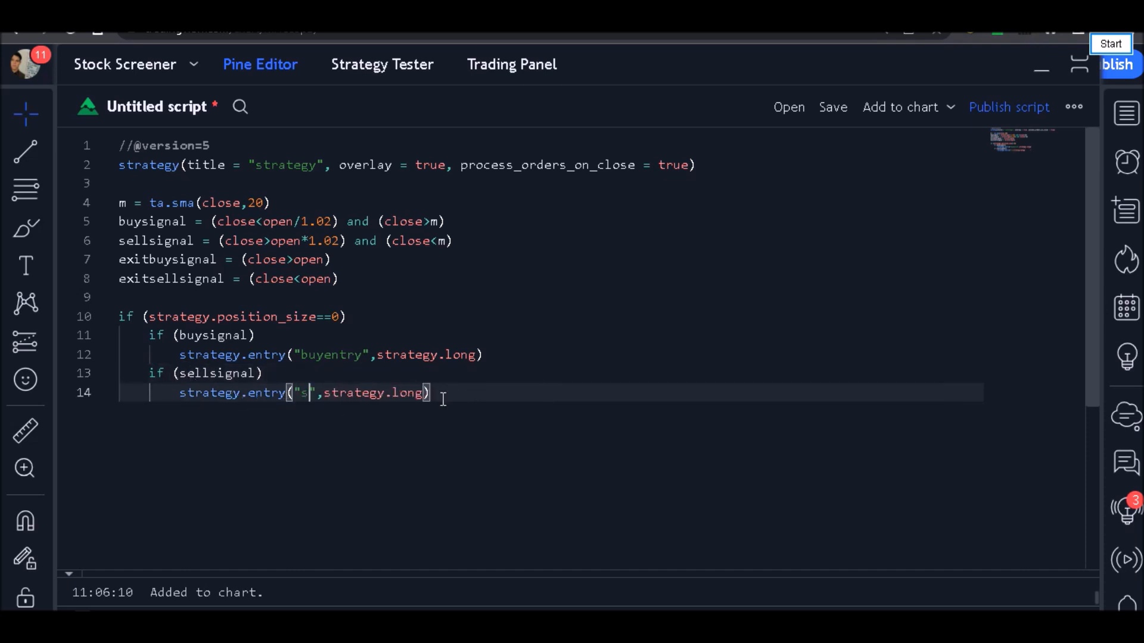
text(ellentry)
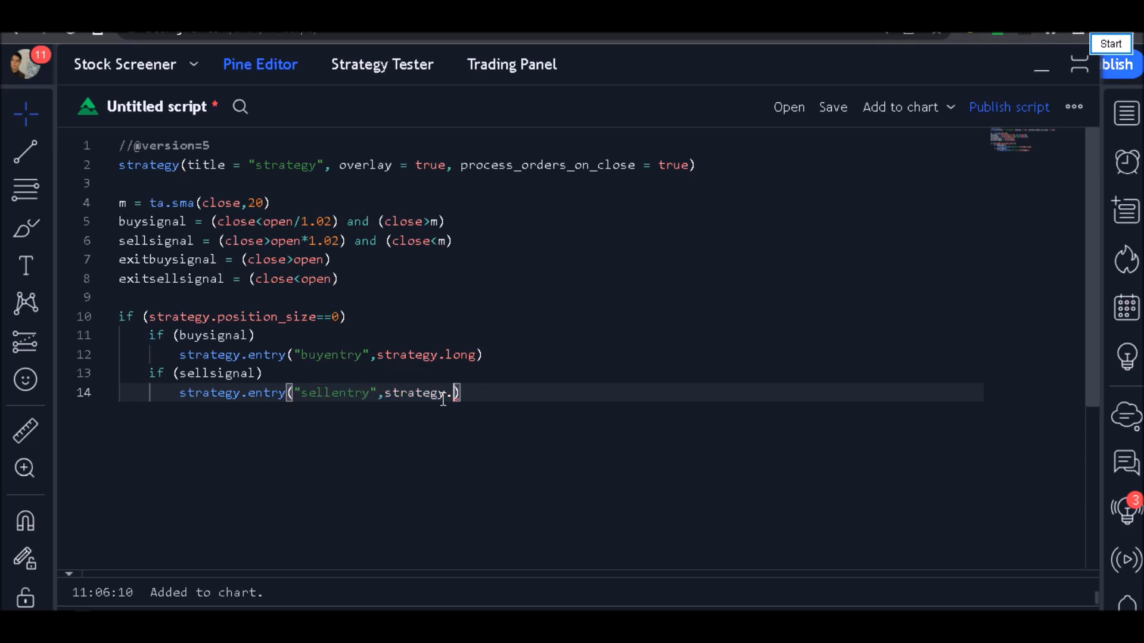
mouse_move(662, 383)
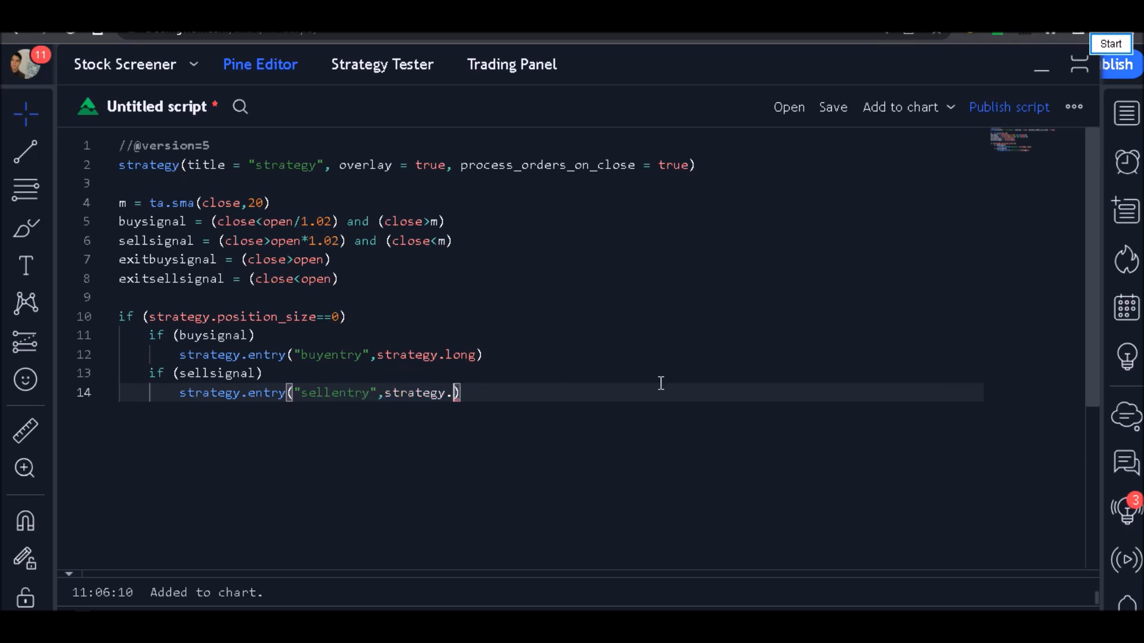
text(sh)
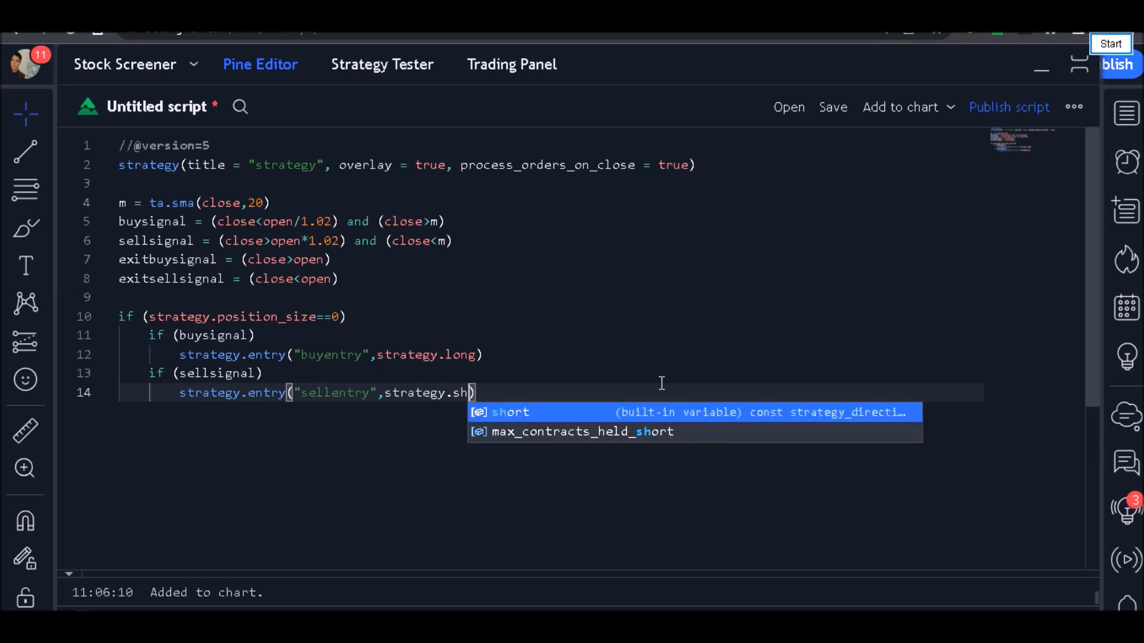
key(Tab)
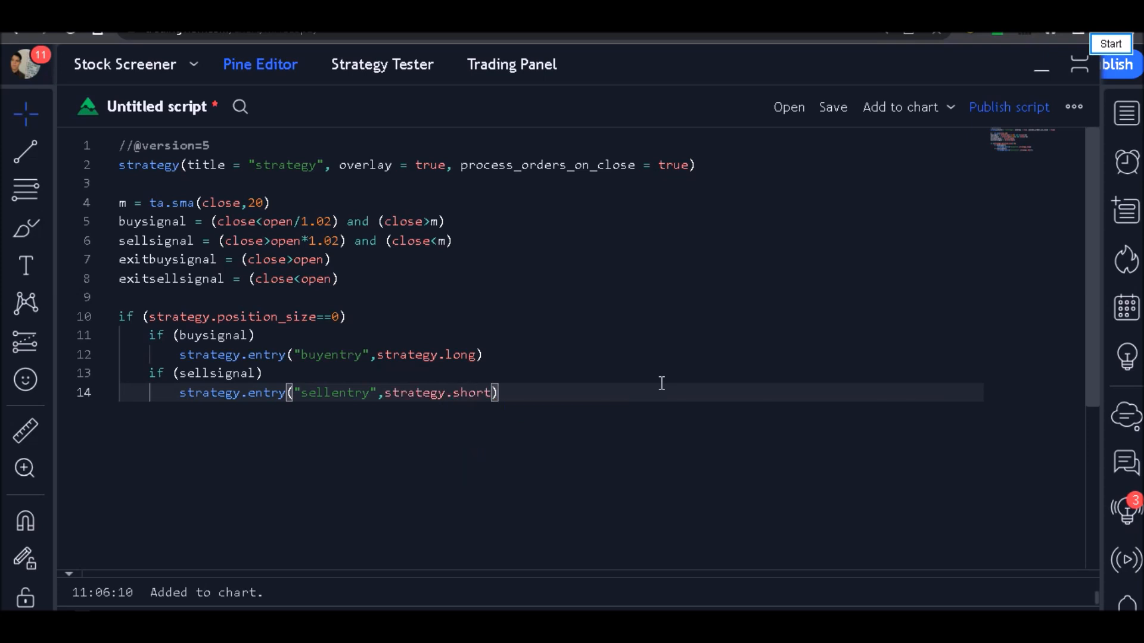
key(Enter)
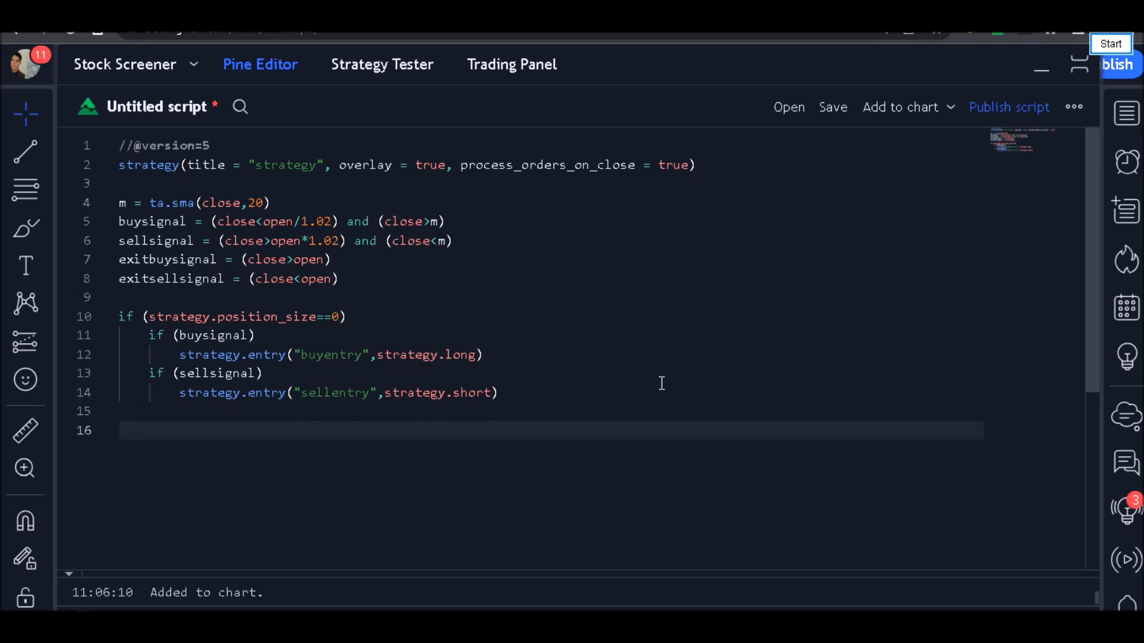
Type if (strategy.position_size>0) and begin its indented body.
text(if ()
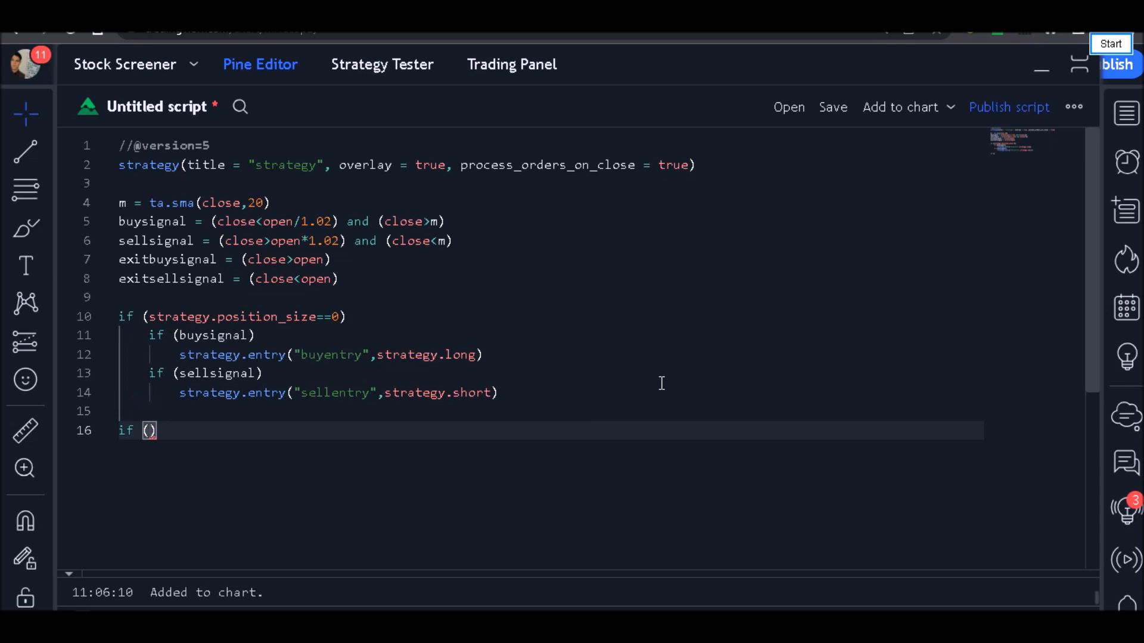
text(strate)
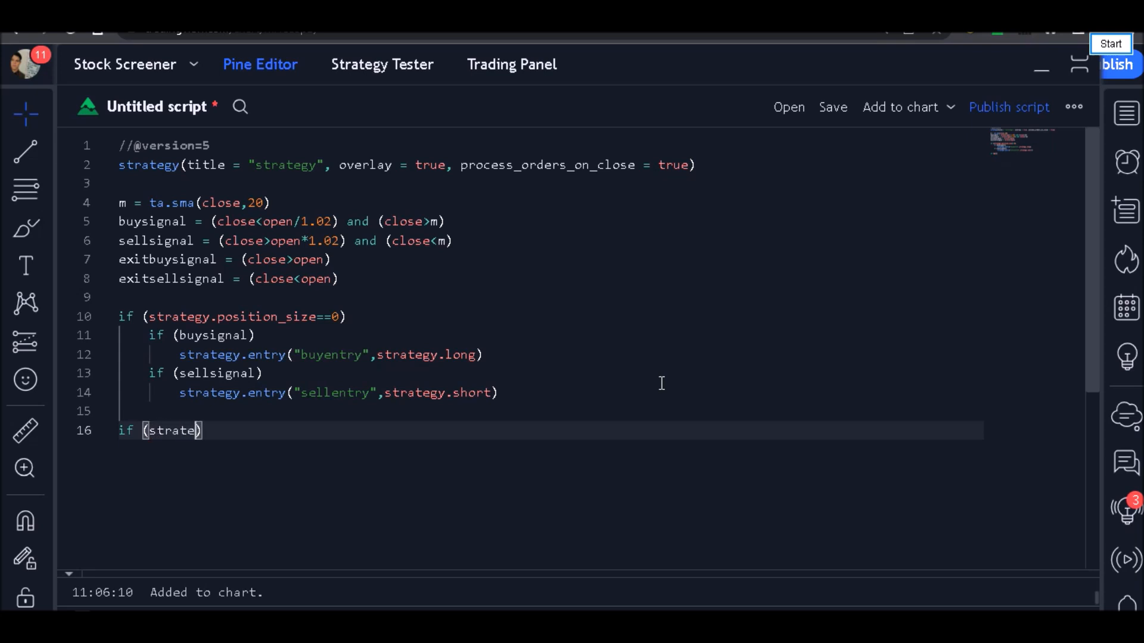
text(gy)
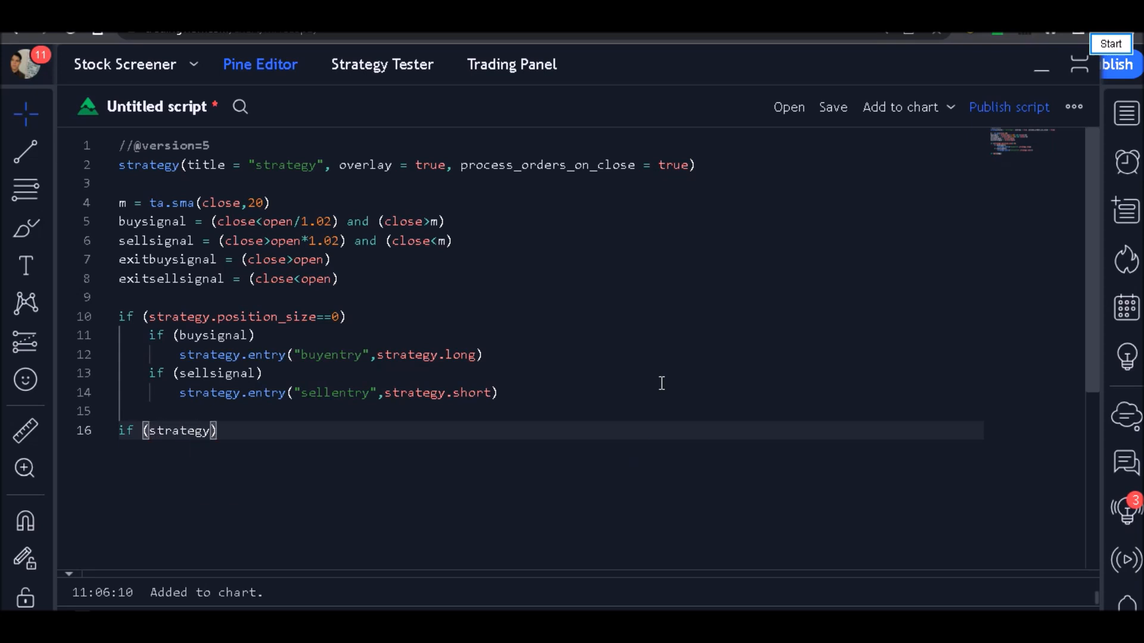
text(.position_size)
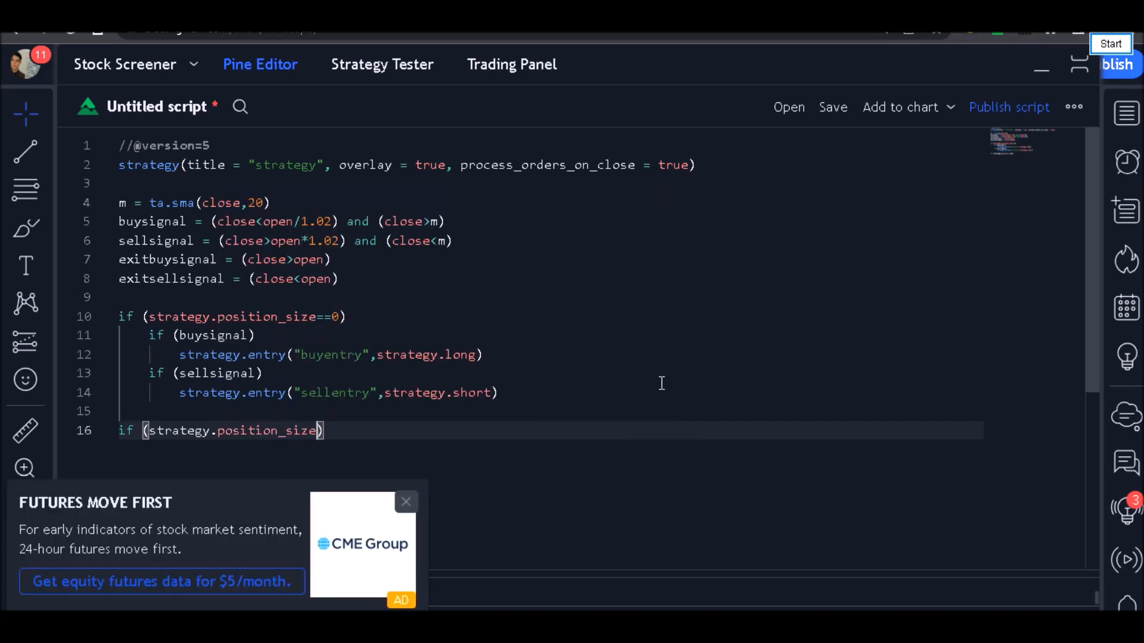
text(>0)
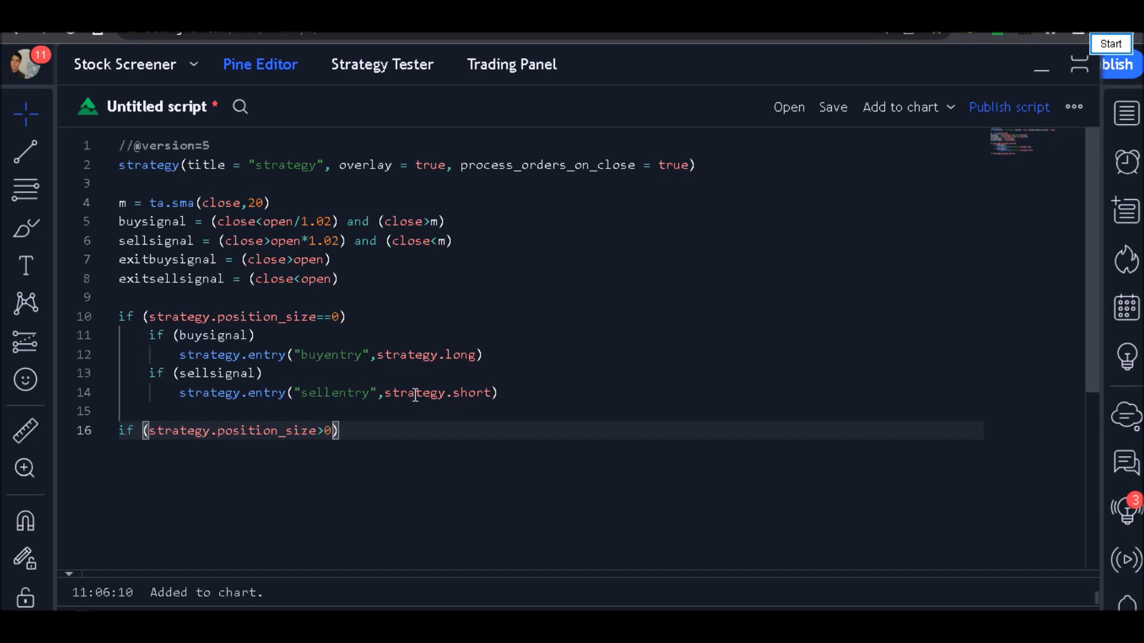
key(Enter)
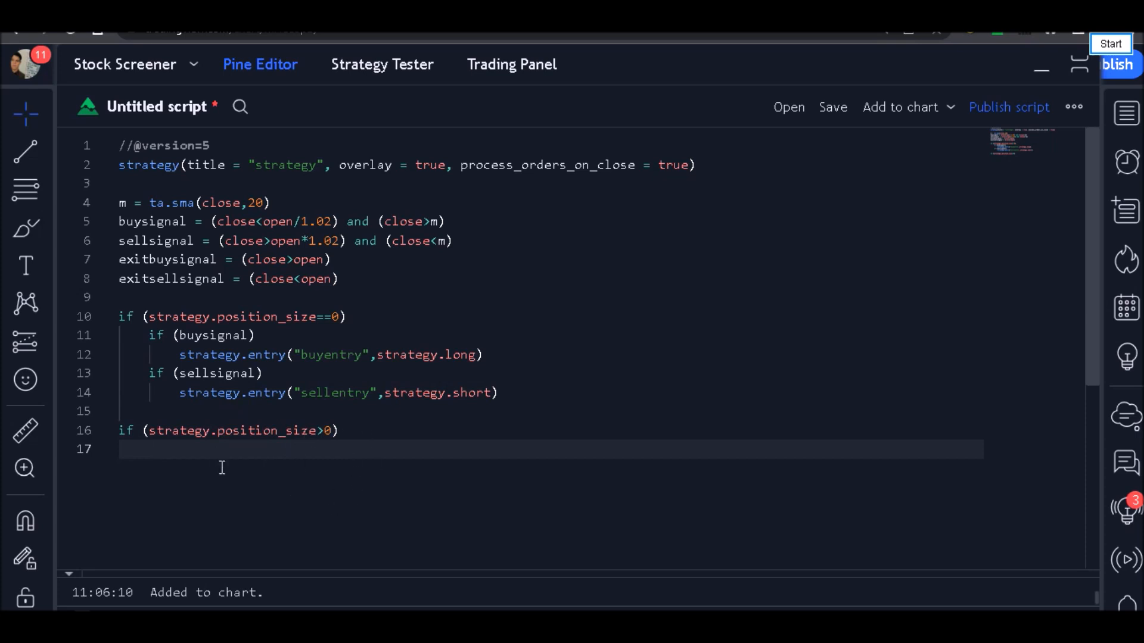
mouse_move(204, 449)
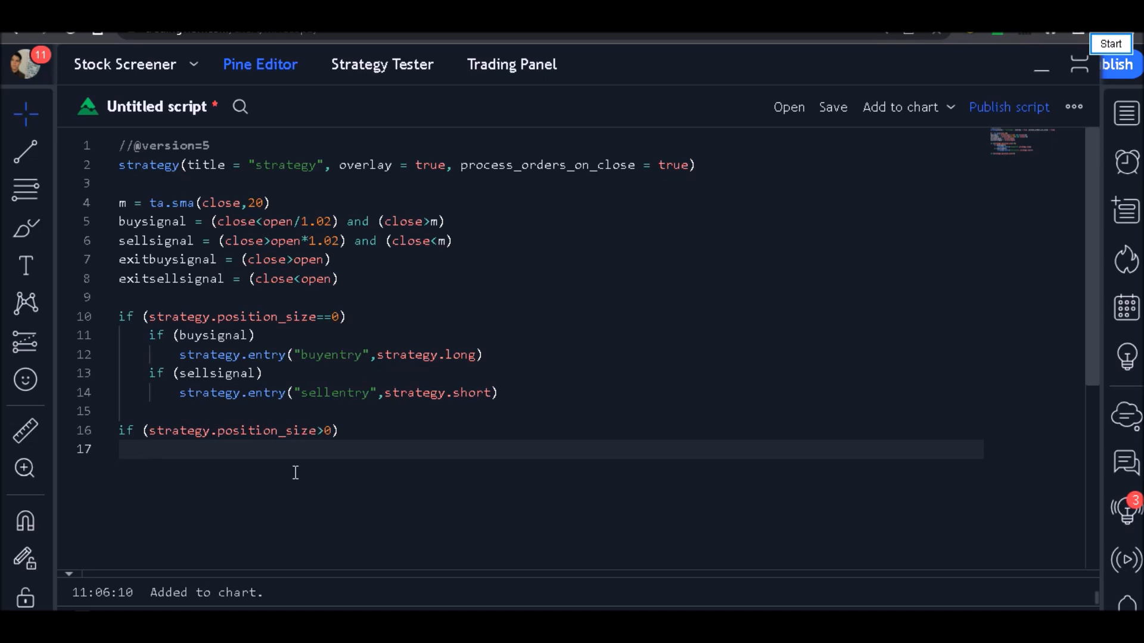
Type if (exitbuysignal==true) inside the long-position block.
text(if ())
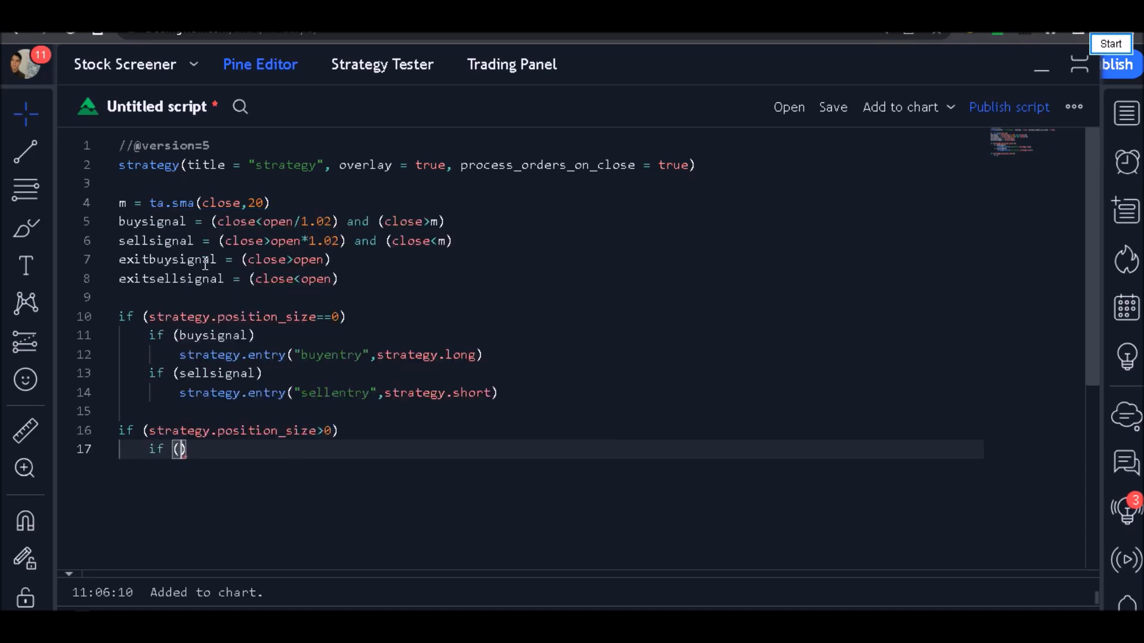
text(exitbuys)
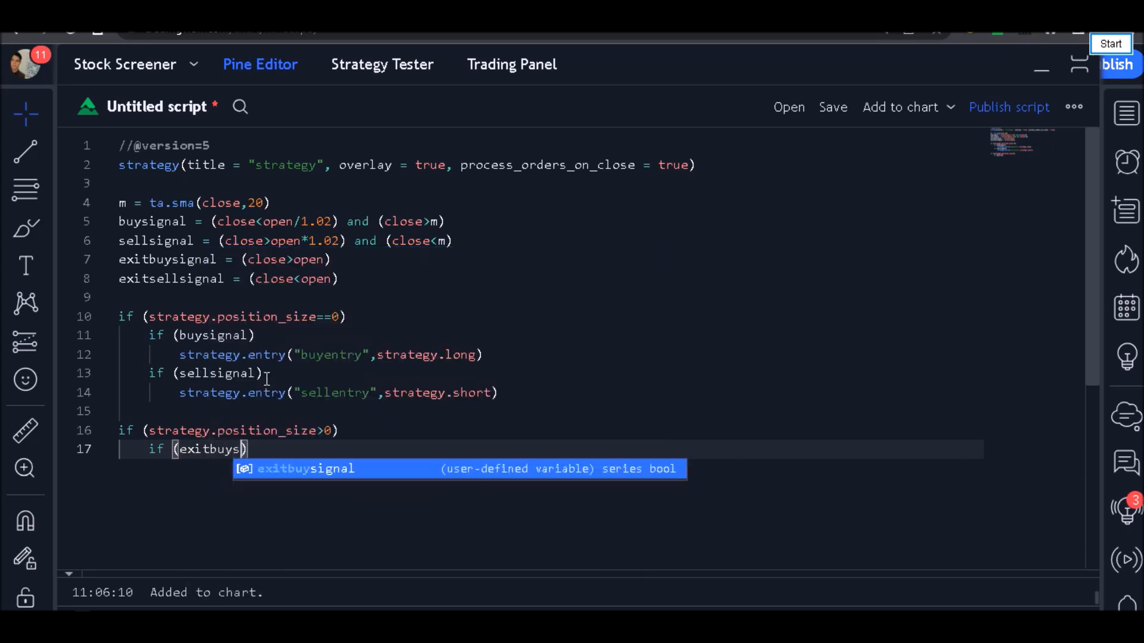
text(igna)
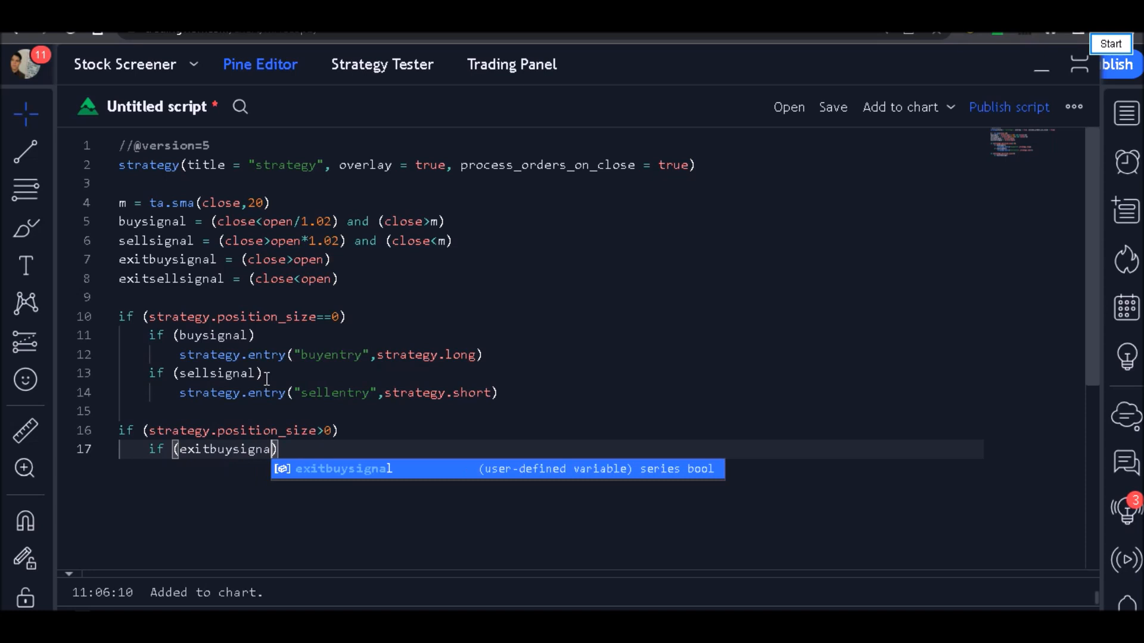
text(l)
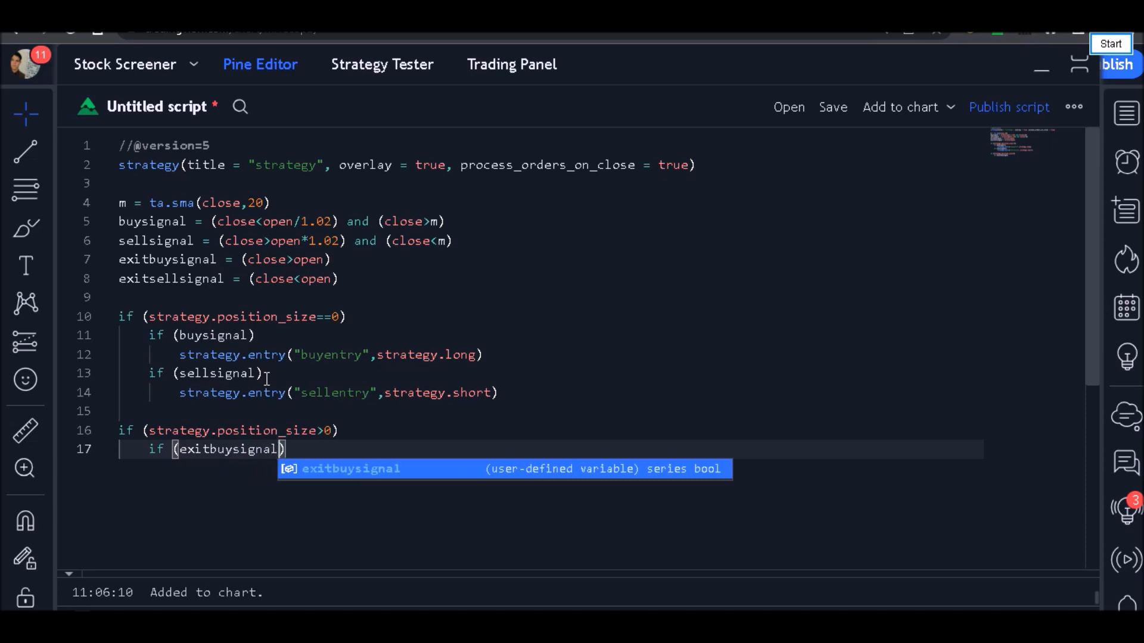
text(==)
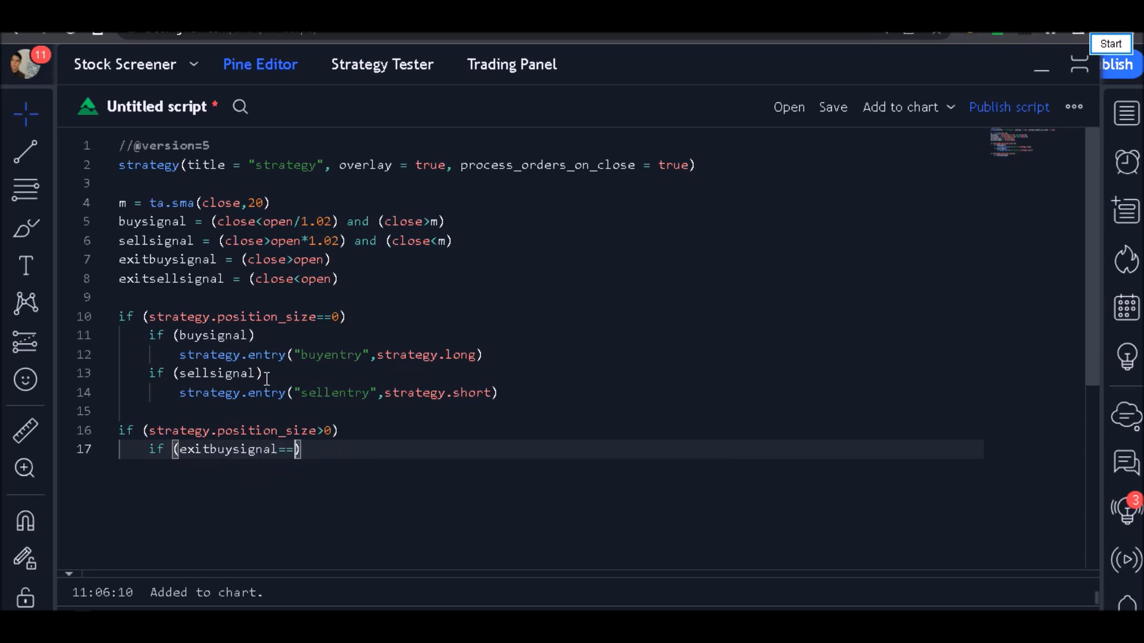
text(true)
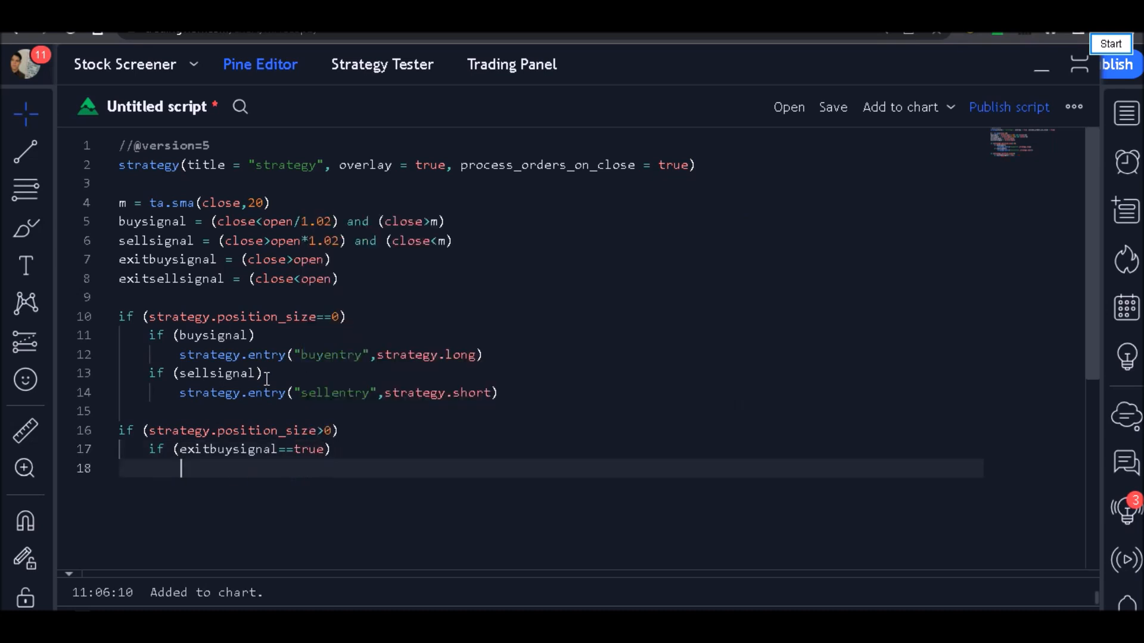
Add strategy.close("buyentry") below it and select the long-exit block for duplicating.
text(strateg)
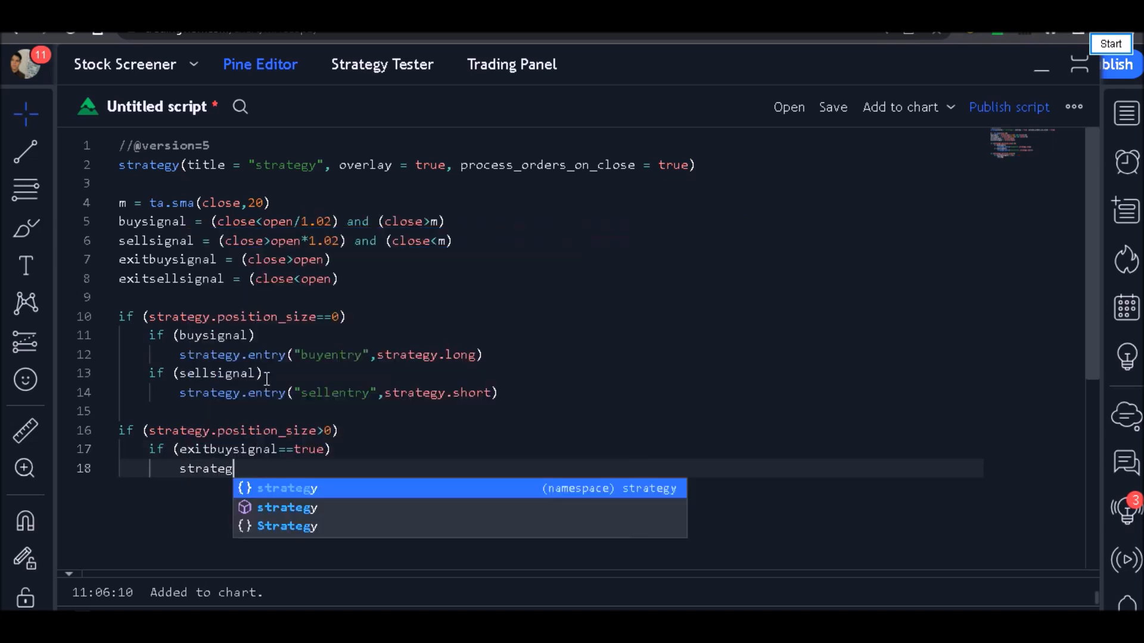
text(.)
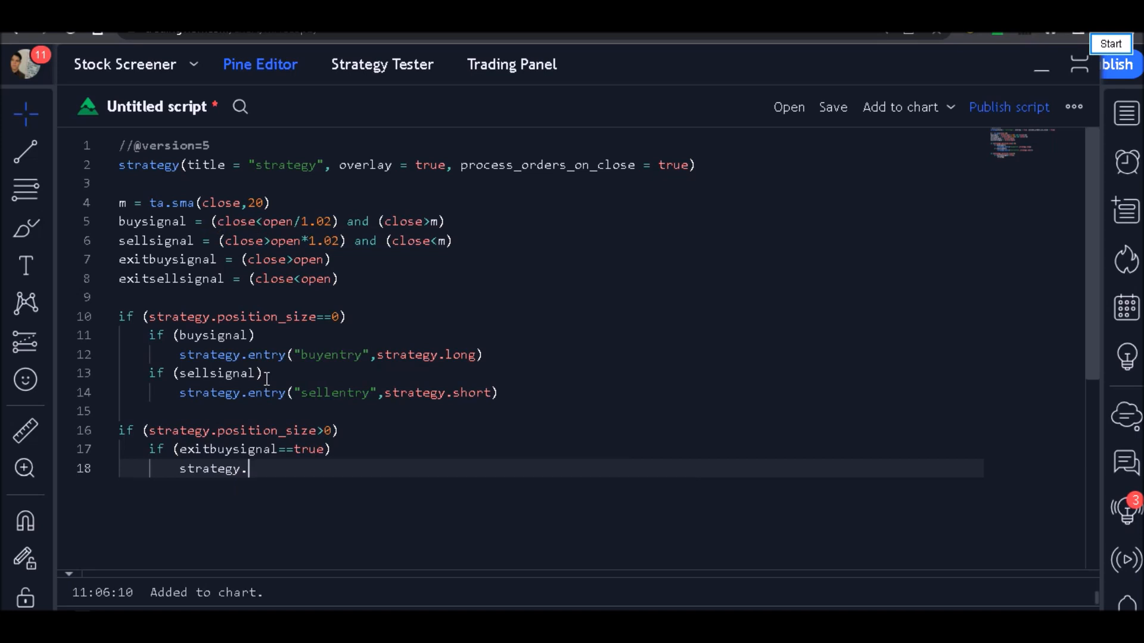
text(close()
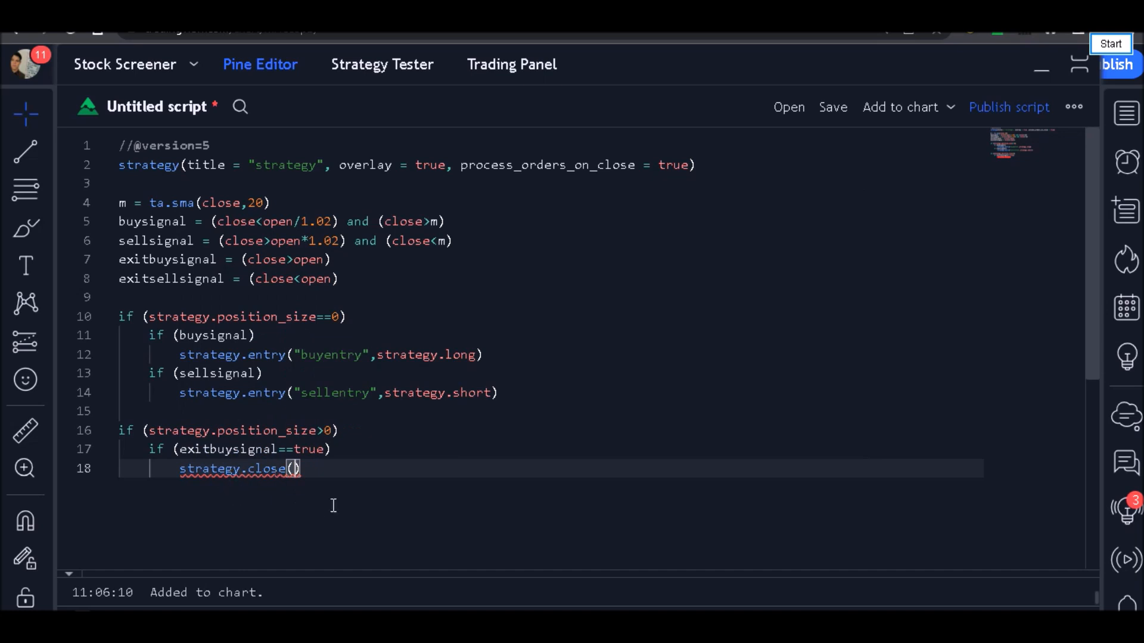
text("")
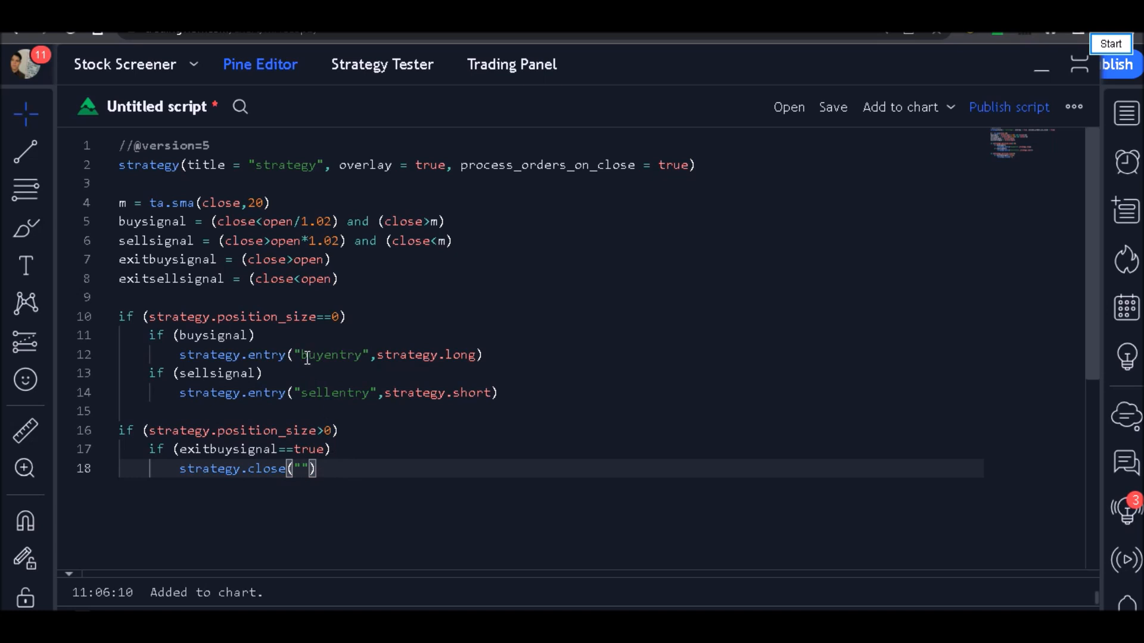
double_click(331, 355)
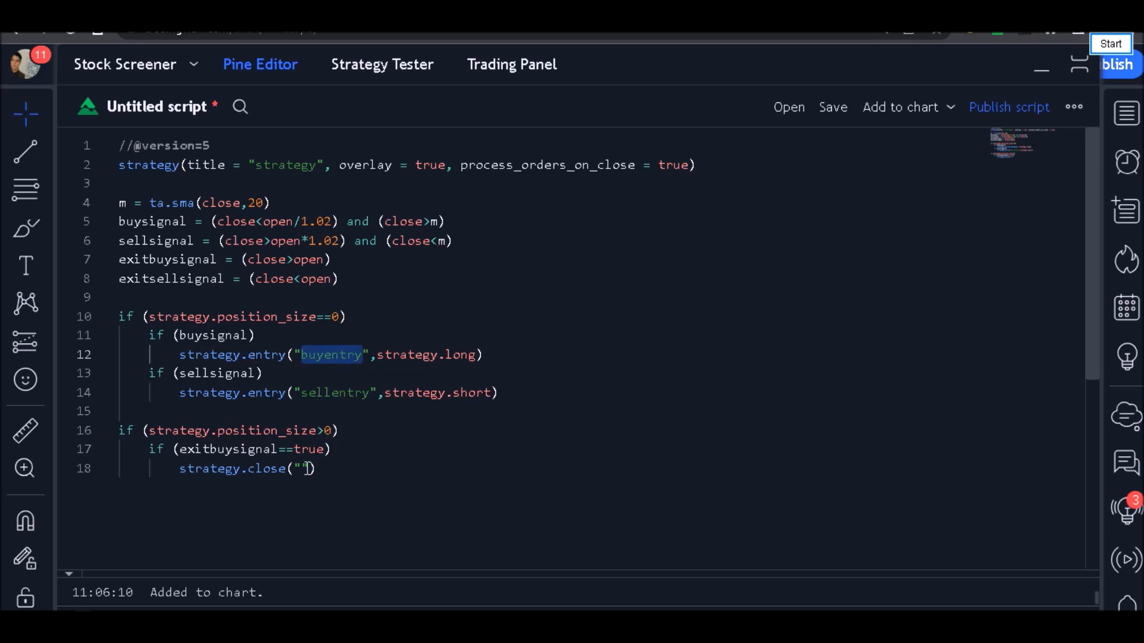
text(buyentry)
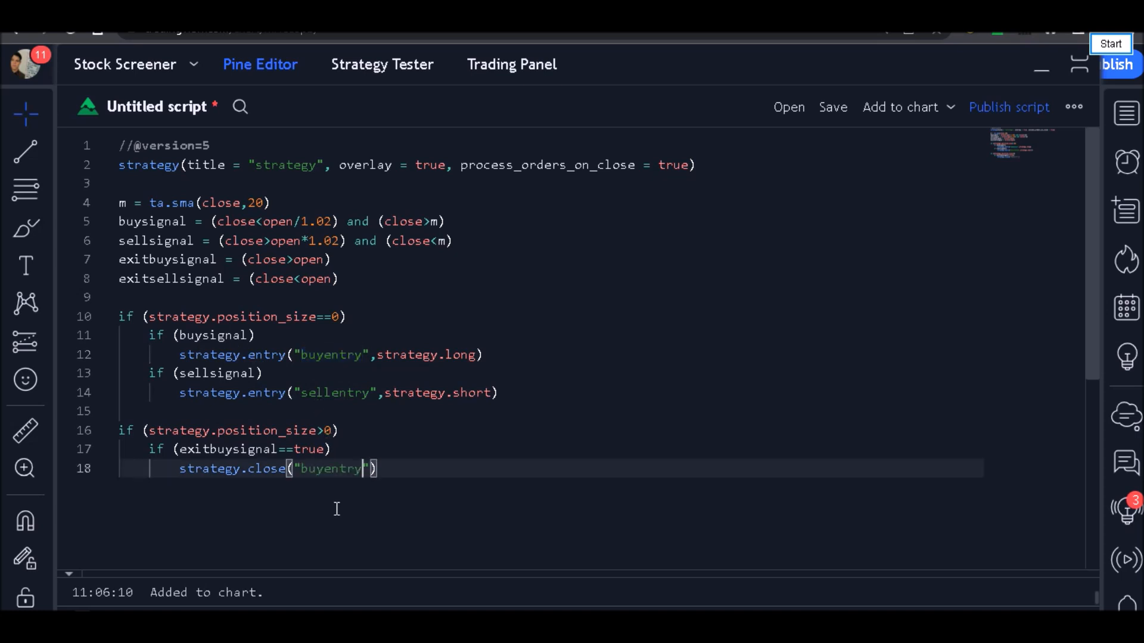
click(387, 469)
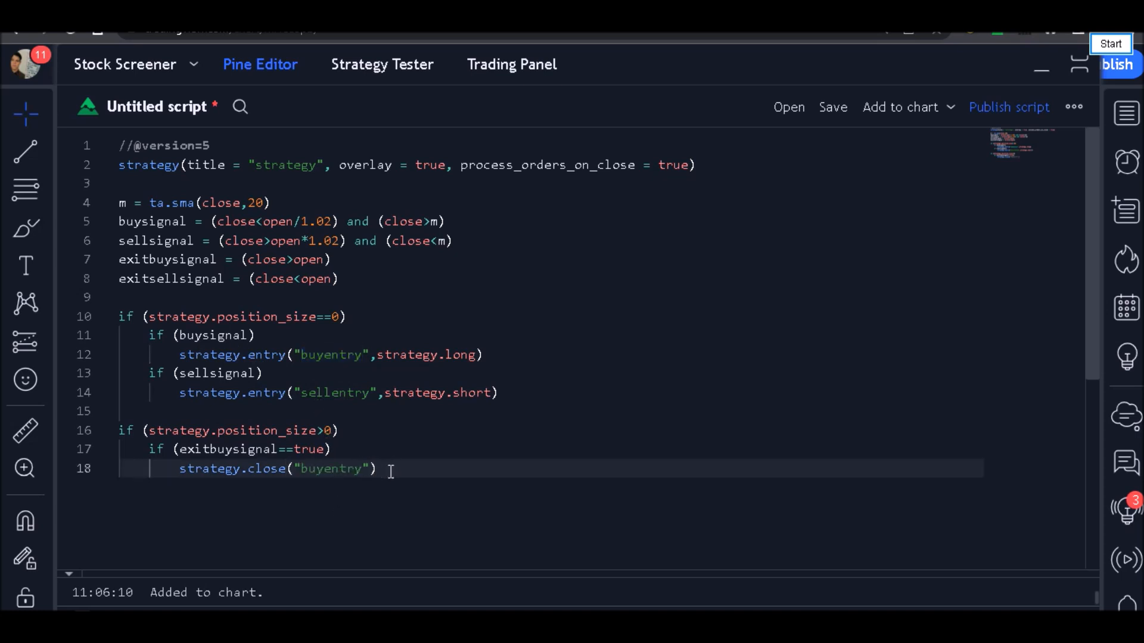
drag(118, 430, 376, 468)
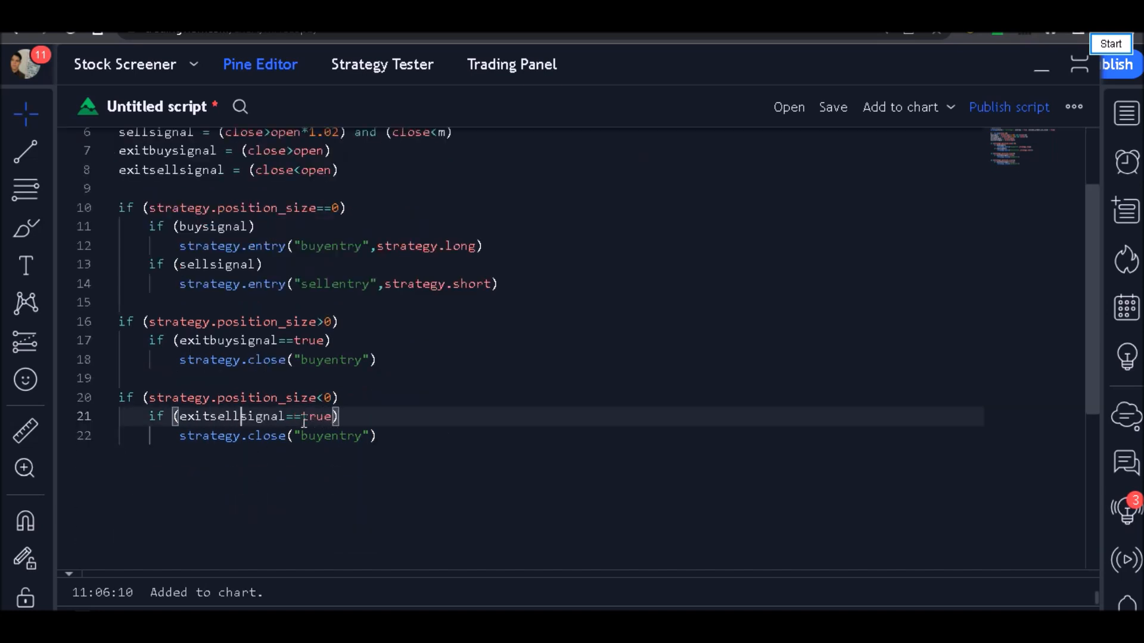
Rename the copied close block's entry to sellentry so it closes the short position.
double_click(228, 416)
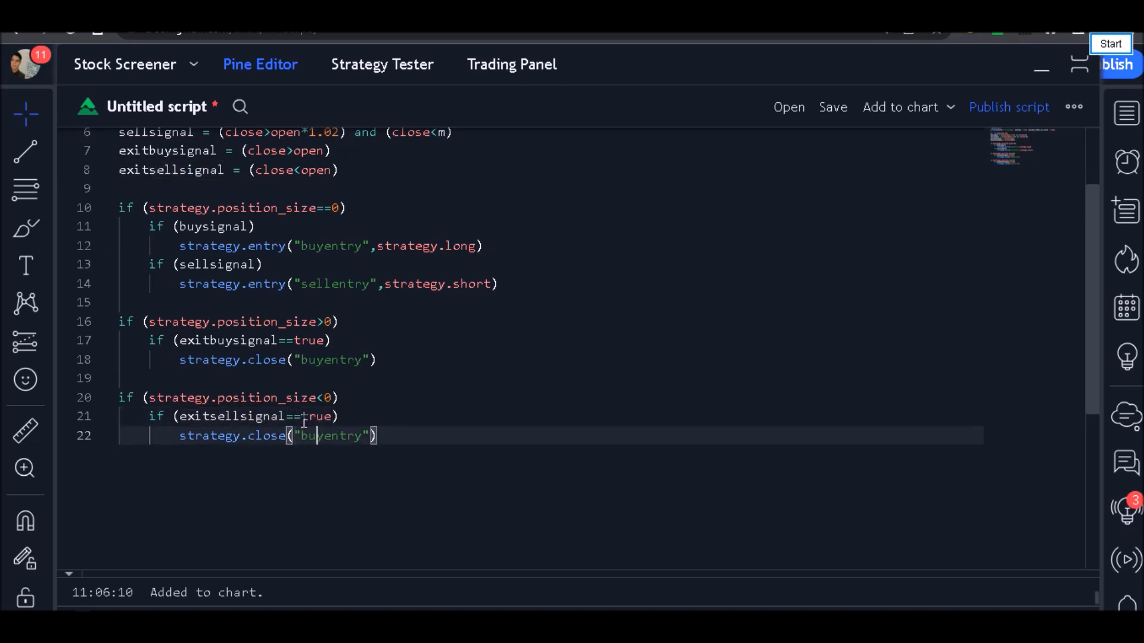
text(sentry)
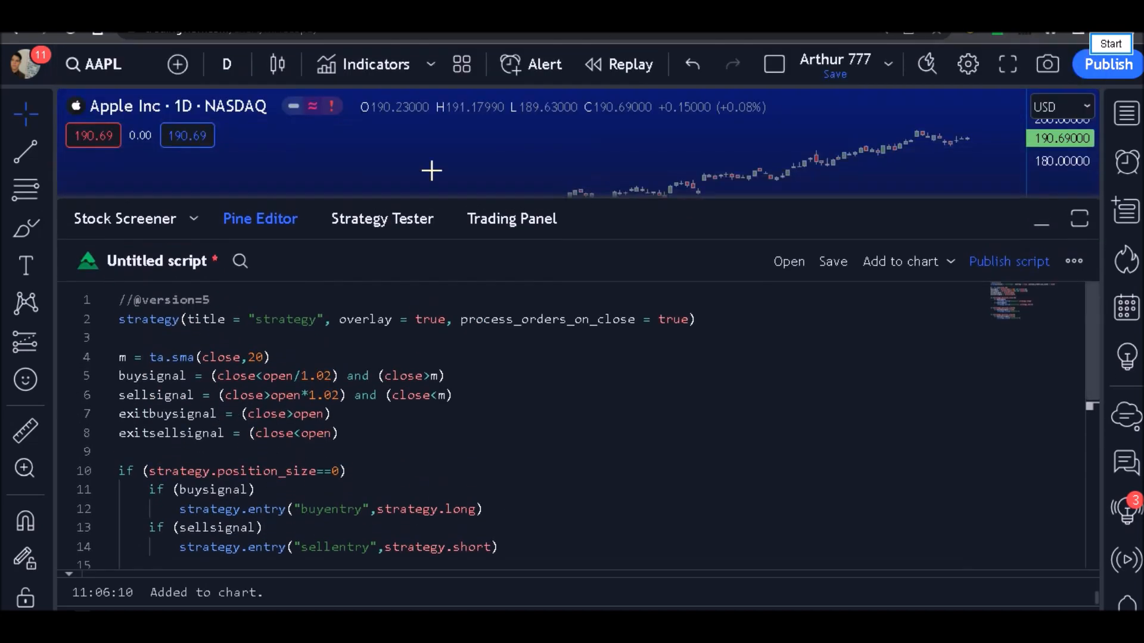
Check the backtest results, then pan the AAPL chart to inspect buyentry and sellentry trade markers.
click(382, 218)
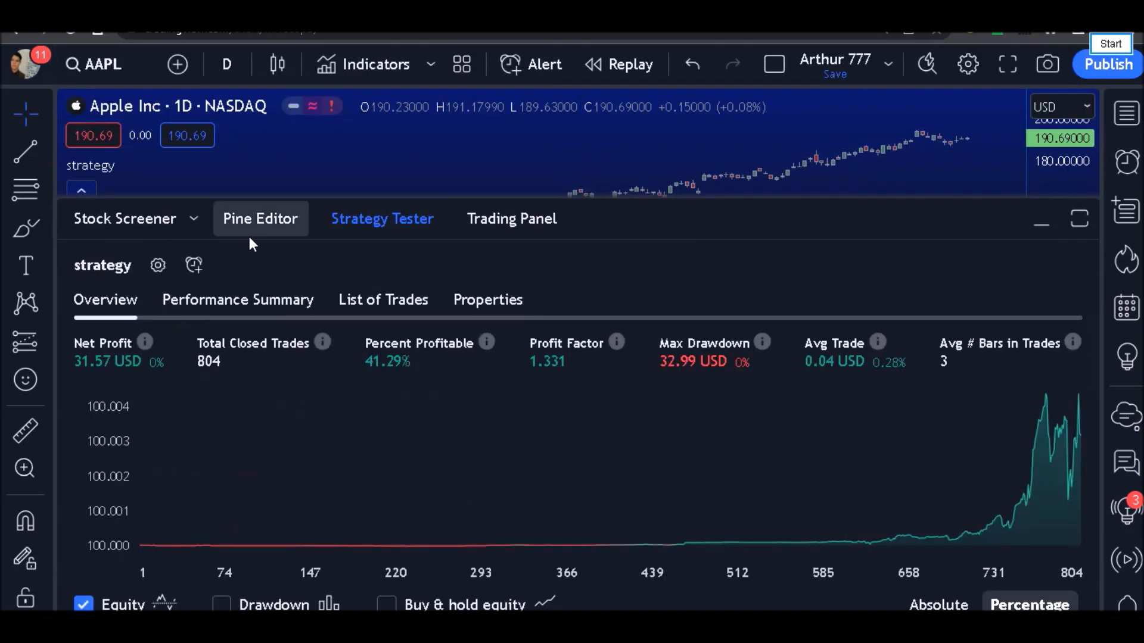
click(260, 219)
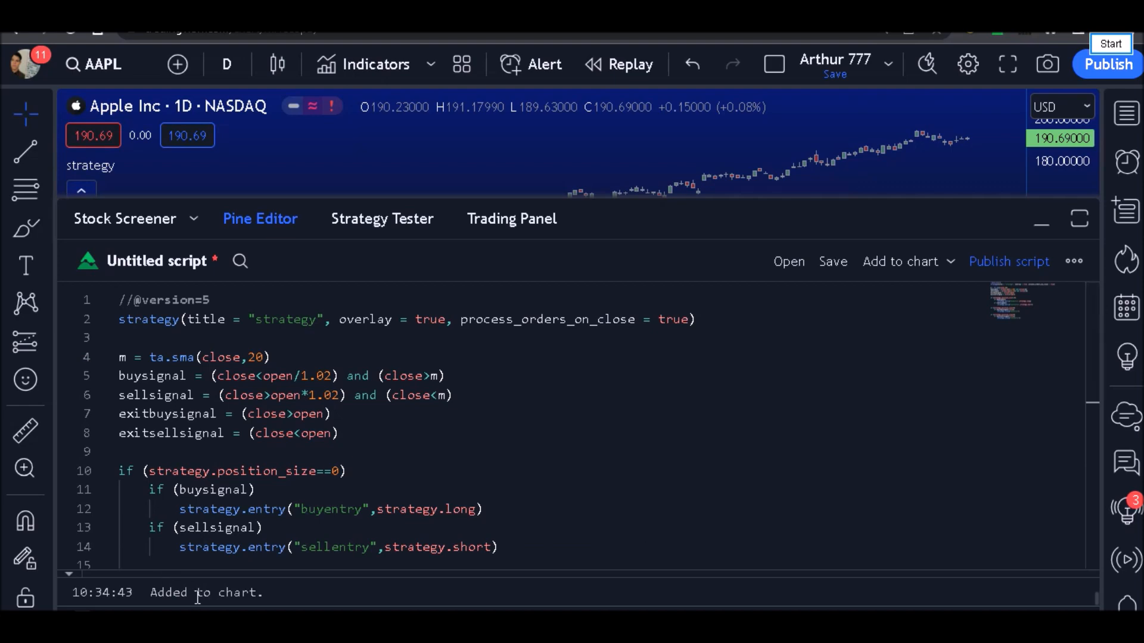
mouse_move(1069, 261)
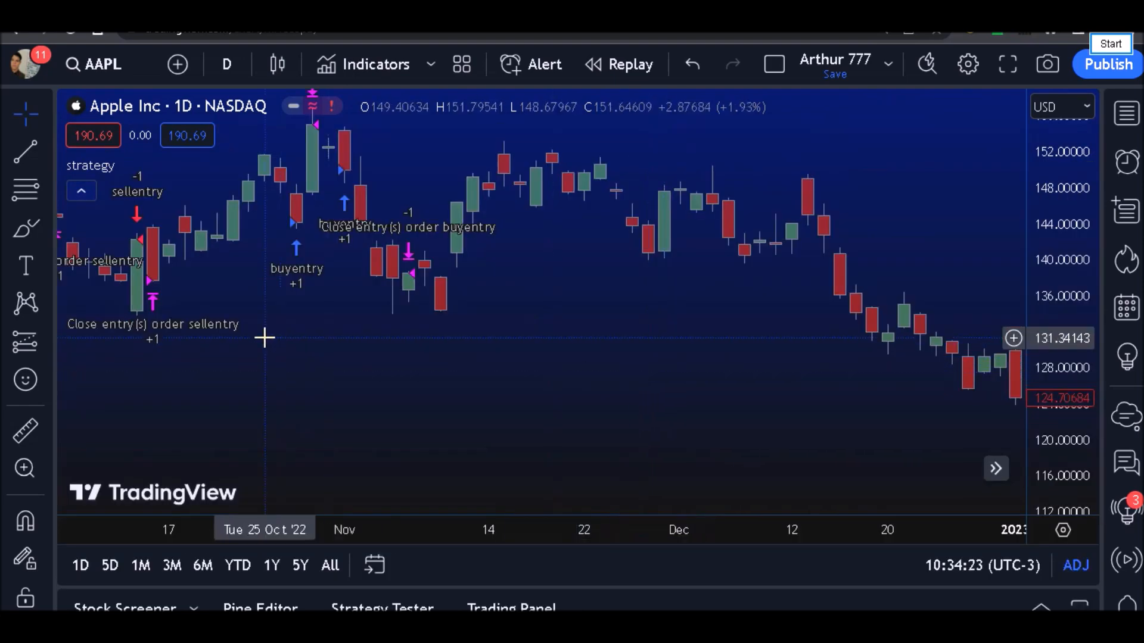
drag(263, 338, 571, 392)
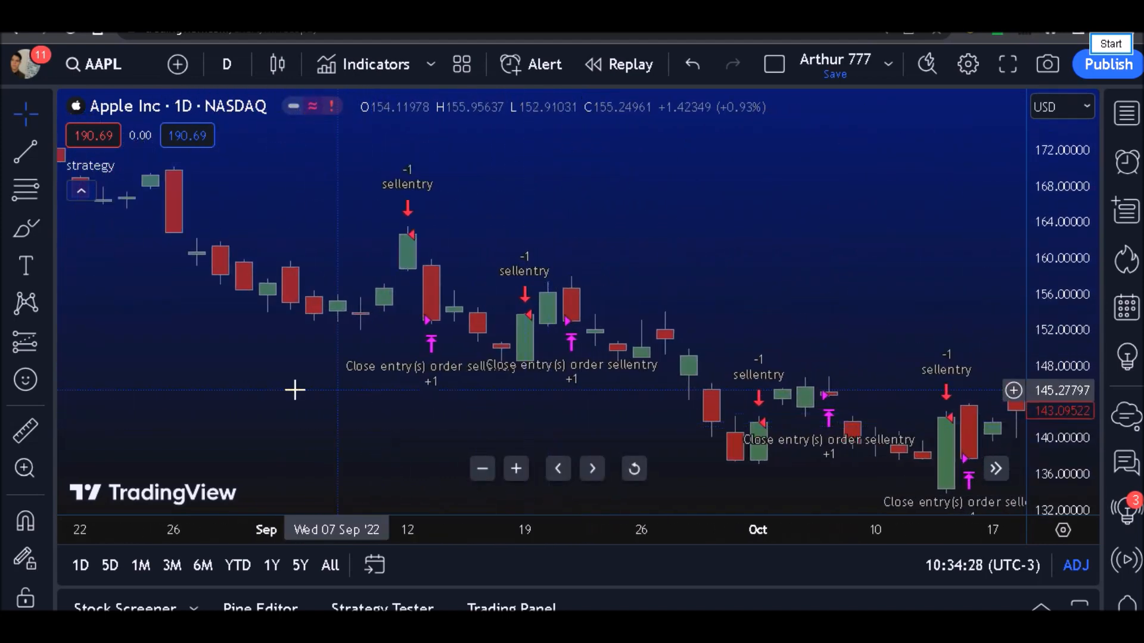
drag(296, 390, 347, 435)
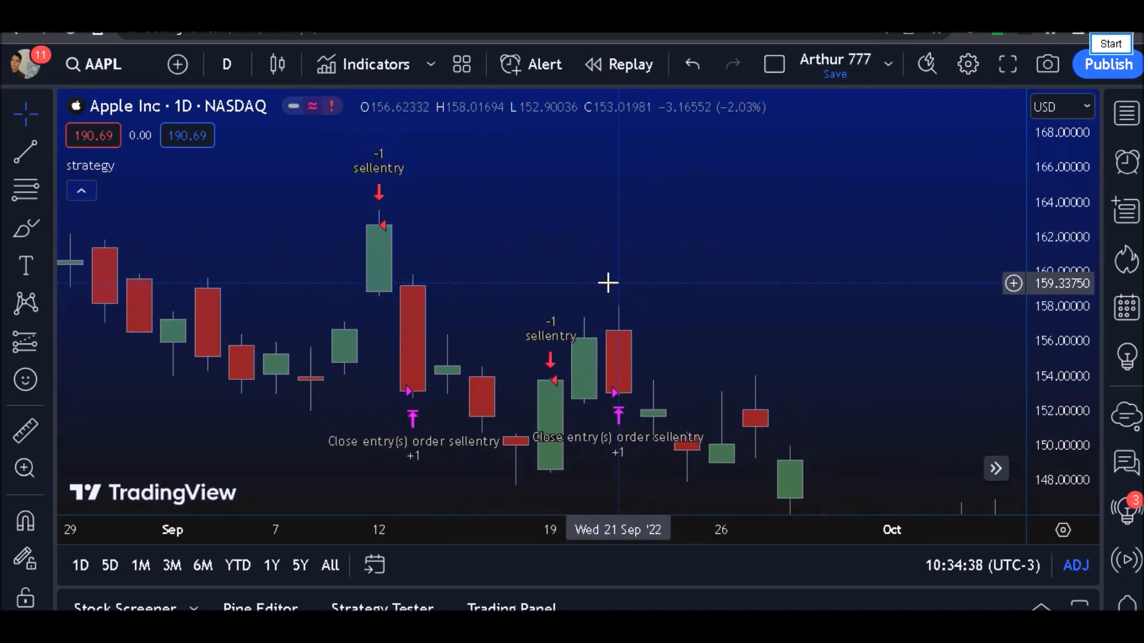
mouse_move(387, 179)
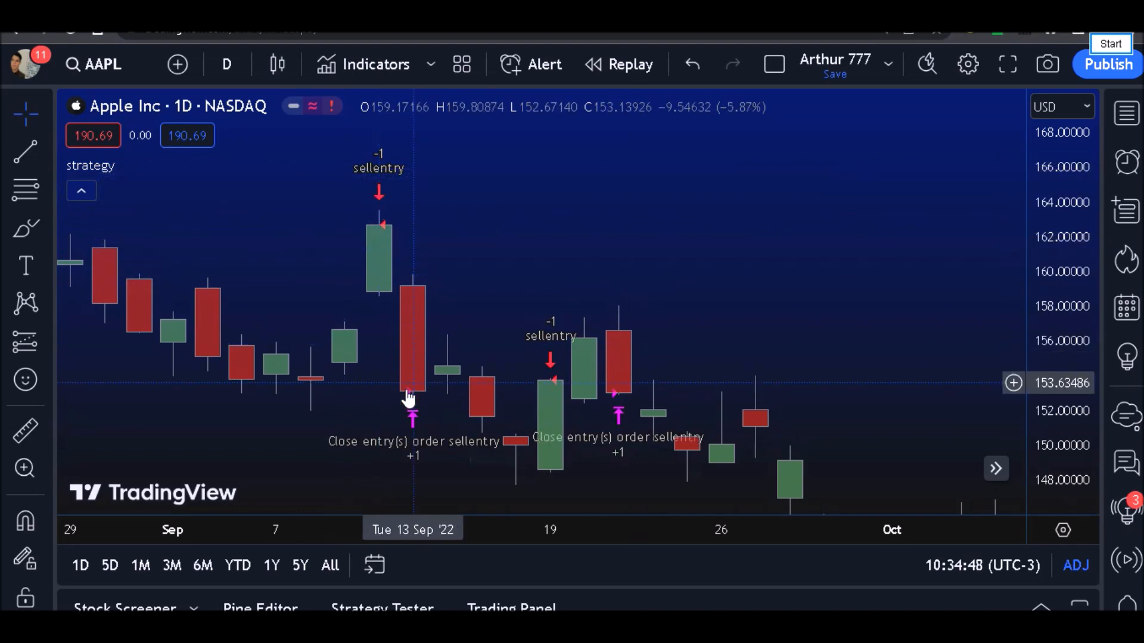
mouse_move(357, 353)
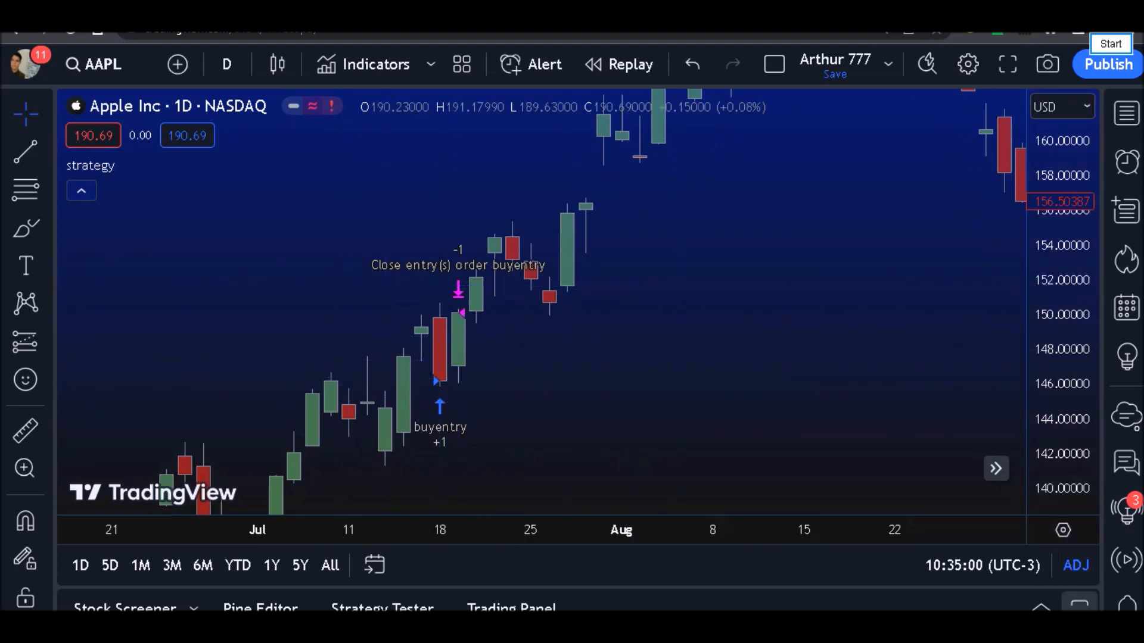
click(259, 64)
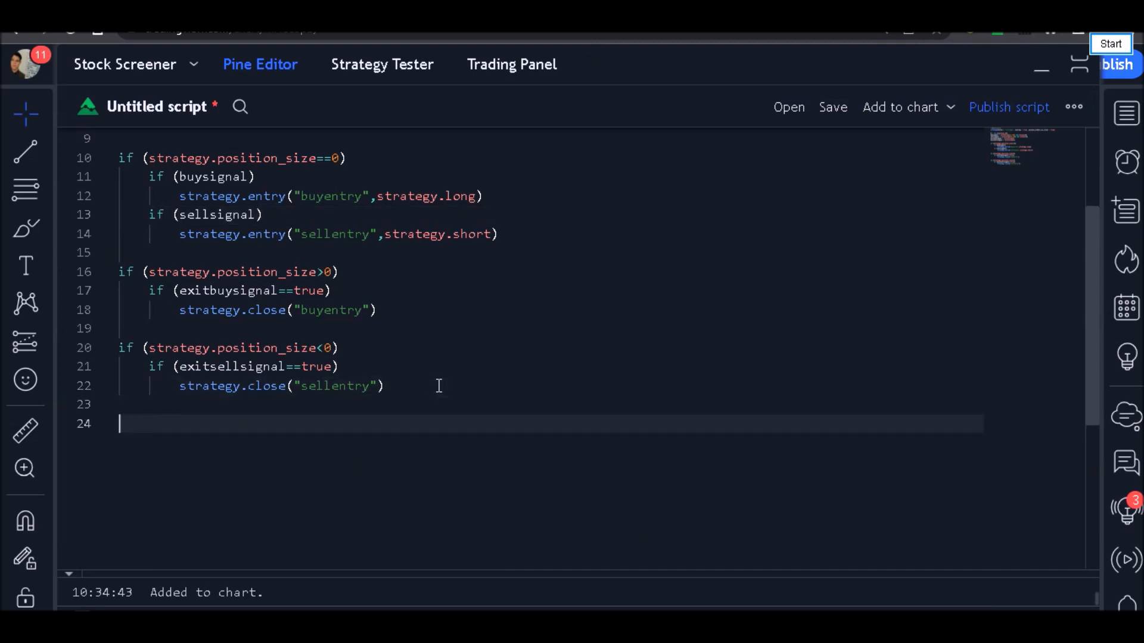
Add plot(m) as the final script line and recheck the Strategy Tester results.
text(plot)
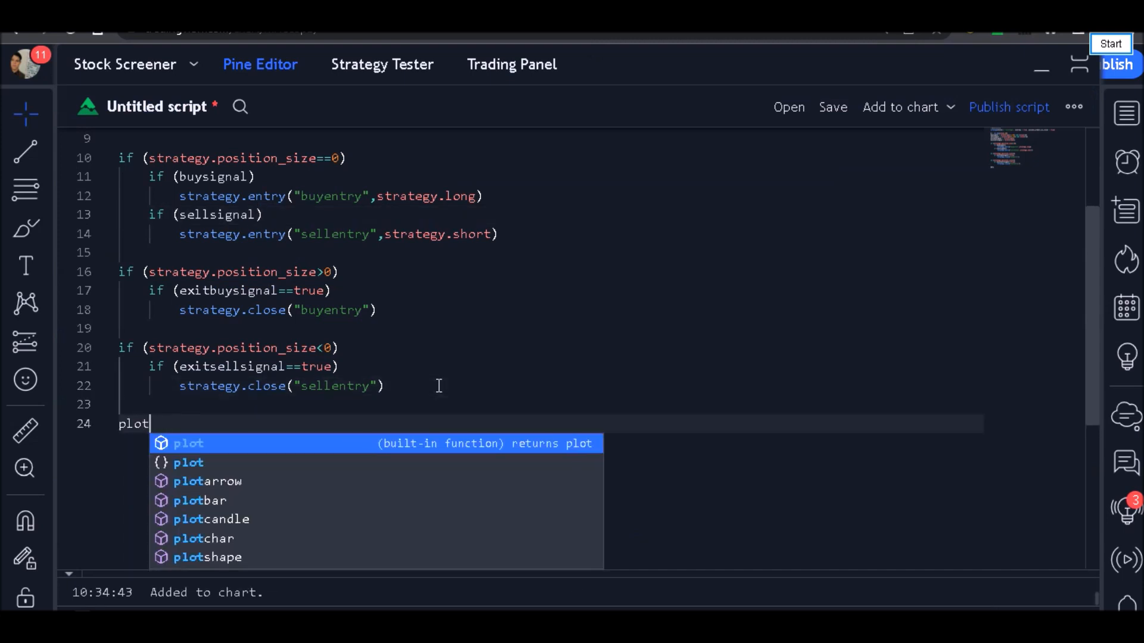
text((m)
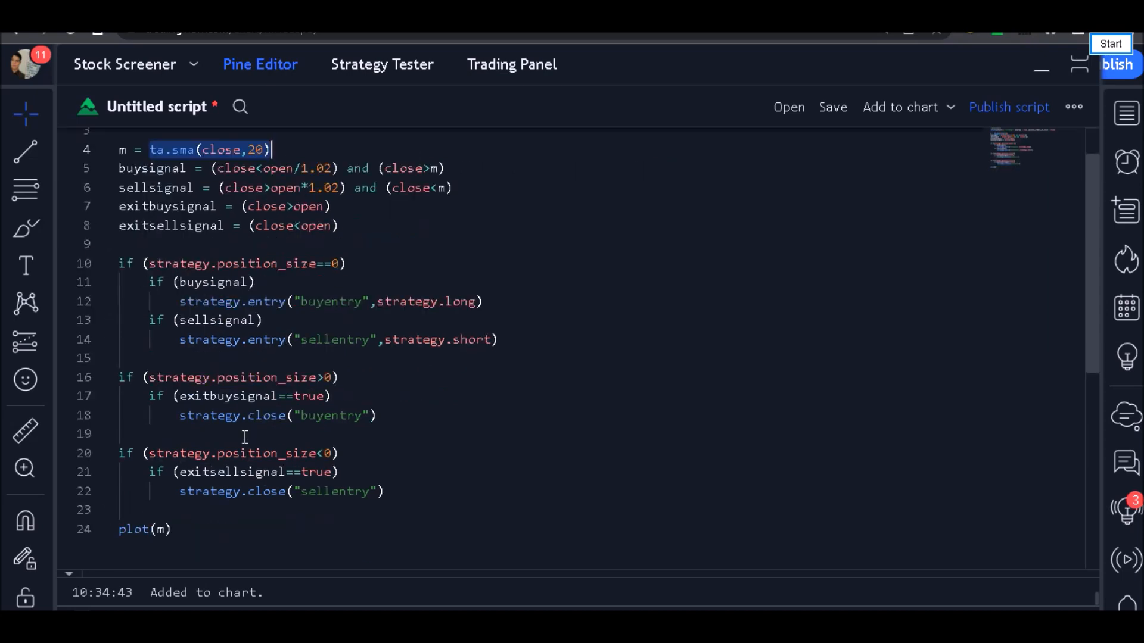
click(382, 64)
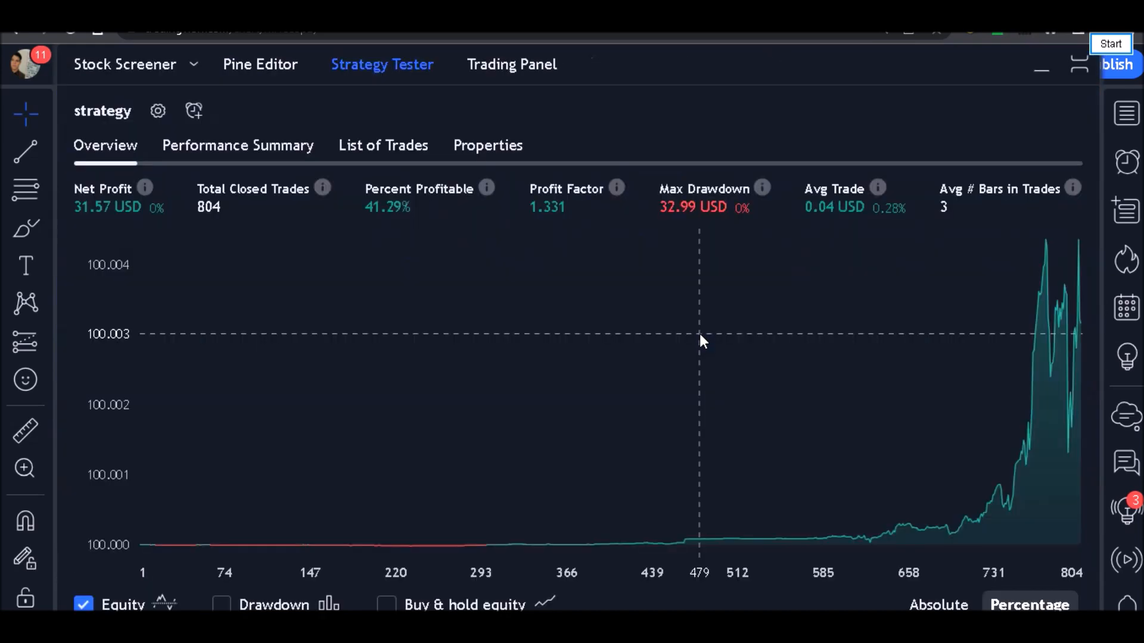
click(259, 65)
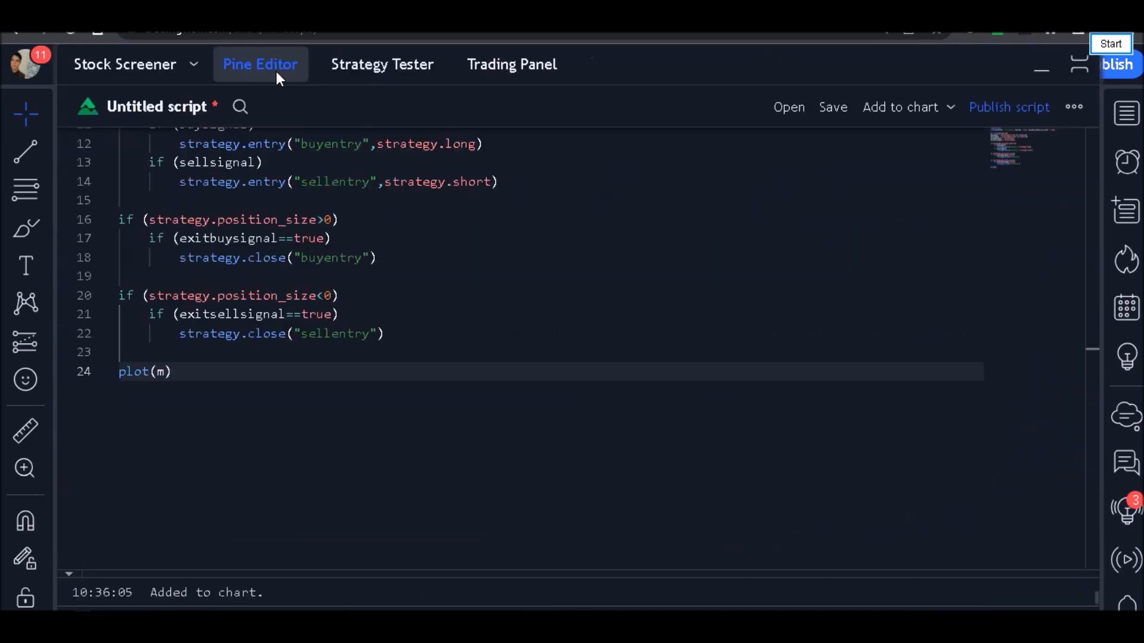